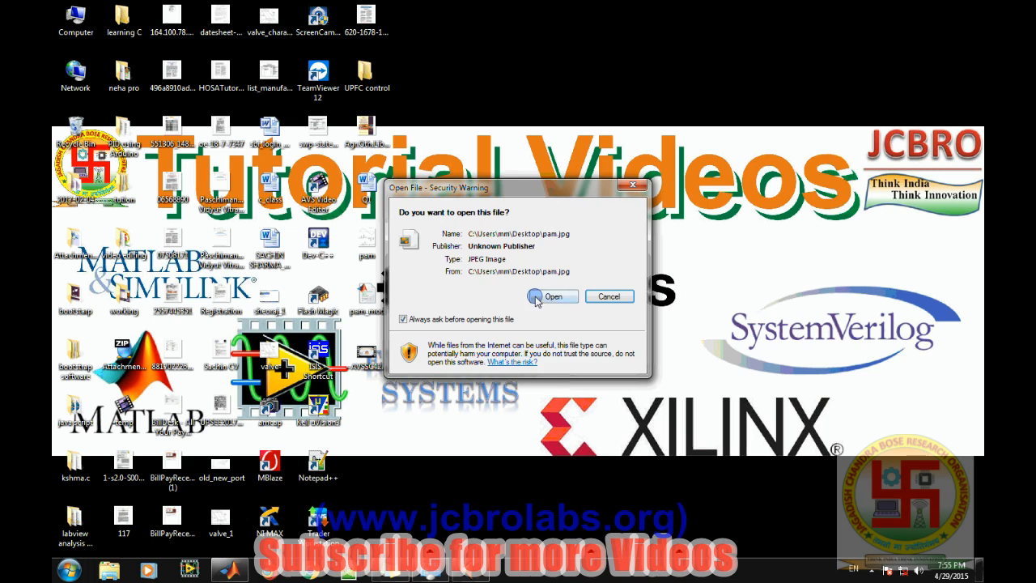
Step: Confirm the security warning so pam.jpg opens to show the reference waveforms
{"action": "left_click", "coordinate": [554, 297]}
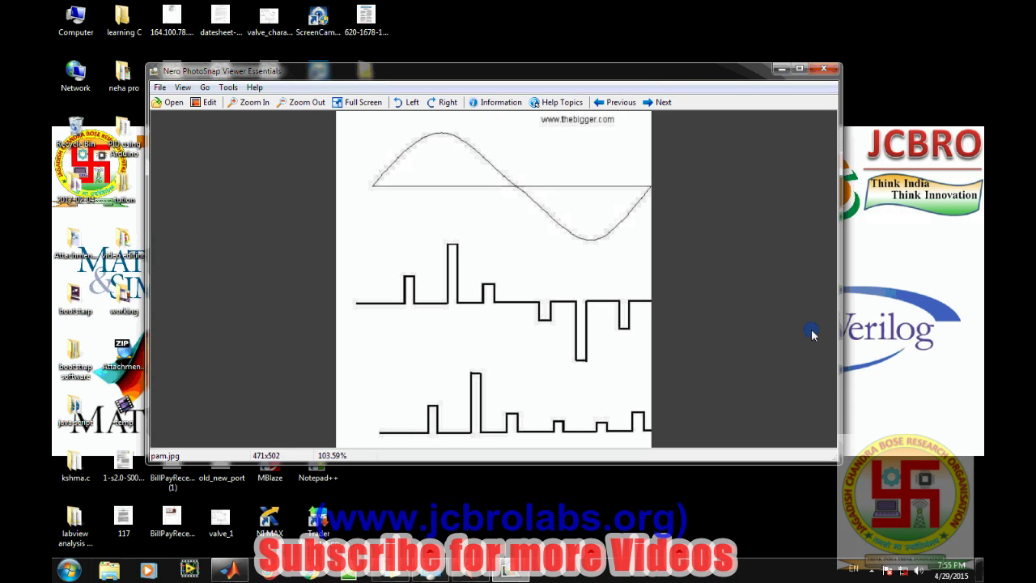
{"action": "mouse_move", "coordinate": [408, 278]}
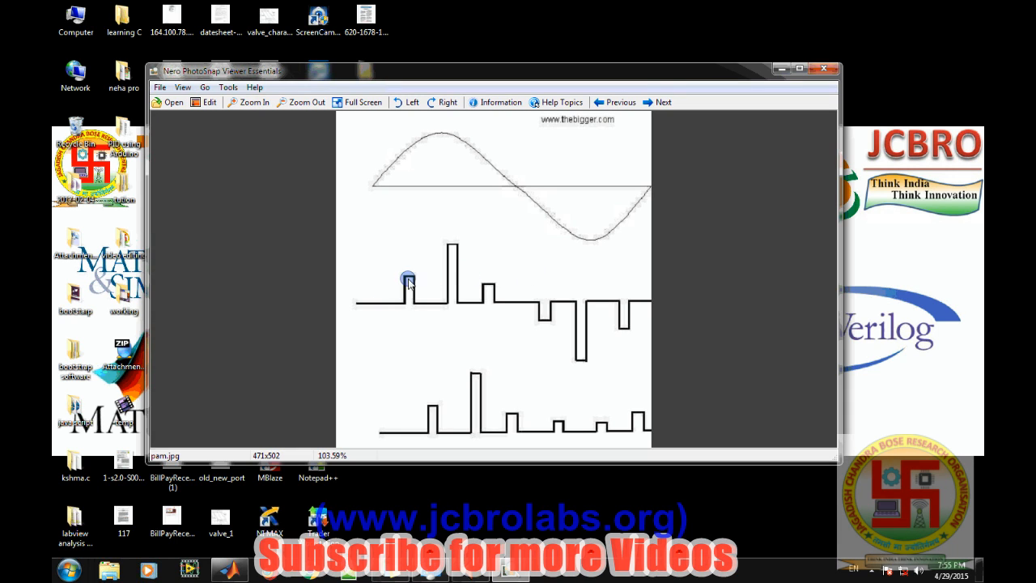
{"action": "mouse_move", "coordinate": [397, 170]}
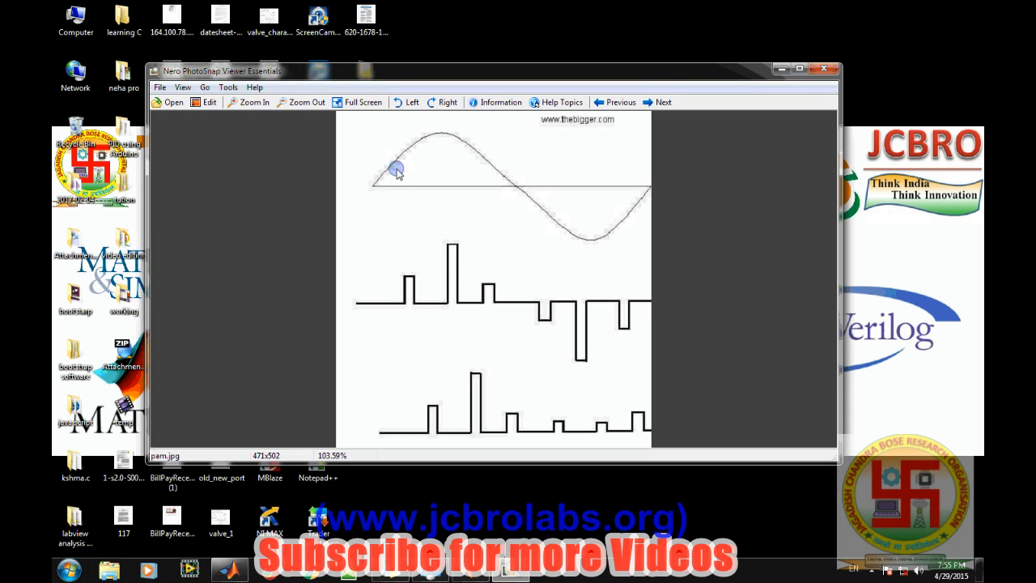
{"action": "mouse_move", "coordinate": [376, 200]}
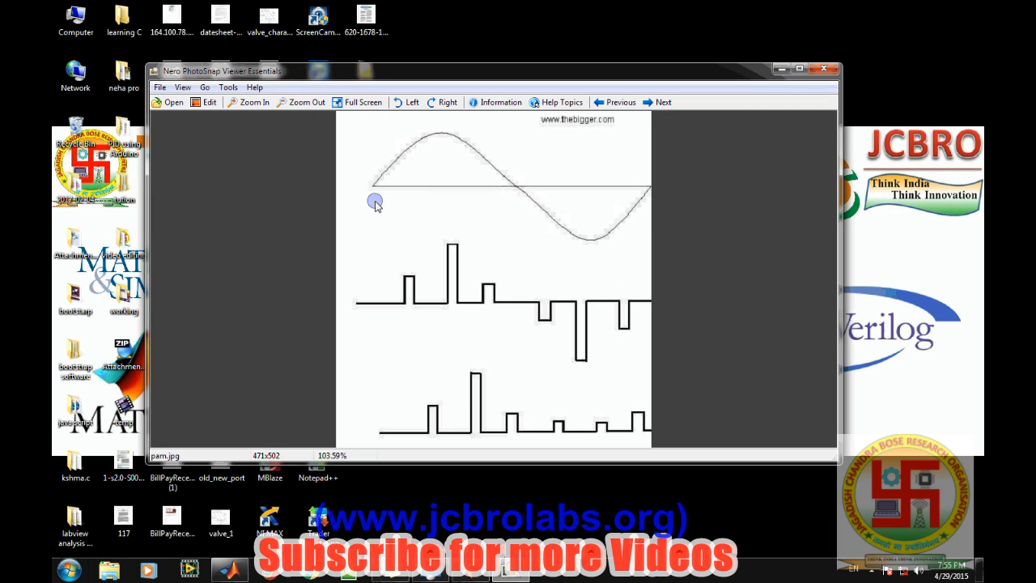
{"action": "mouse_move", "coordinate": [605, 227]}
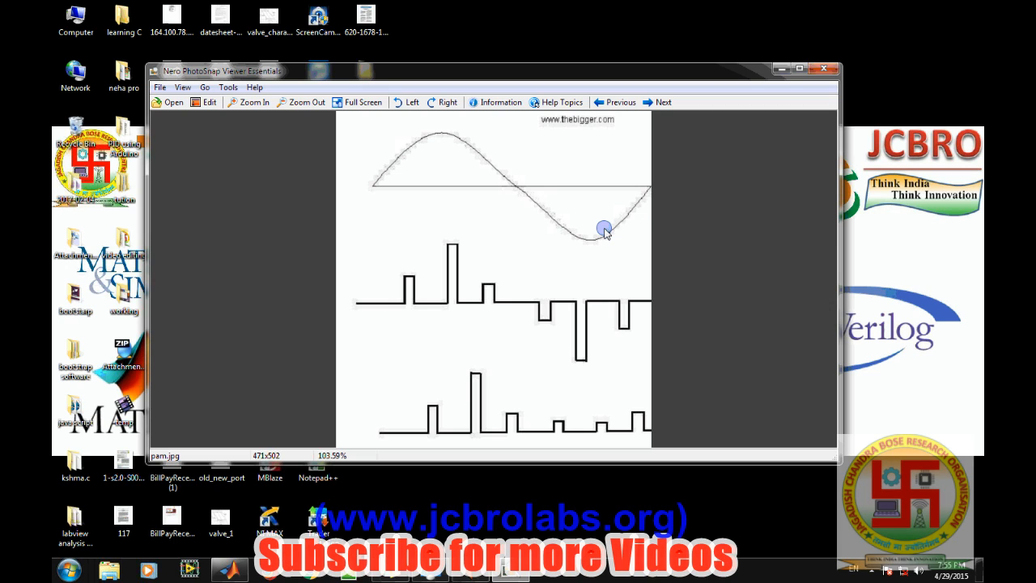
{"action": "mouse_move", "coordinate": [609, 230]}
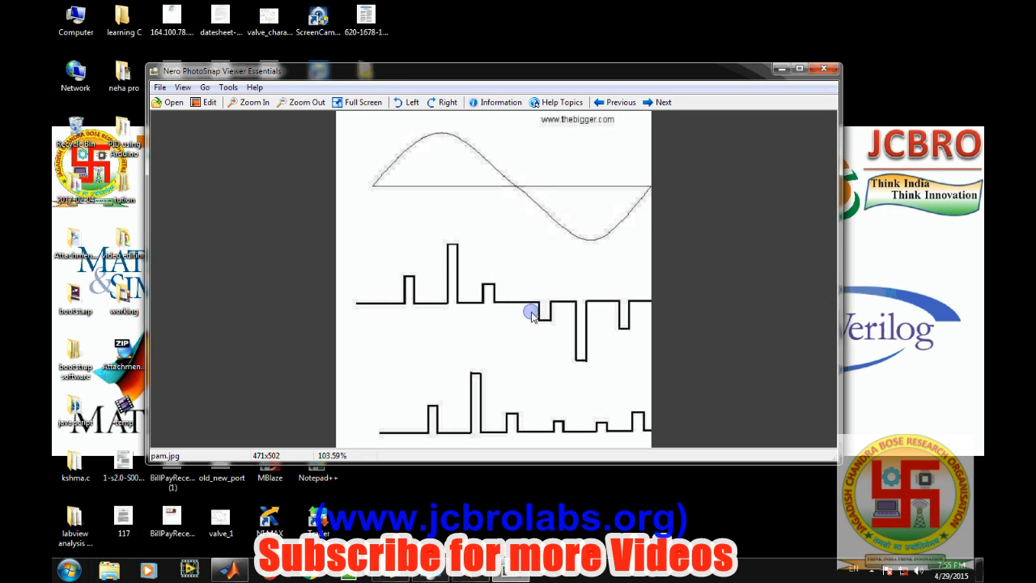
{"action": "mouse_move", "coordinate": [629, 348]}
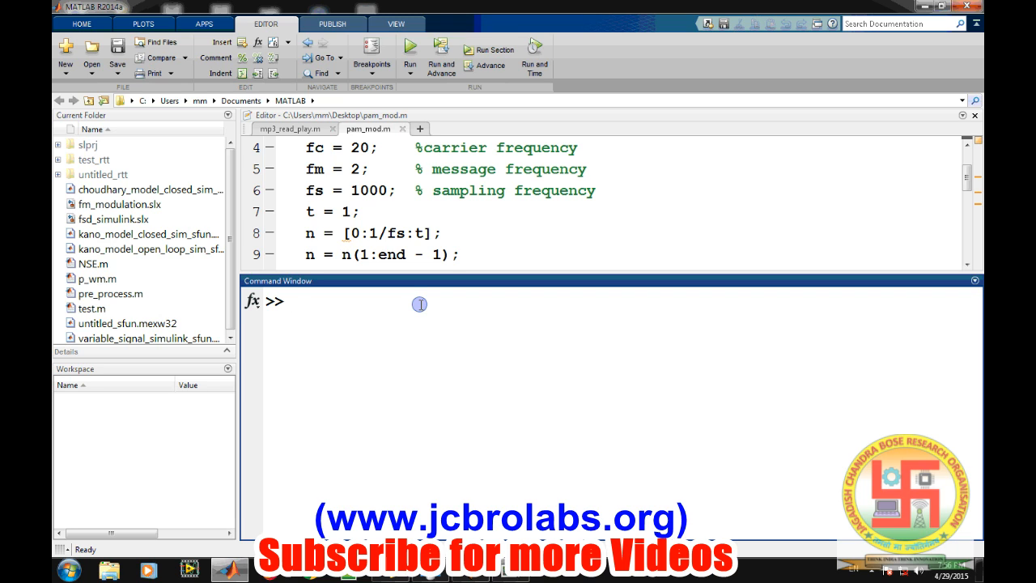
Step: Create workspace variables fc = 20 and fm = 2 in the Command Window
{"action": "type", "text": "fc = 2"}
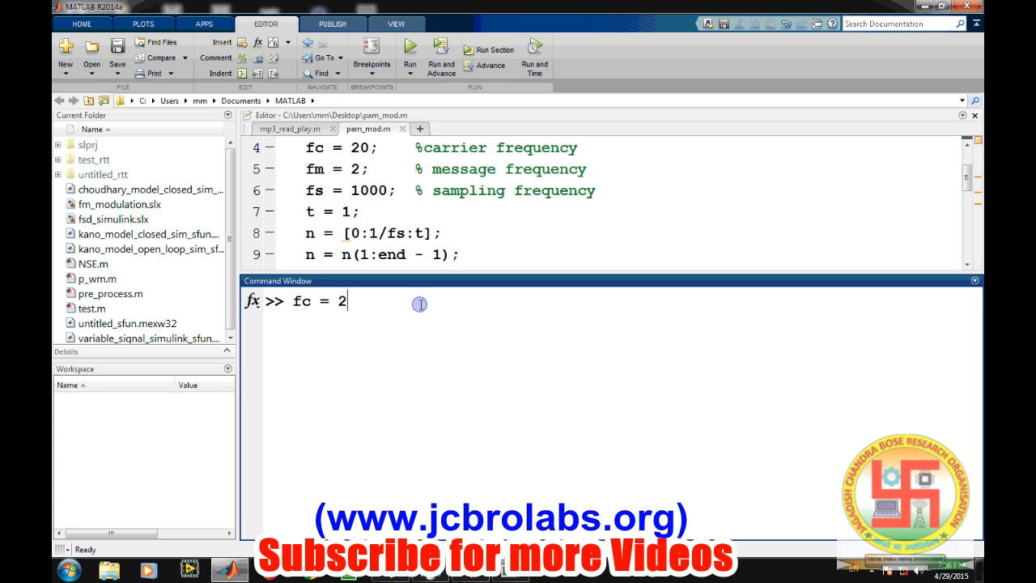
{"action": "type", "text": "0;"}
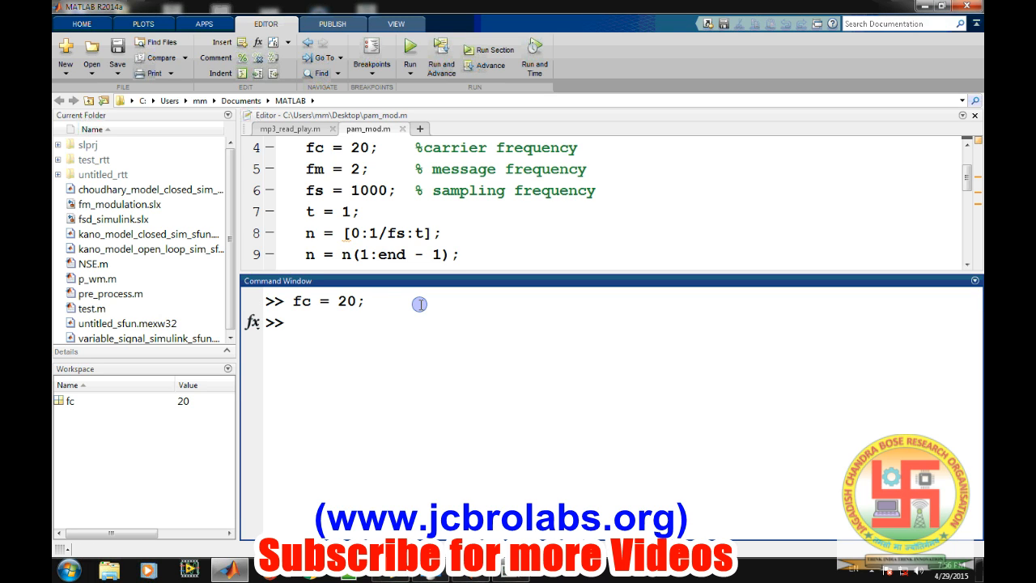
{"action": "type", "text": "fm = 2;"}
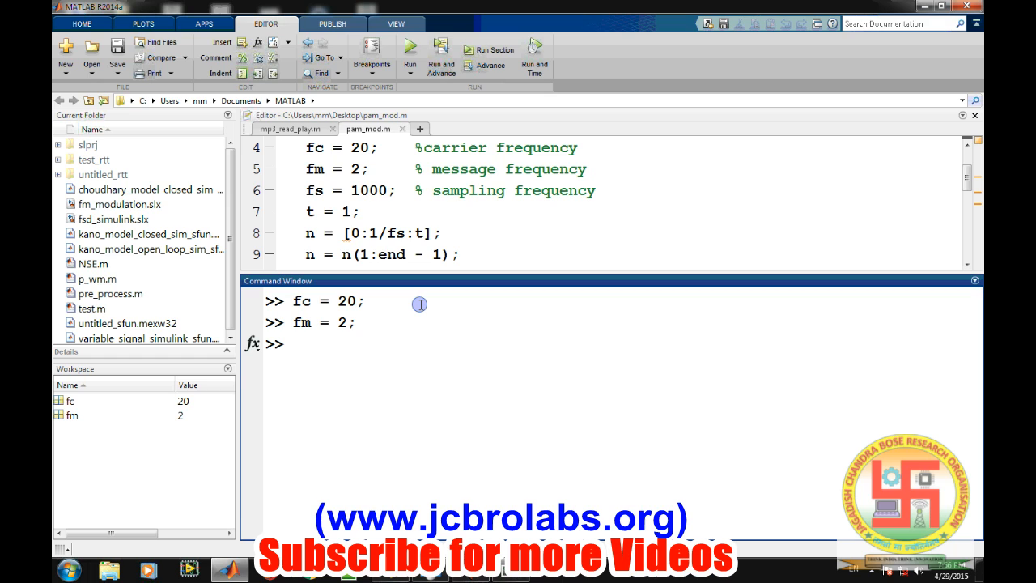
{"action": "left_click", "coordinate": [294, 344]}
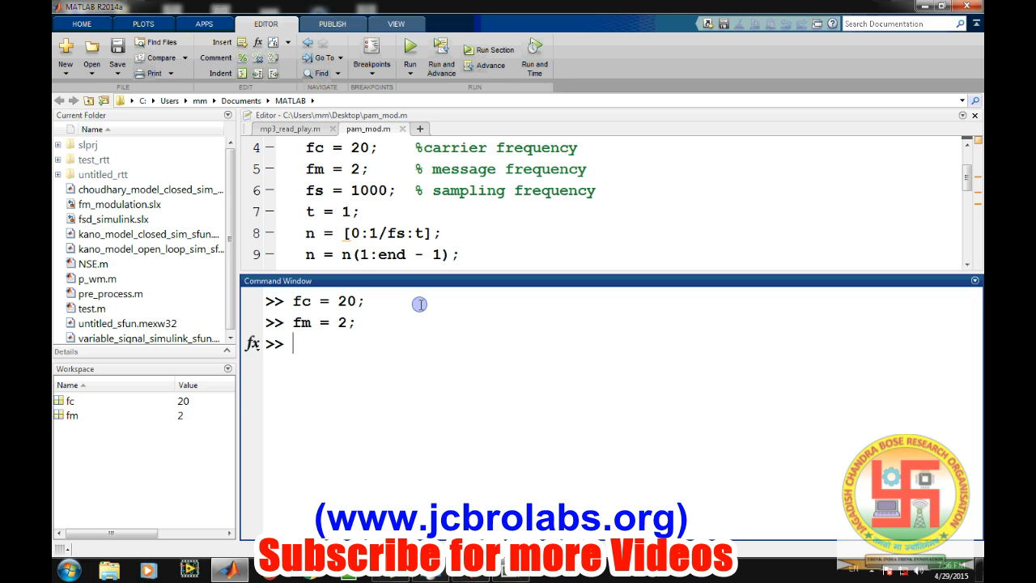
Step: Create workspace variables fs = 1000 and t = 1
{"action": "type", "text": "fs ="}
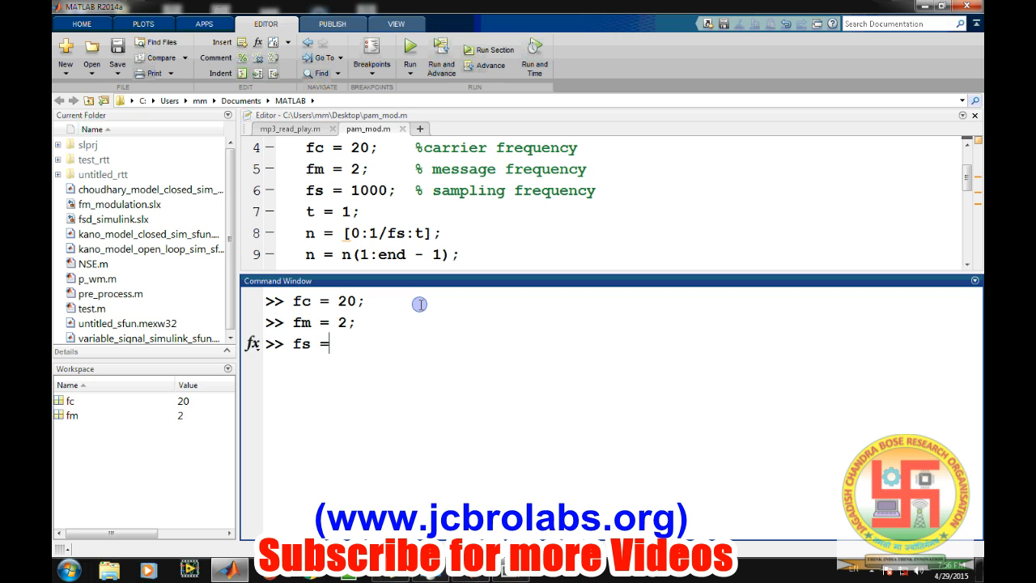
{"action": "type", "text": "1000;"}
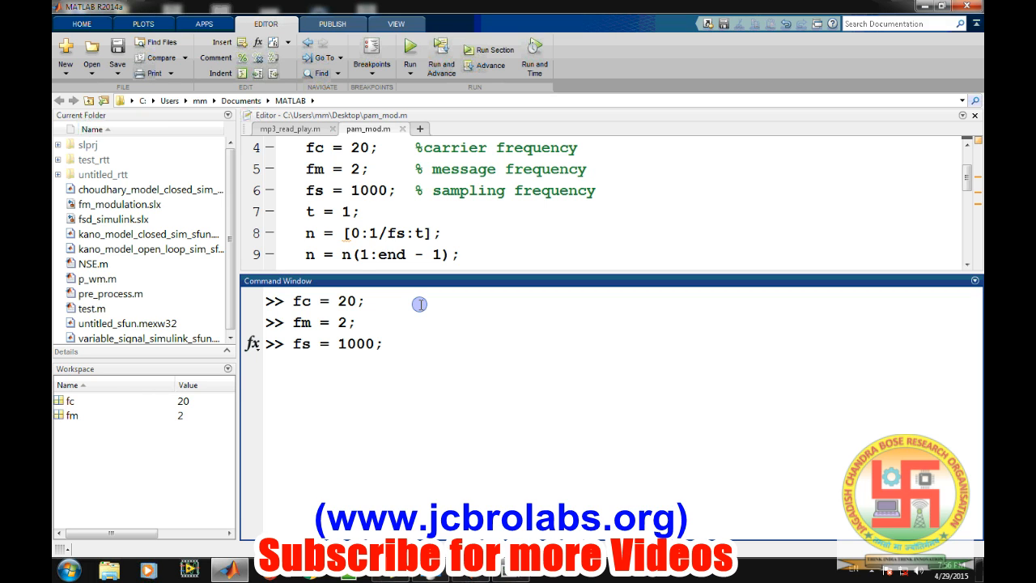
{"action": "type", "text": "t"}
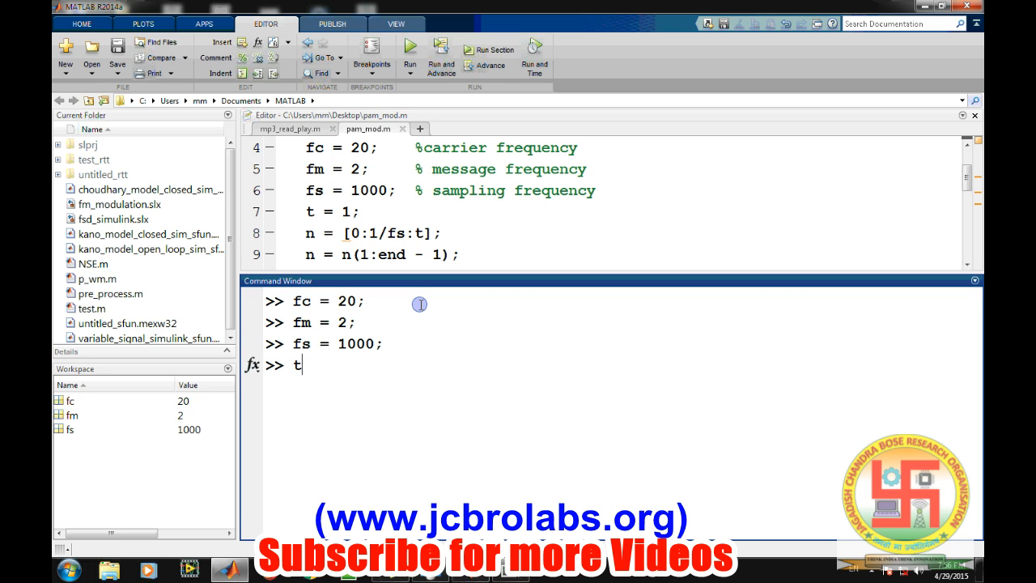
{"action": "type", "text": "= 1;"}
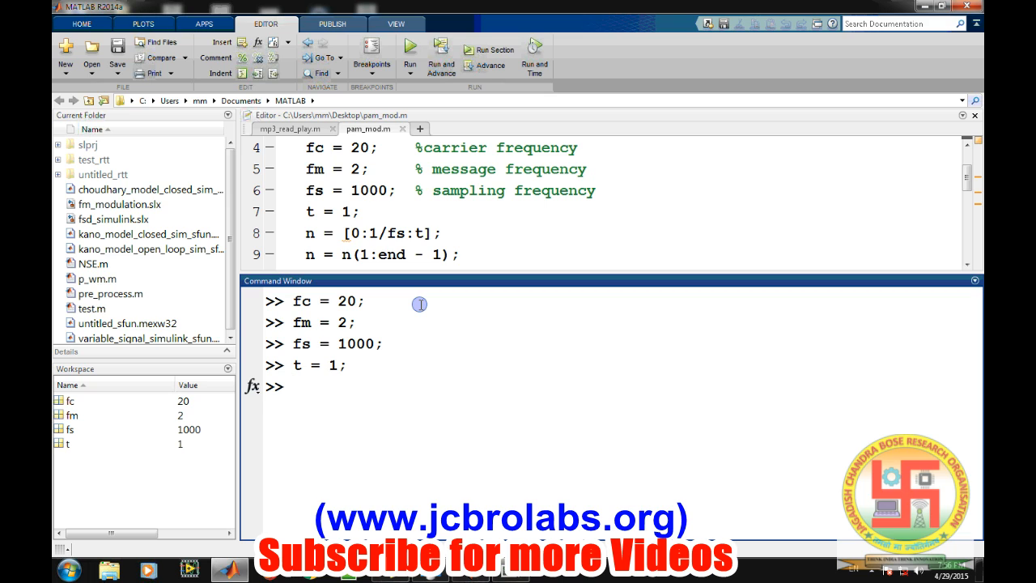
Step: Build the time vector n = [0:1/fs:t] from 0 to t in 1/fs steps
{"action": "type", "text": "n ="}
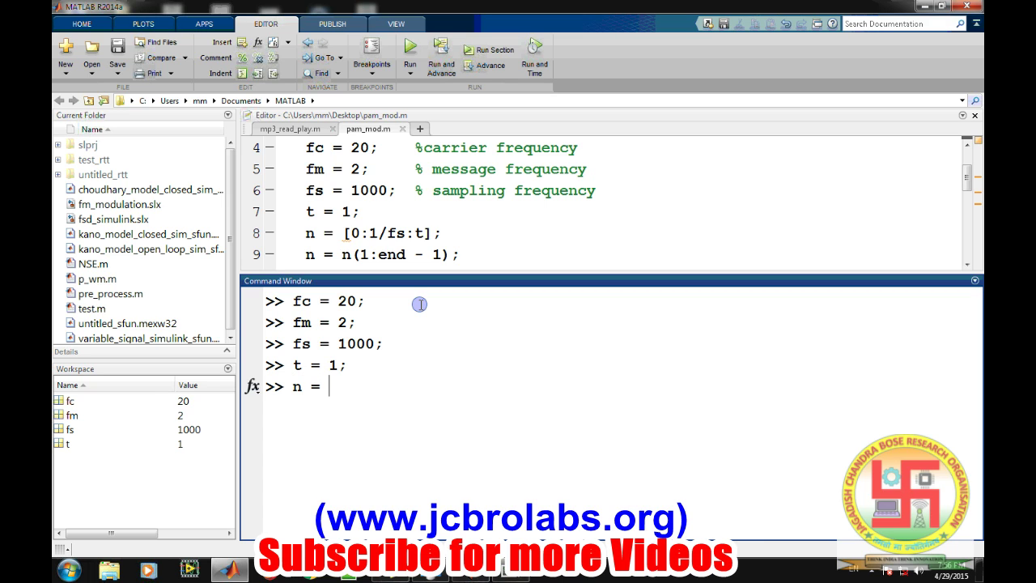
{"action": "type", "text": "[0:"}
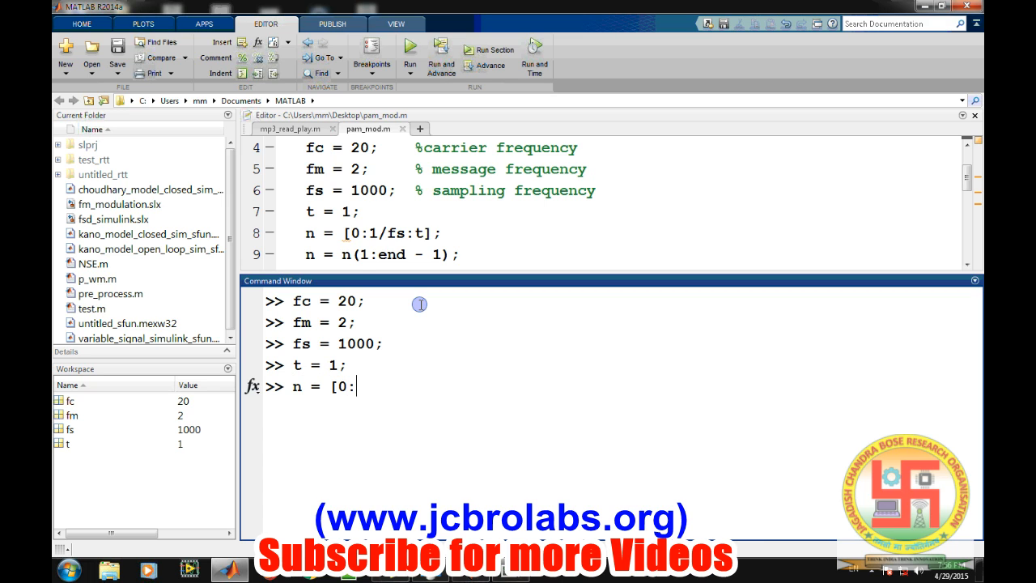
{"action": "type", "text": "1/fs?"}
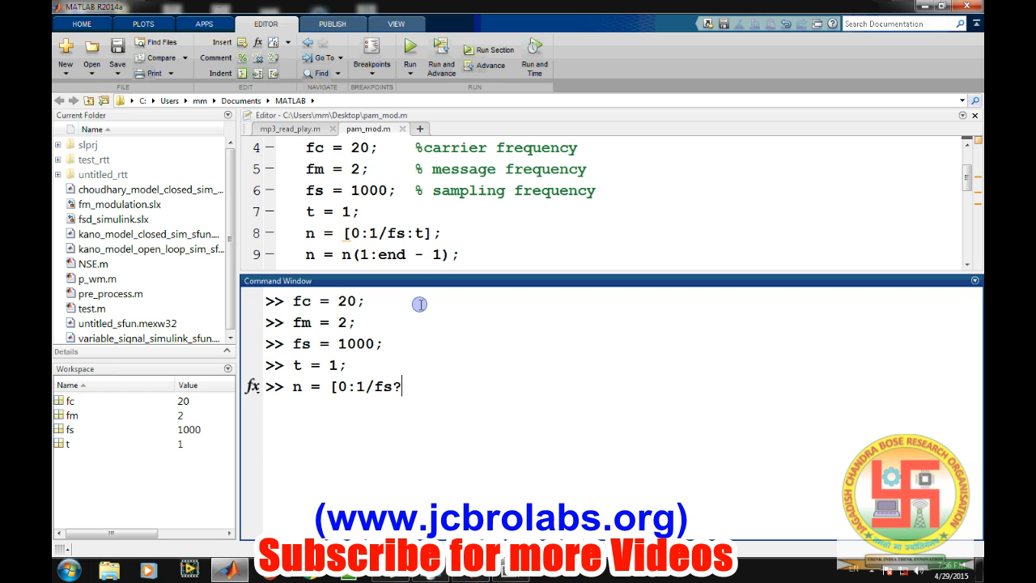
{"action": "type", "text": "t"}
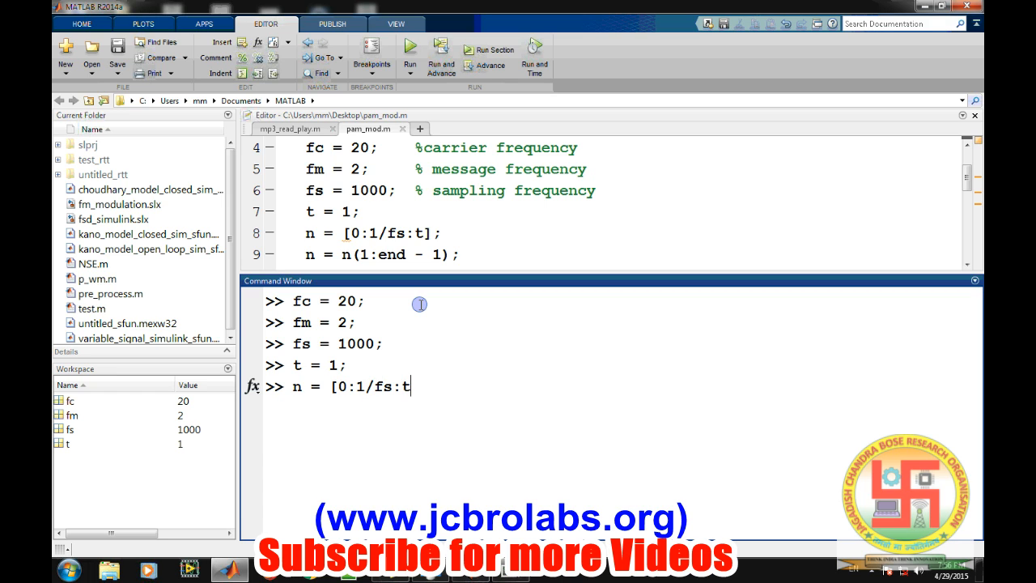
{"action": "type", "text": "];"}
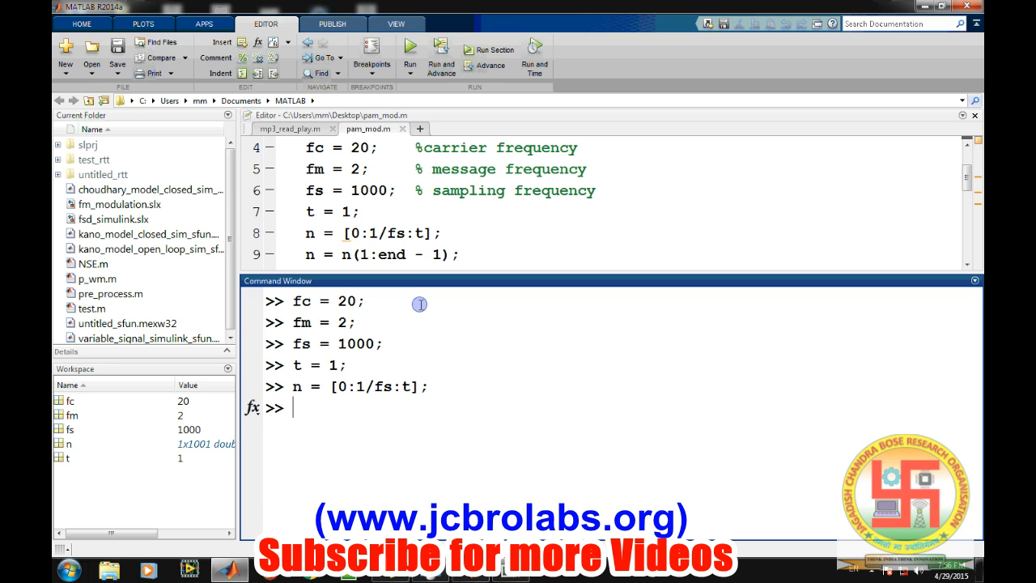
{"action": "mouse_move", "coordinate": [413, 306]}
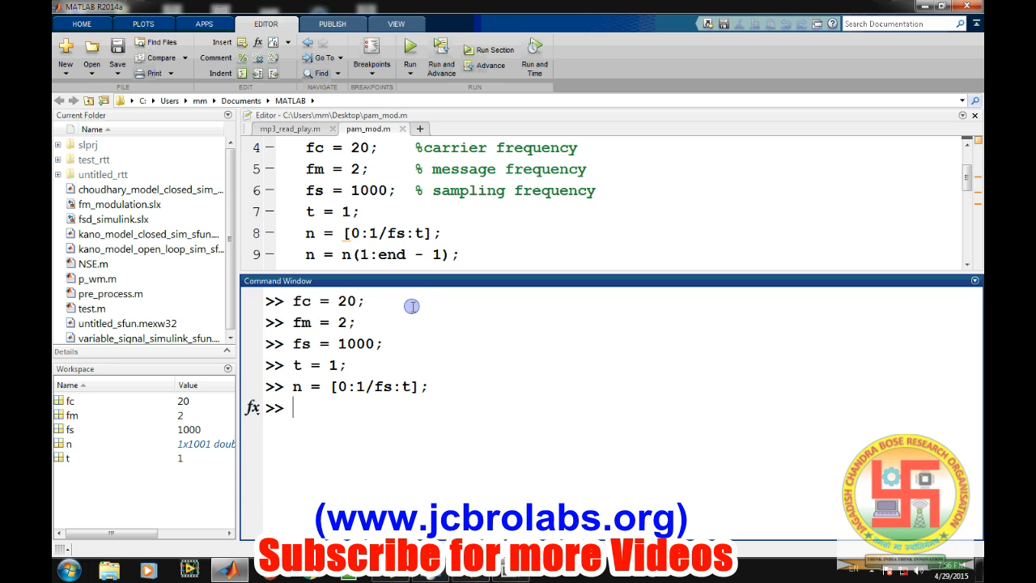
{"action": "mouse_move", "coordinate": [343, 346]}
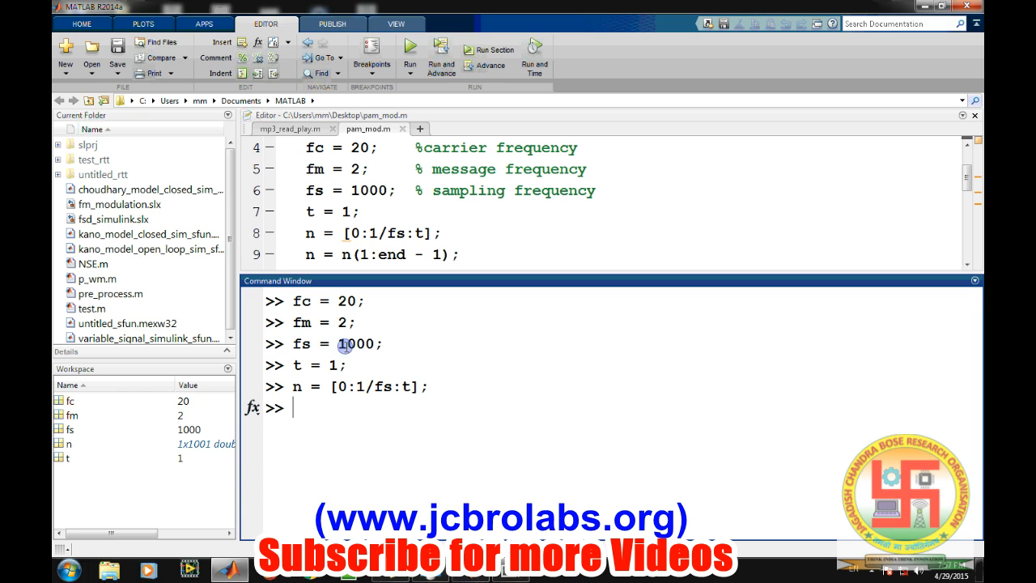
{"action": "mouse_move", "coordinate": [385, 423]}
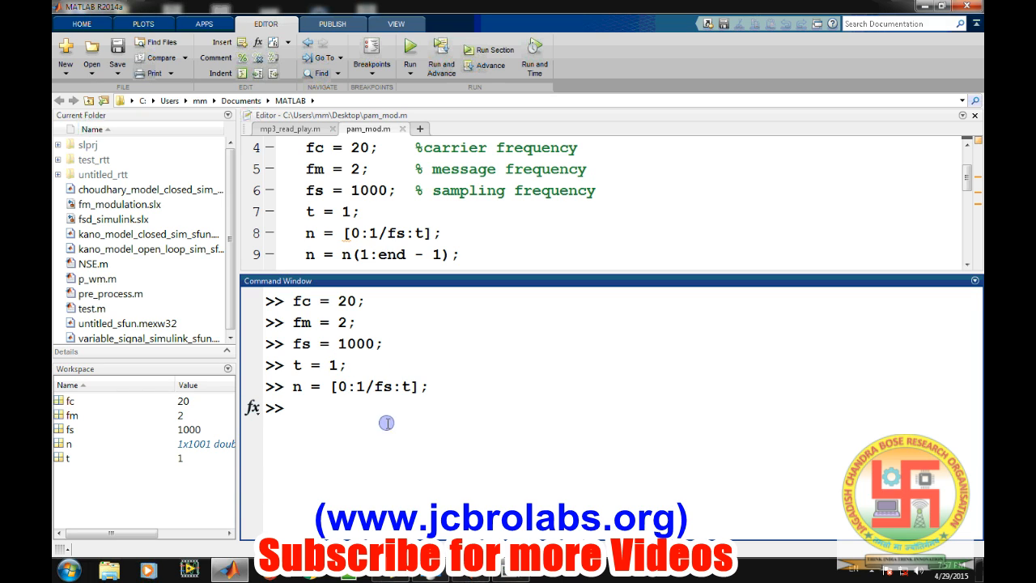
{"action": "mouse_move", "coordinate": [414, 390]}
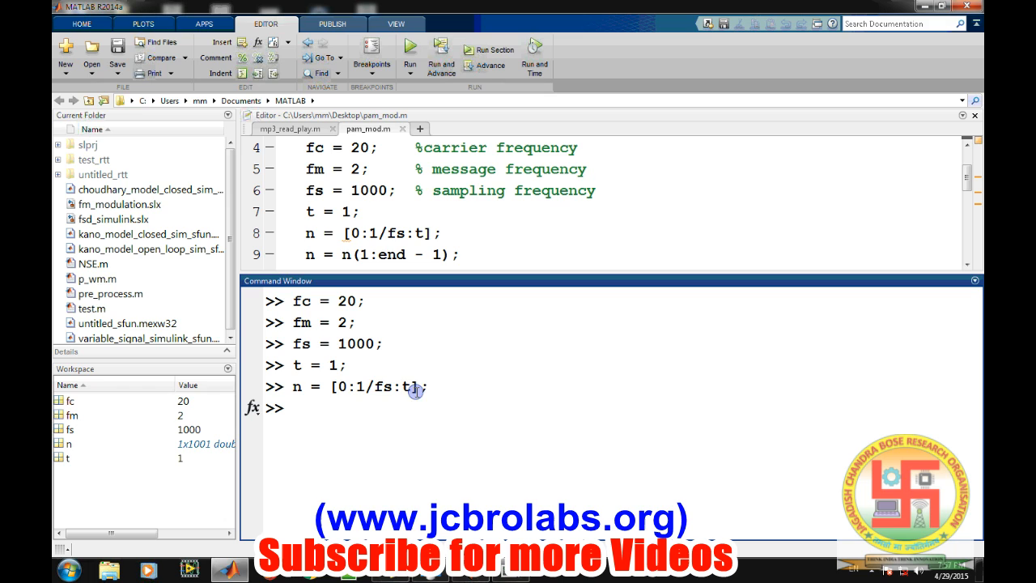
{"action": "mouse_move", "coordinate": [212, 453]}
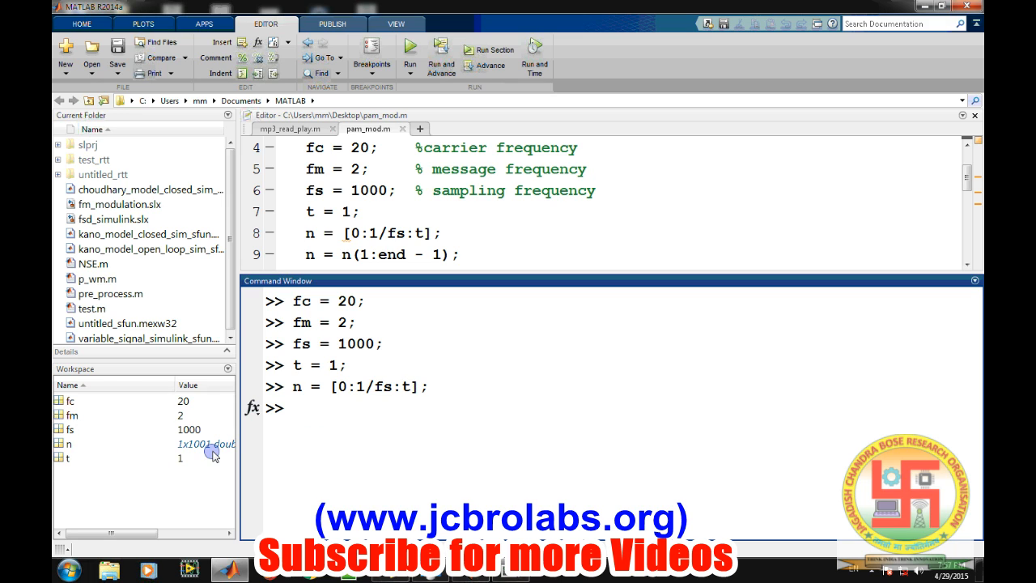
{"action": "mouse_move", "coordinate": [327, 425]}
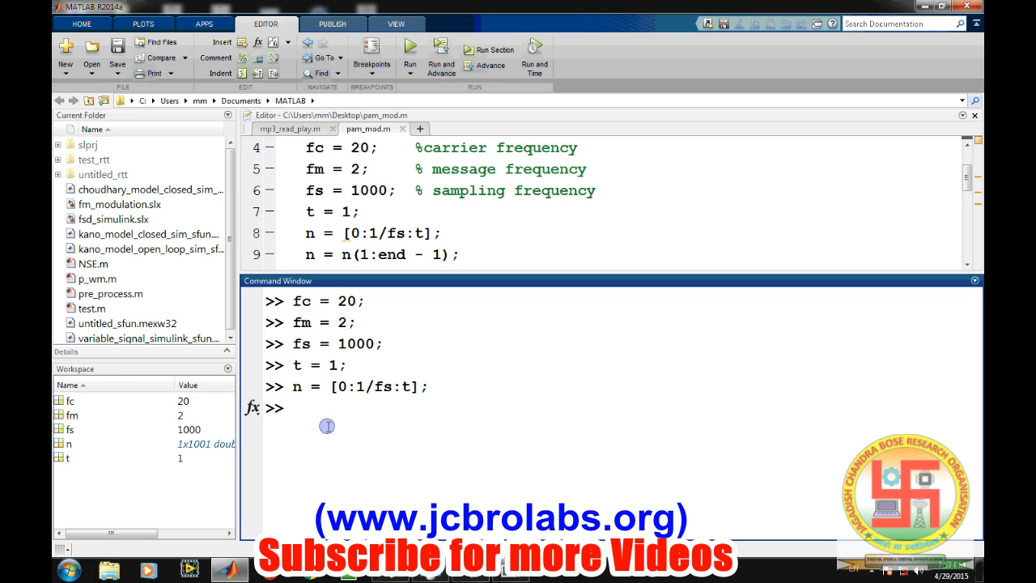
Step: Trim n to 1000 samples with n = n(1:end-1) and clear the console with clc
{"action": "type", "text": "n = n"}
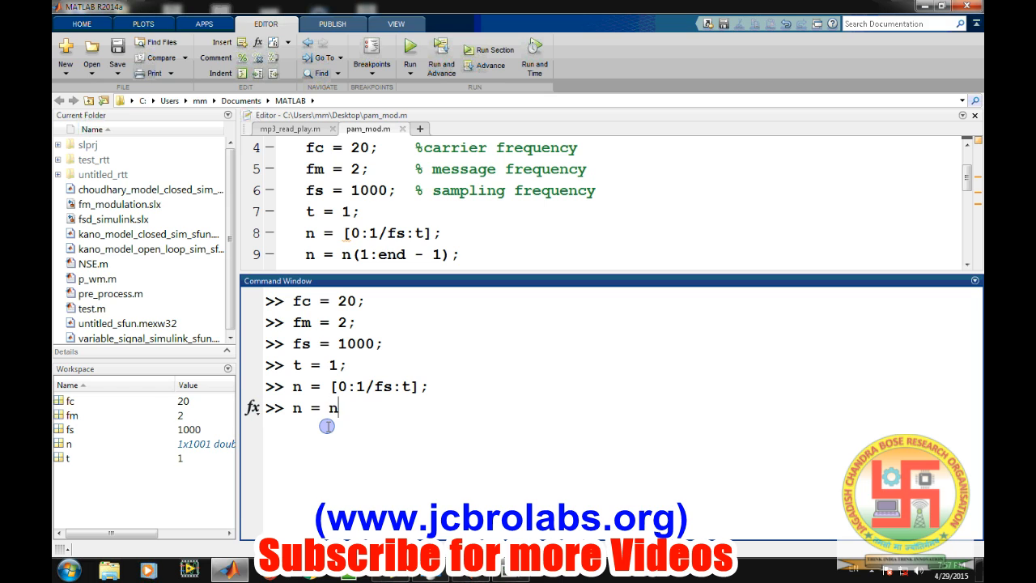
{"action": "type", "text": "(1:end"}
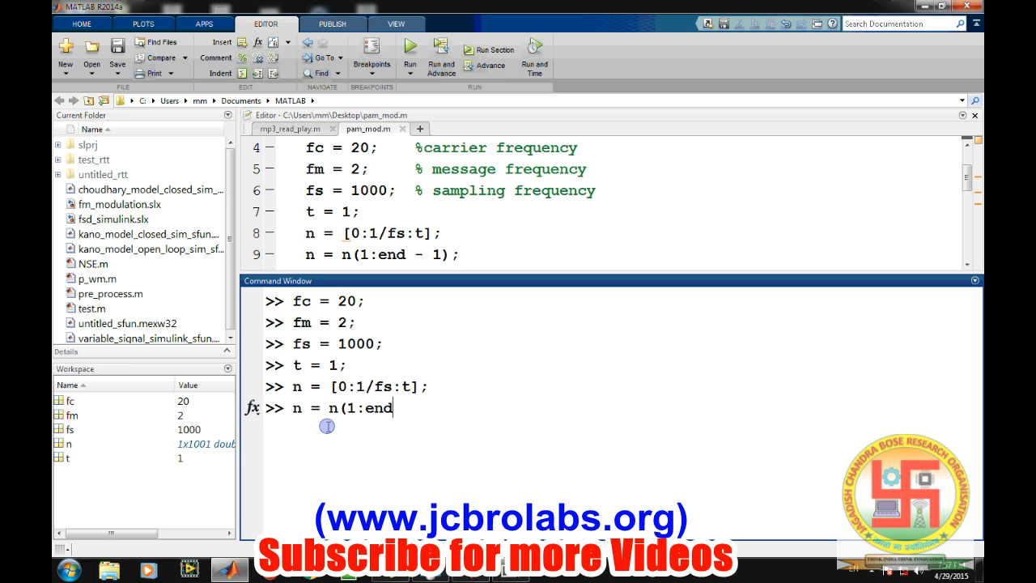
{"action": "type", "text": "- 1"}
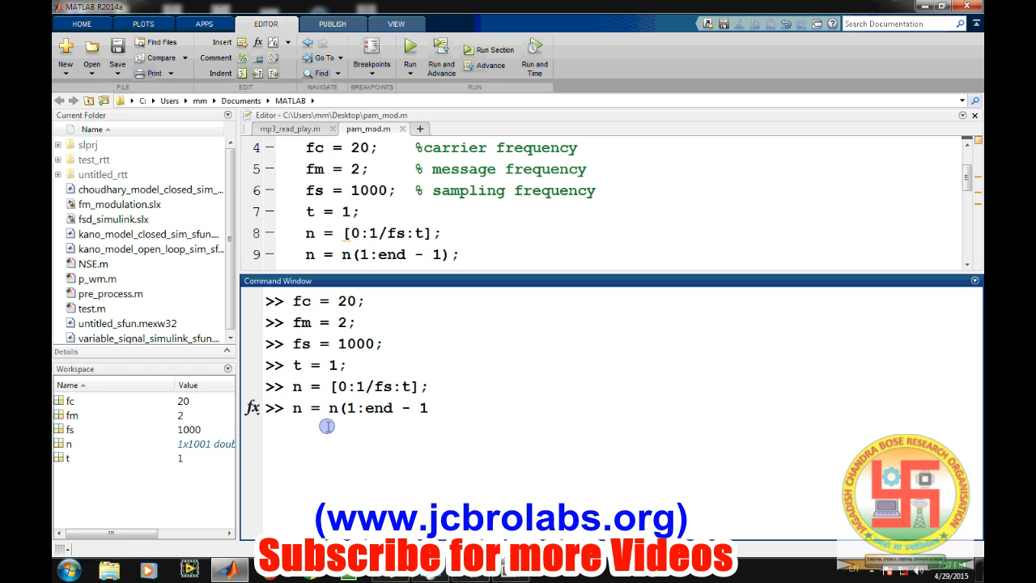
{"action": "type", "text": ");"}
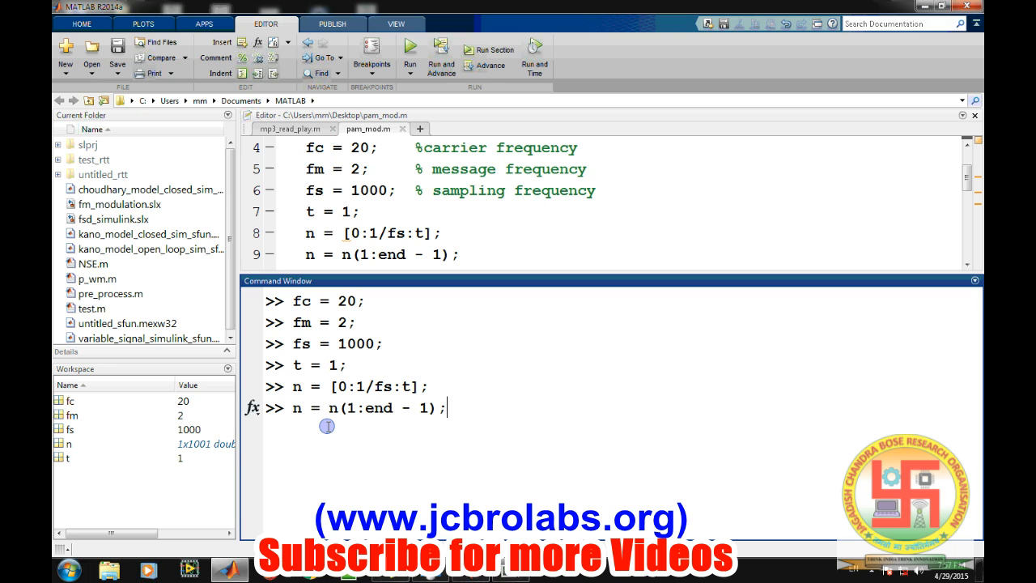
{"action": "type", "text": "clc"}
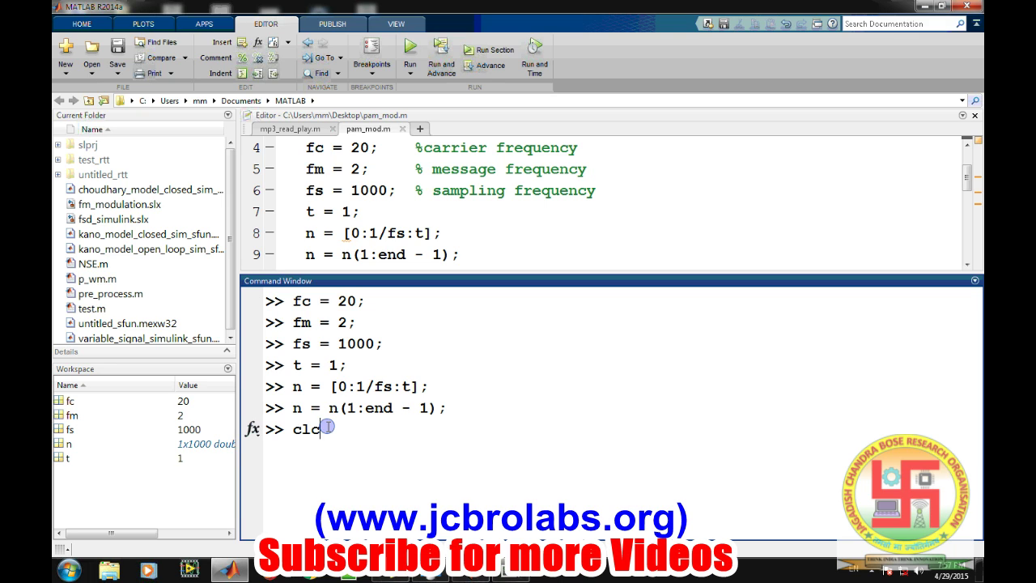
{"action": "key", "text": "Return"}
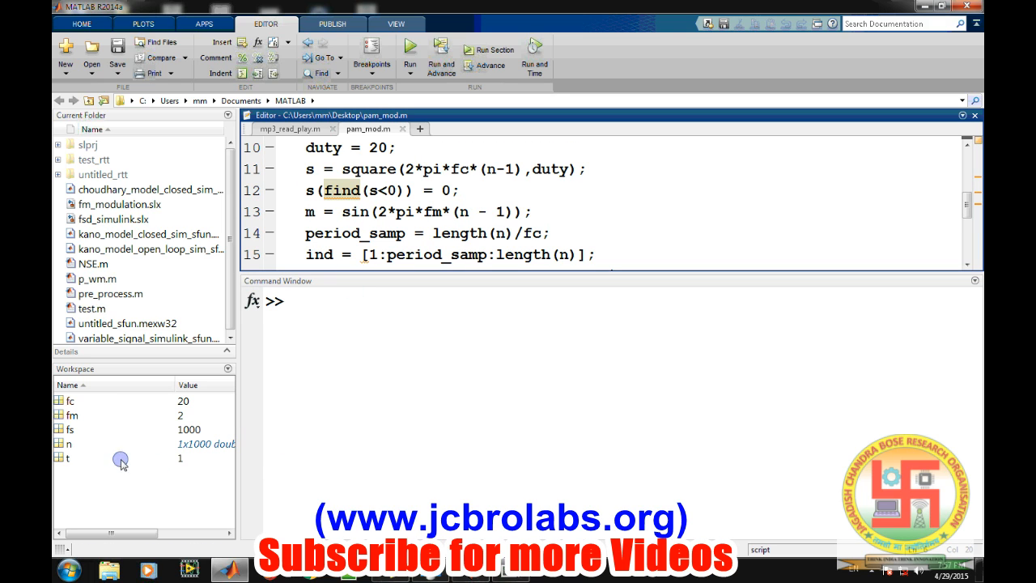
{"action": "mouse_move", "coordinate": [81, 421]}
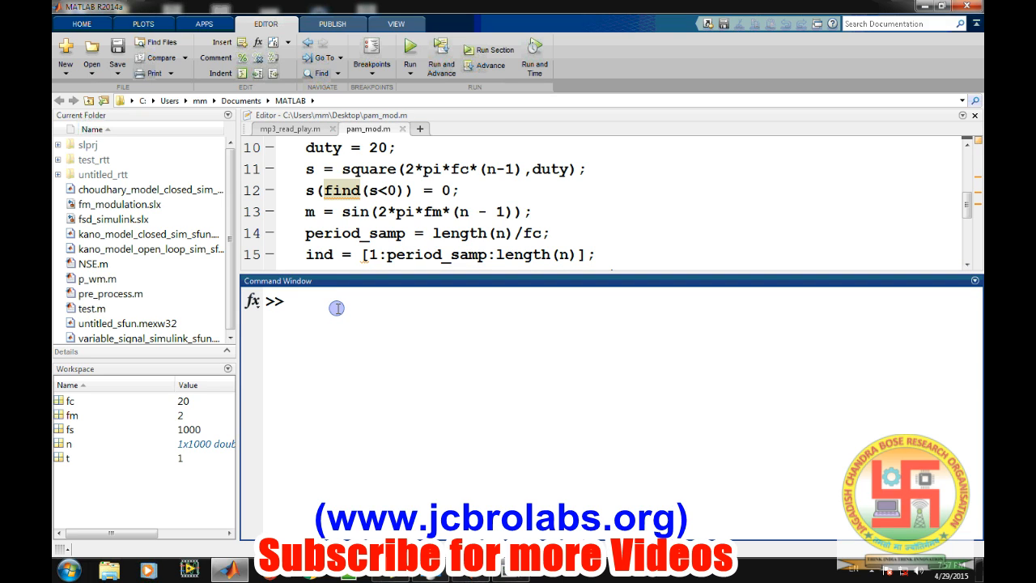
Step: Store the duty cycle duty = 20
{"action": "type", "text": "d"}
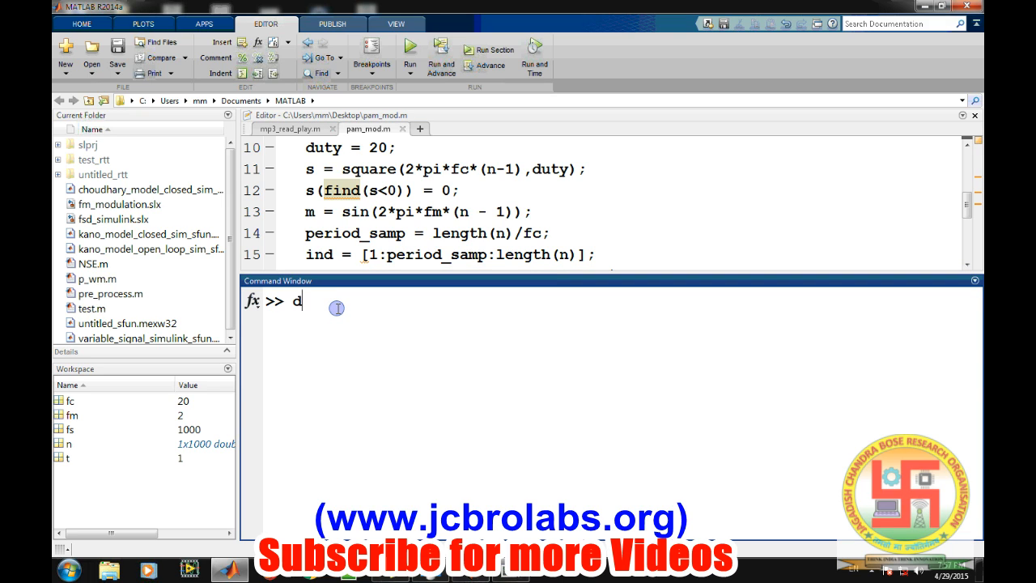
{"action": "type", "text": "uty"}
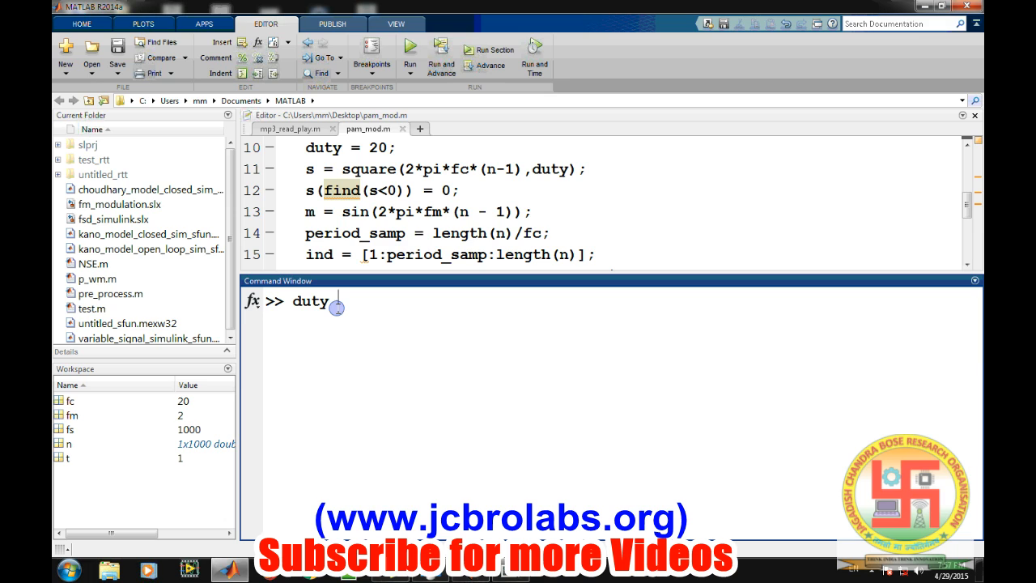
{"action": "type", "text": "= 20;"}
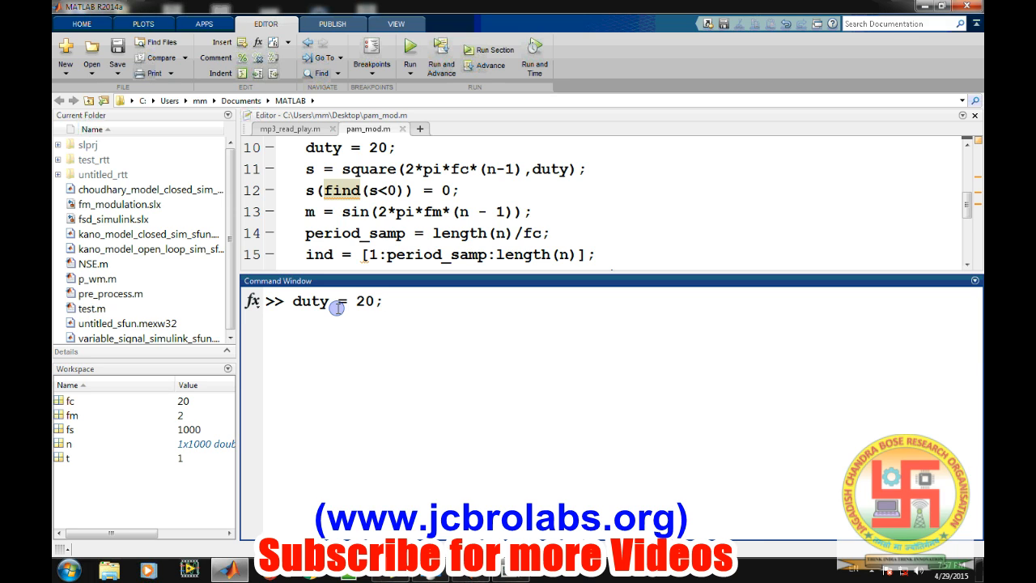
{"action": "key", "text": "Return"}
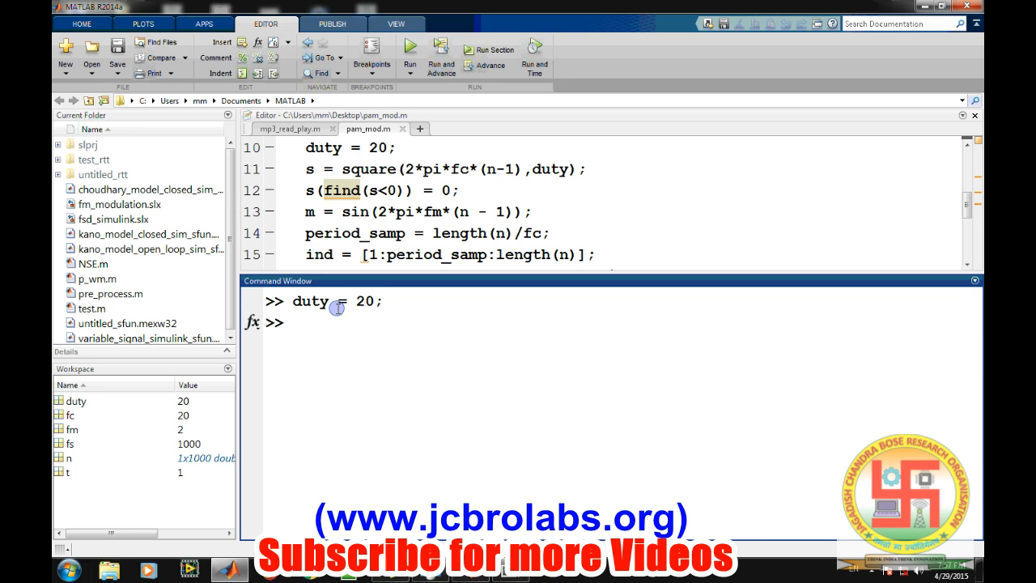
Step: Generate the pulse train s = square(2*pi*fc*n,duty) and start plotting it with plot(s)
{"action": "type", "text": "s ="}
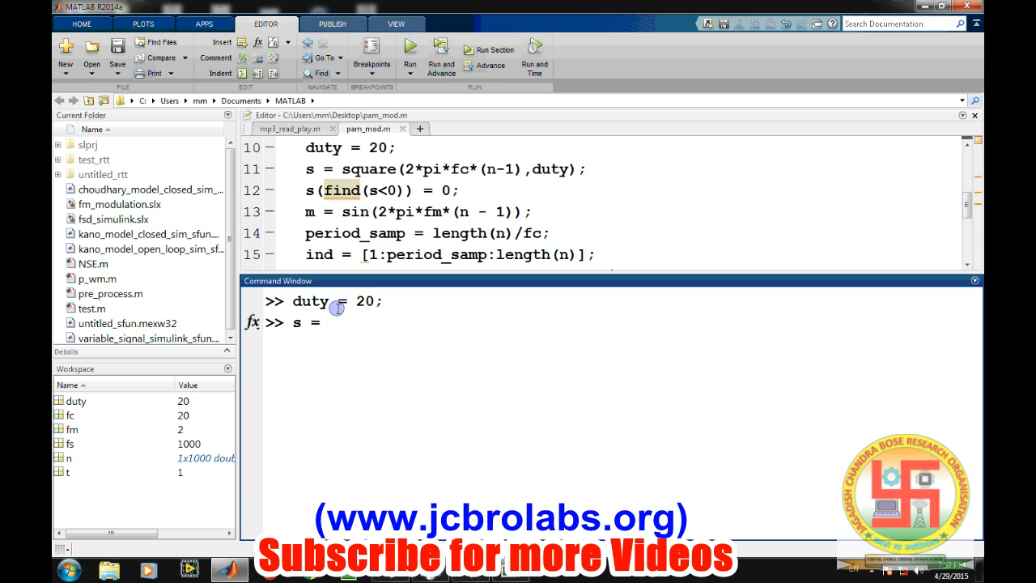
{"action": "type", "text": "square"}
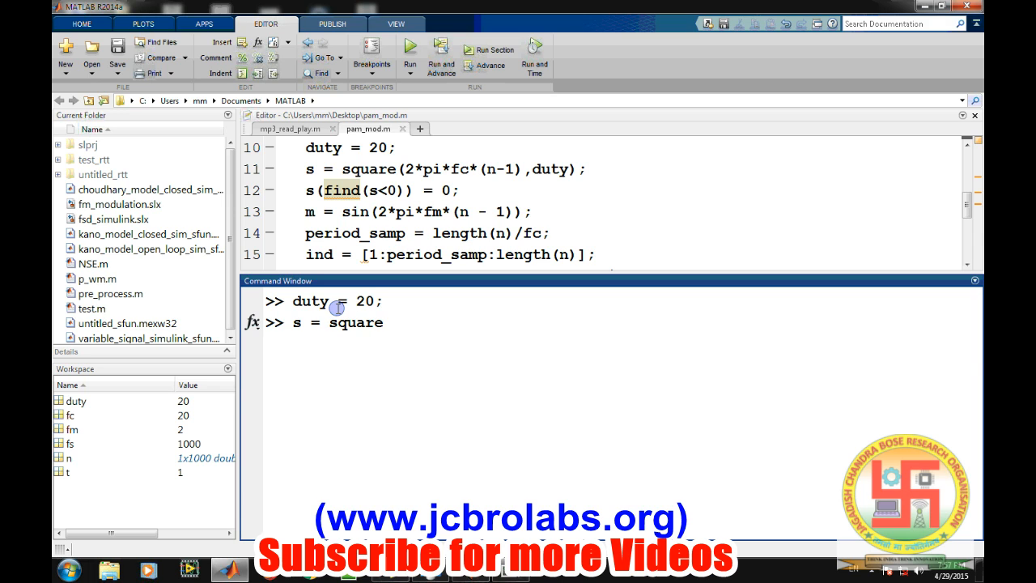
{"action": "type", "text": "(2"}
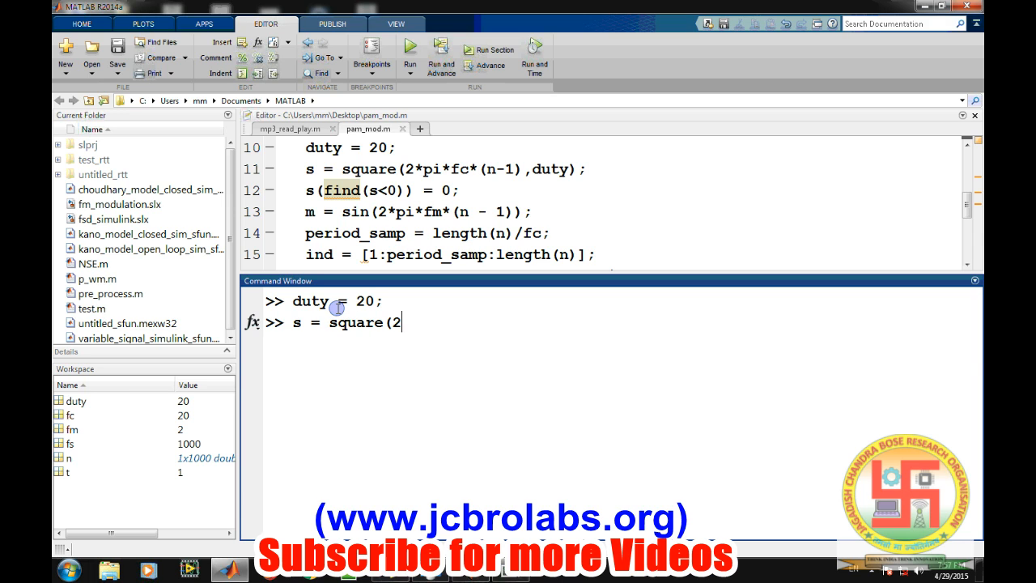
{"action": "type", "text": "*pi*f"}
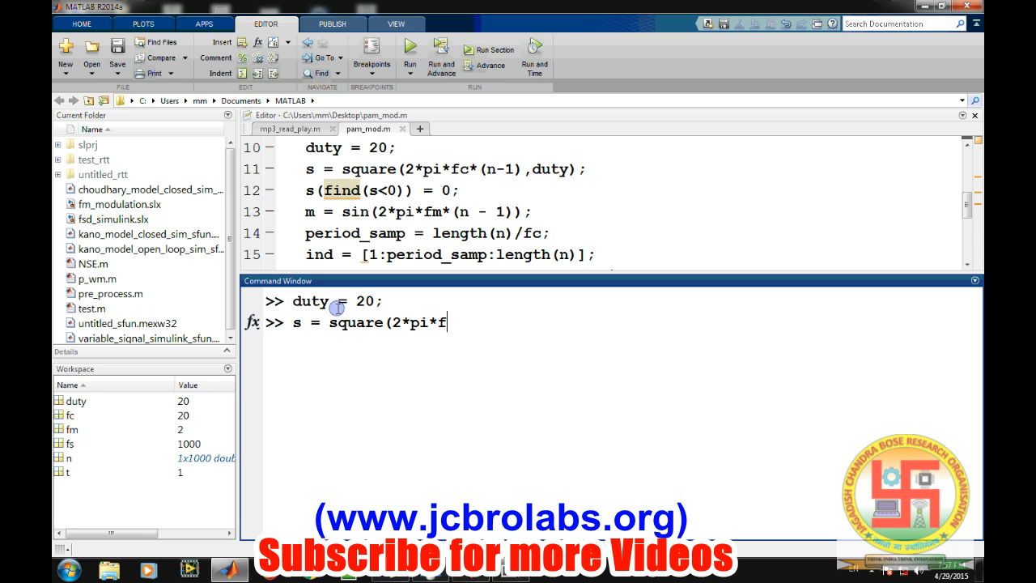
{"action": "type", "text": "c*"}
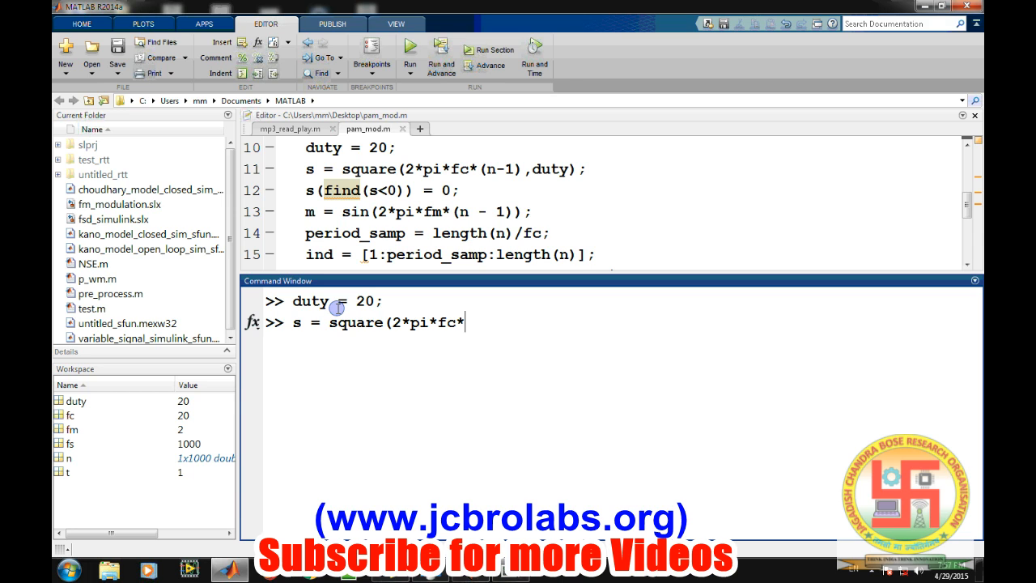
{"action": "type", "text": "n"}
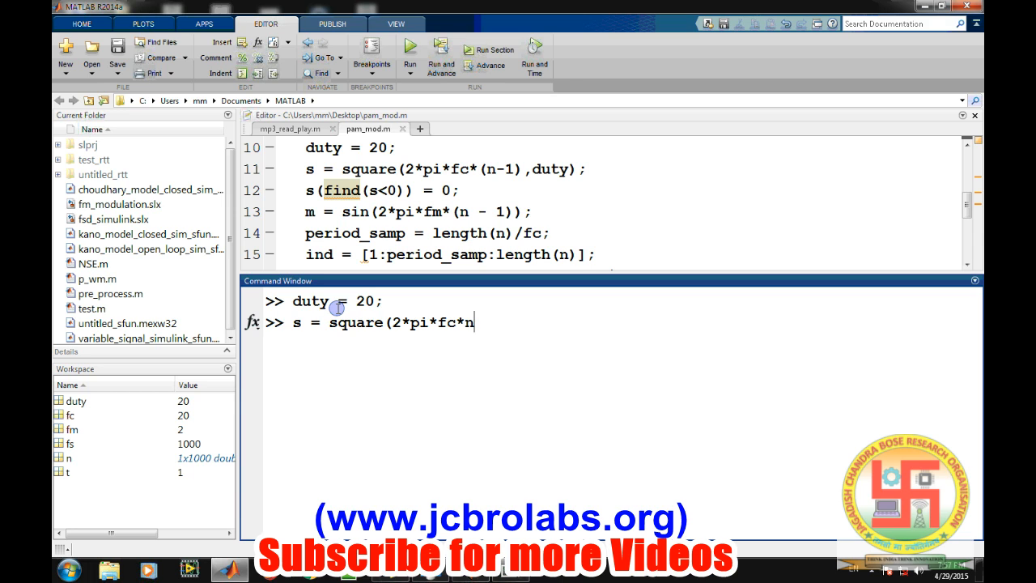
{"action": "type", "text": ",duty);"}
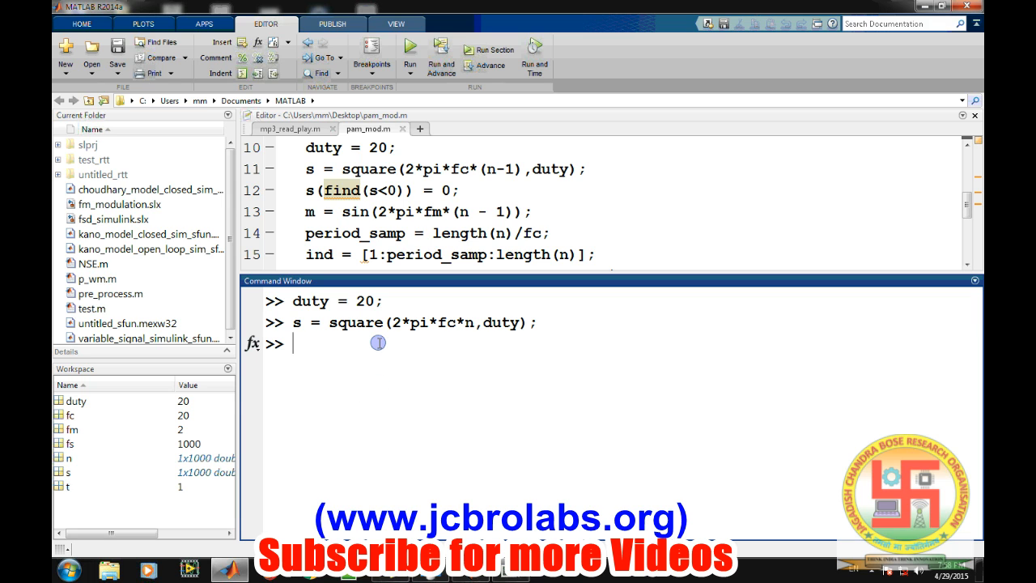
{"action": "type", "text": "plot(s"}
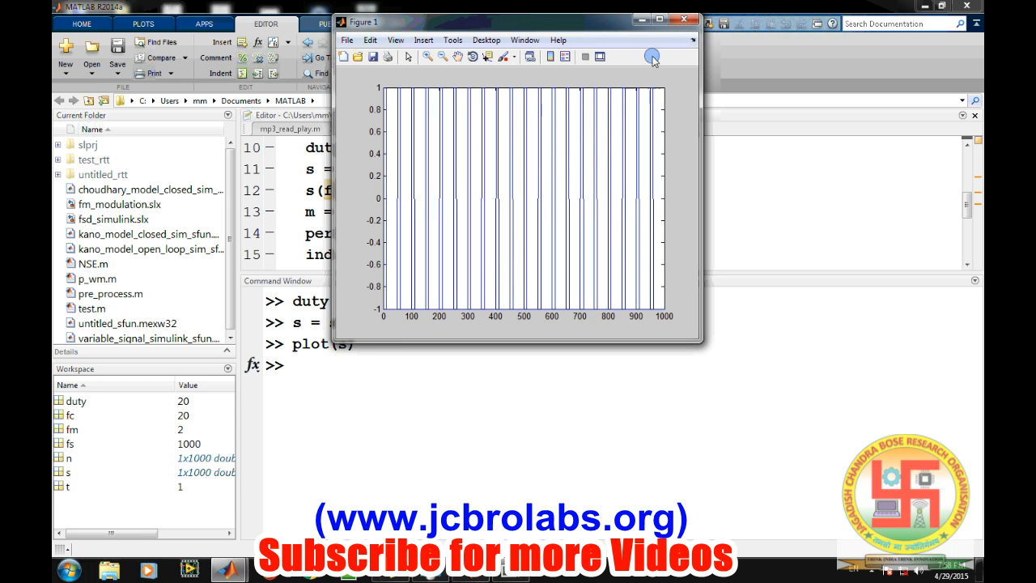
Step: Close the pulse-train figure after checking it swings between -1 and 1
{"action": "left_click", "coordinate": [683, 19]}
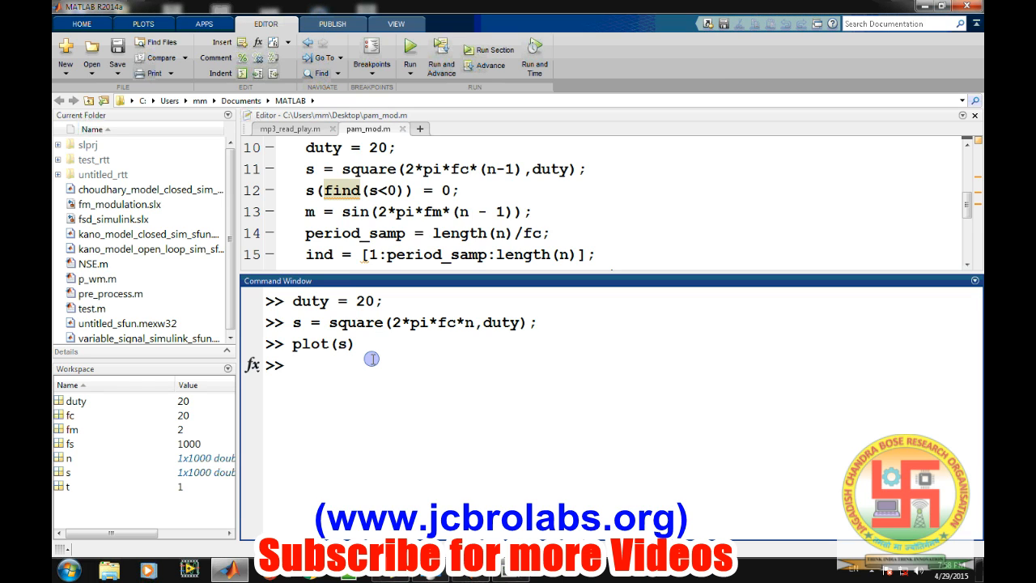
Step: Zero the negative samples with s(find(s<0)) = 0, replot the 0–1 pulse train, and enter clc
{"action": "type", "text": "s"}
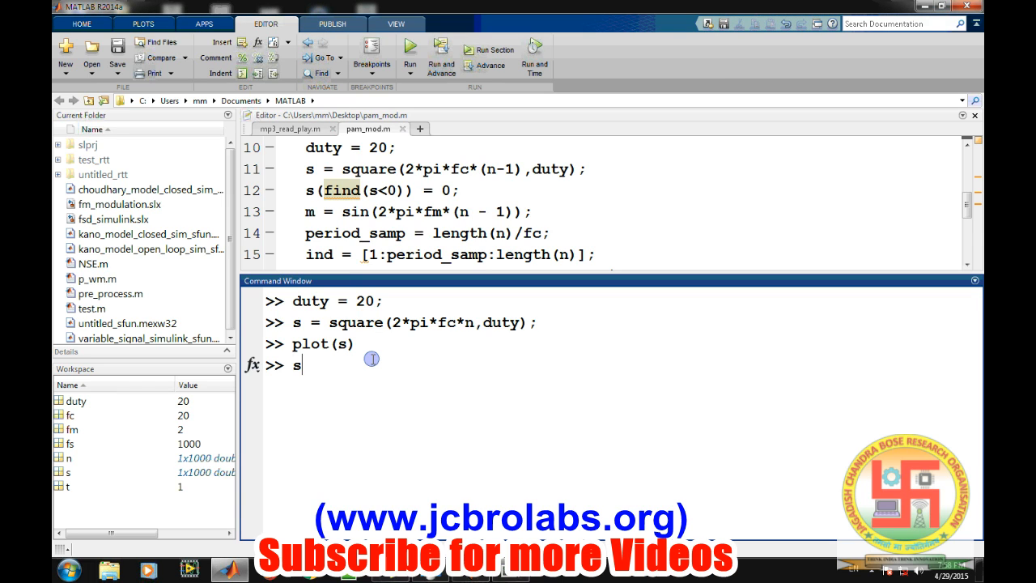
{"action": "type", "text": "(find("}
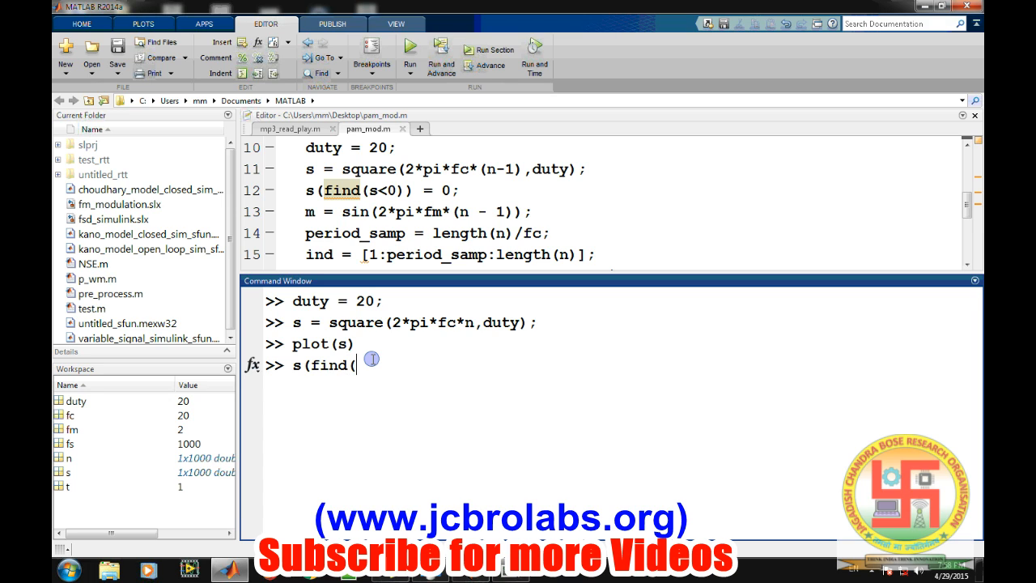
{"action": "type", "text": "s<0"}
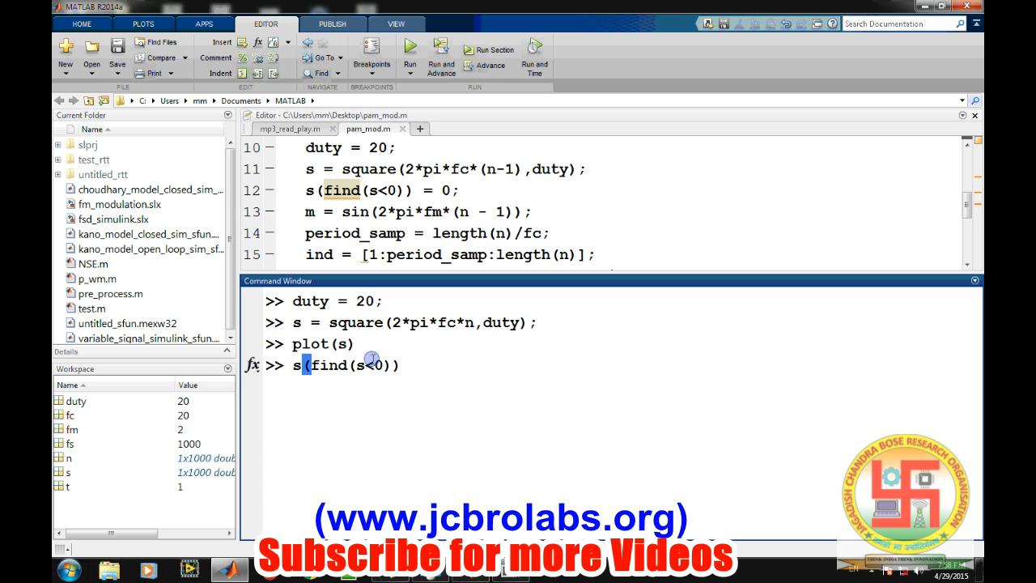
{"action": "mouse_move", "coordinate": [809, 355]}
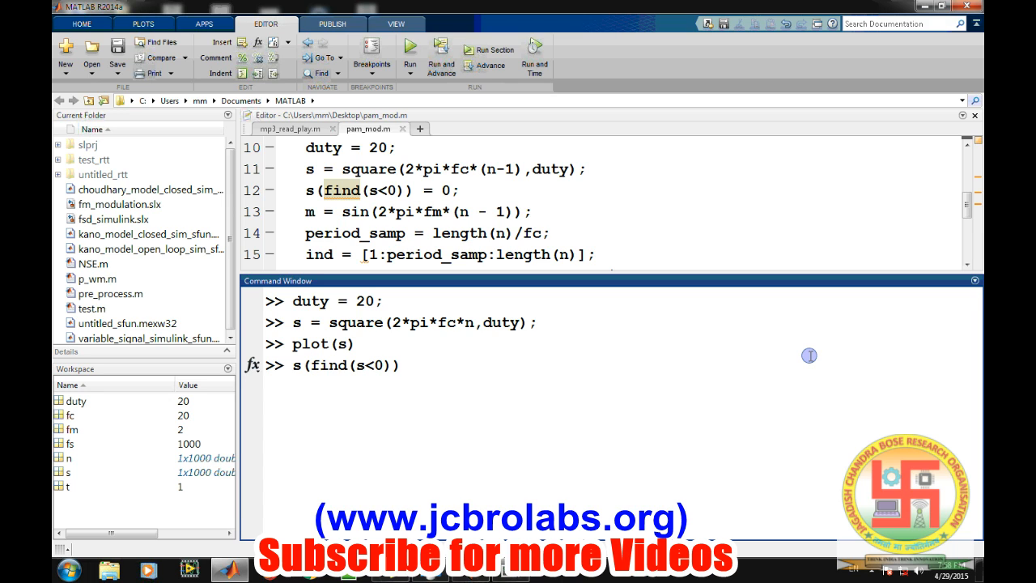
{"action": "type", "text": "= 0;"}
{"action": "type", "text": "pl"}
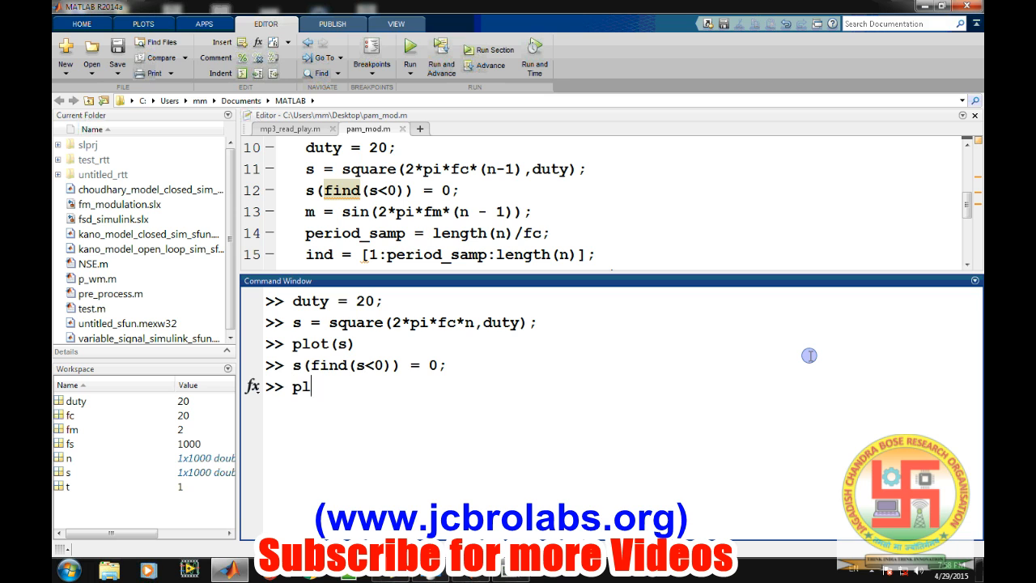
{"action": "key", "text": "Return"}
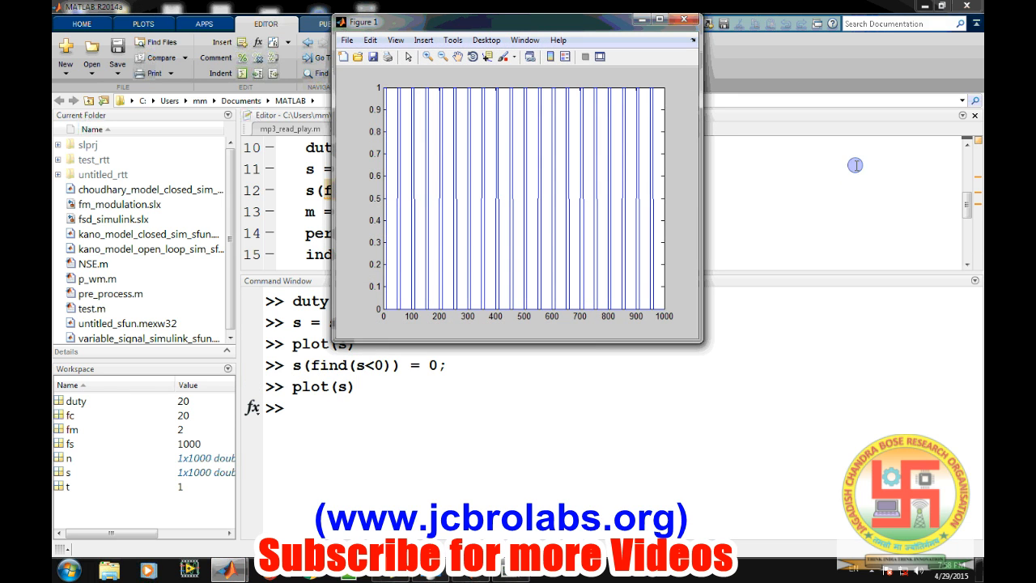
{"action": "mouse_move", "coordinate": [712, 7]}
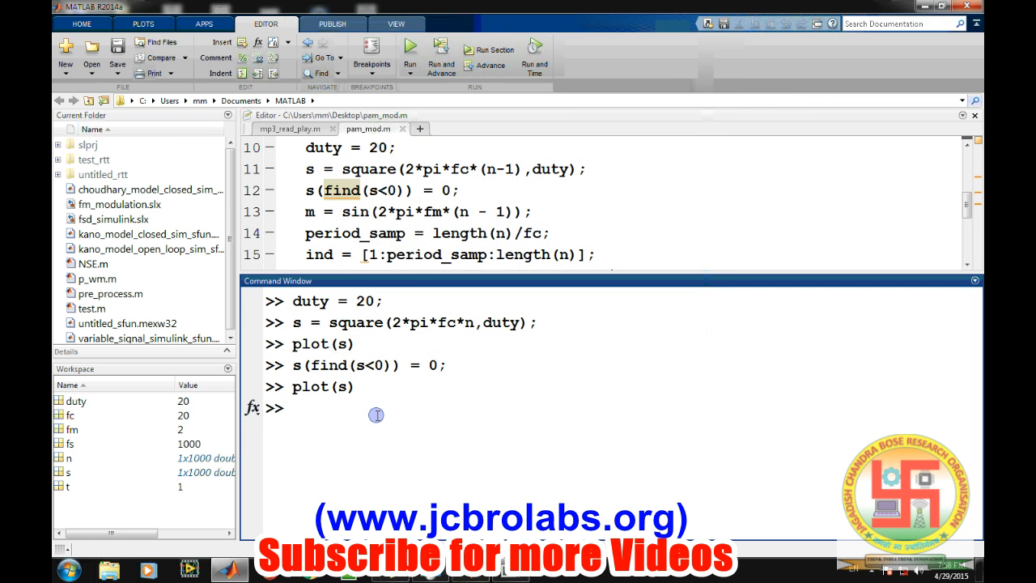
{"action": "type", "text": "clc"}
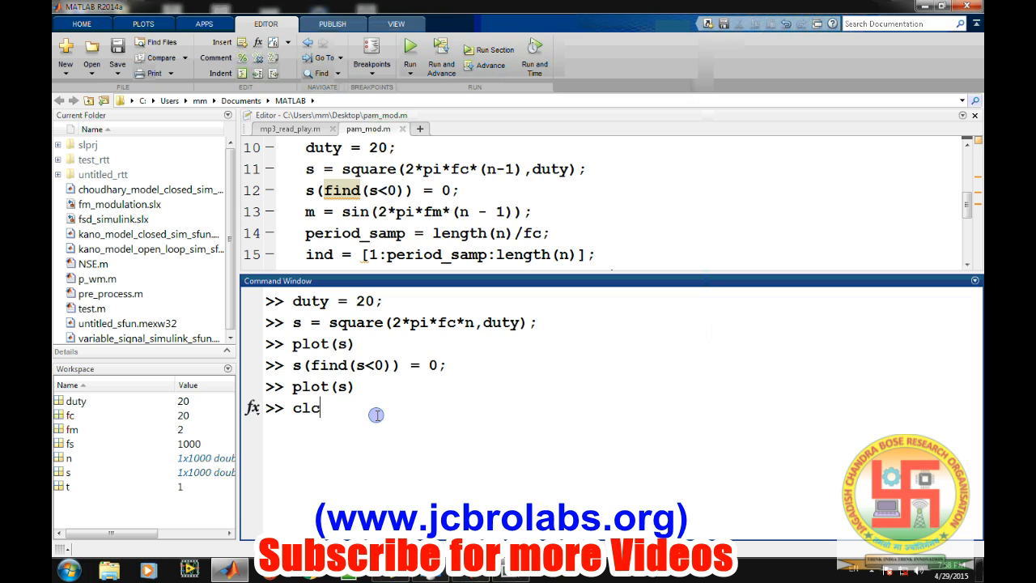
Step: Clear the console and create the message sine m = sin(2*pi*fm*n)
{"action": "key", "text": "Return"}
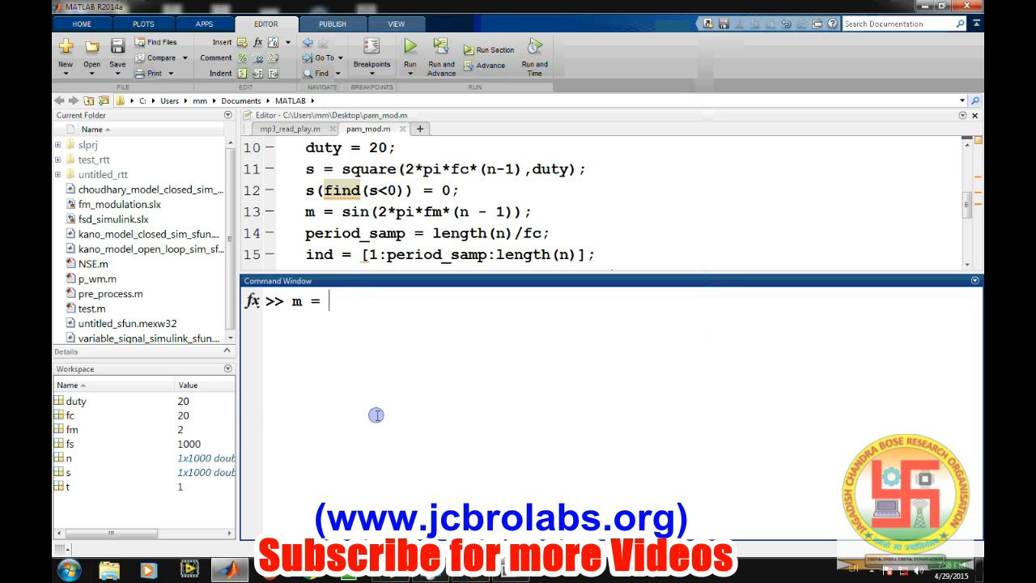
{"action": "type", "text": "sin("}
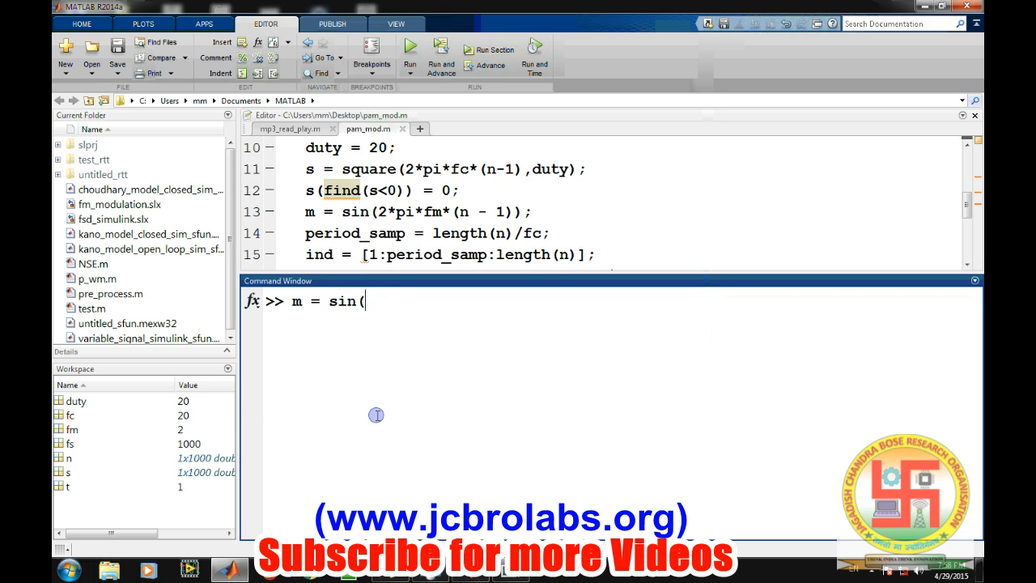
{"action": "type", "text": "2*pi*"}
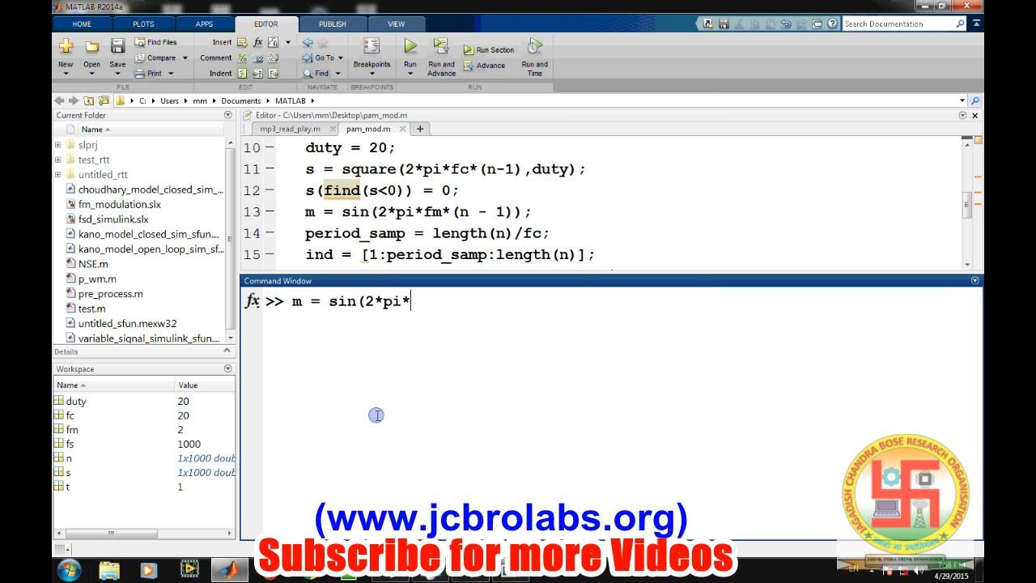
{"action": "type", "text": "fm(n)"}
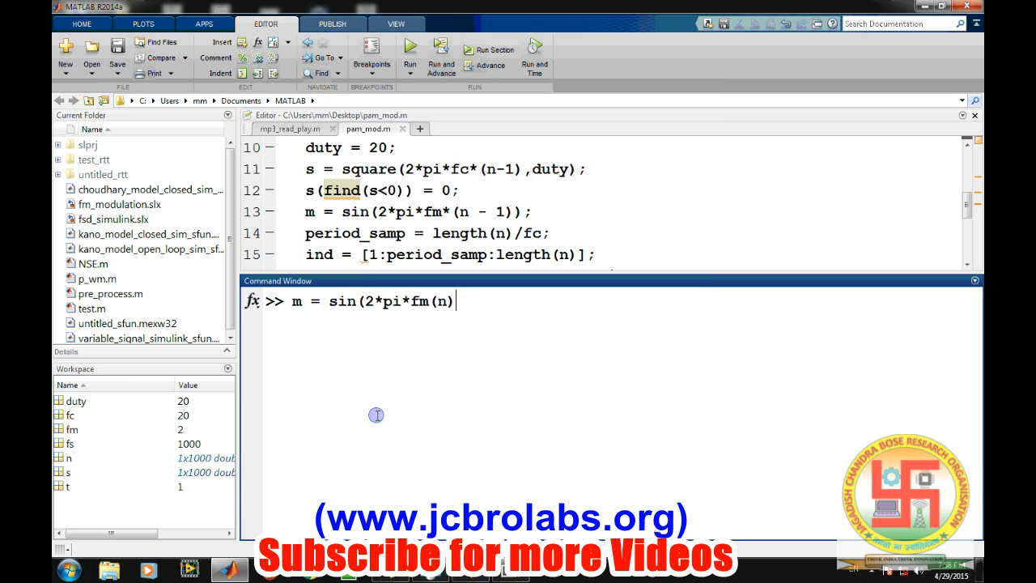
{"action": "type", "text": ");"}
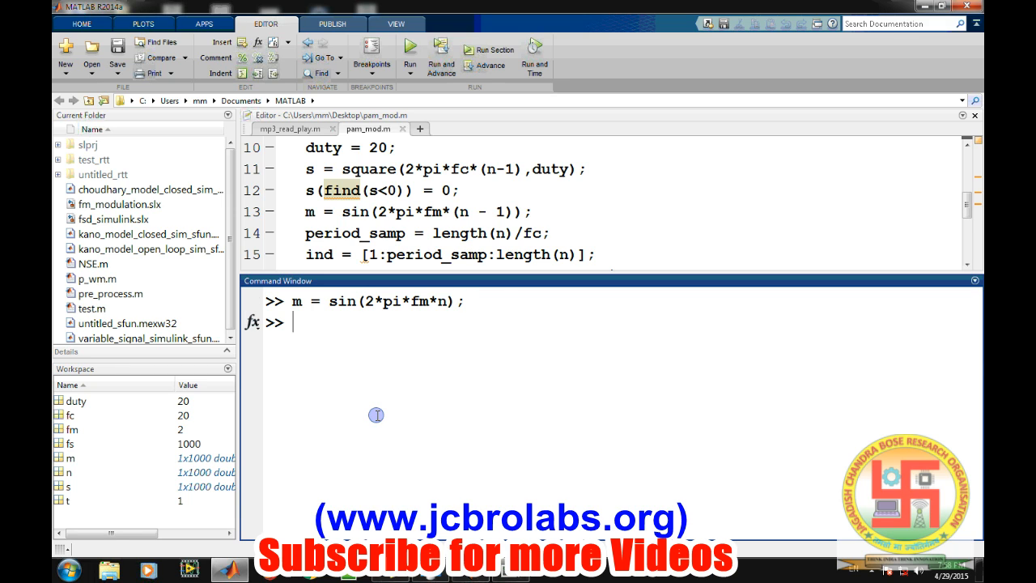
{"action": "left_click", "coordinate": [510, 212]}
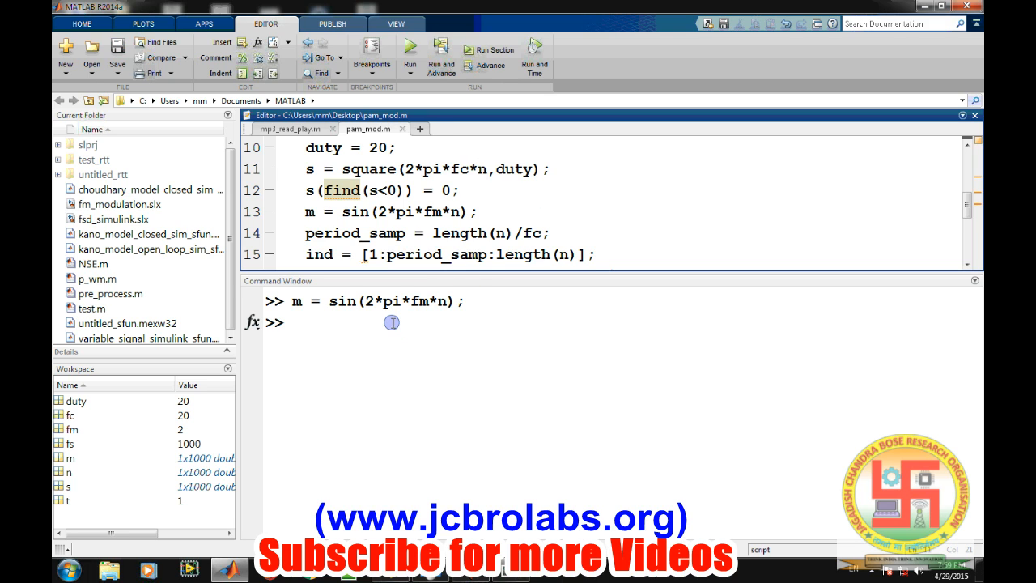
Step: Plot m to view the two-cycle sine wave, then close the figure
{"action": "type", "text": "plot("}
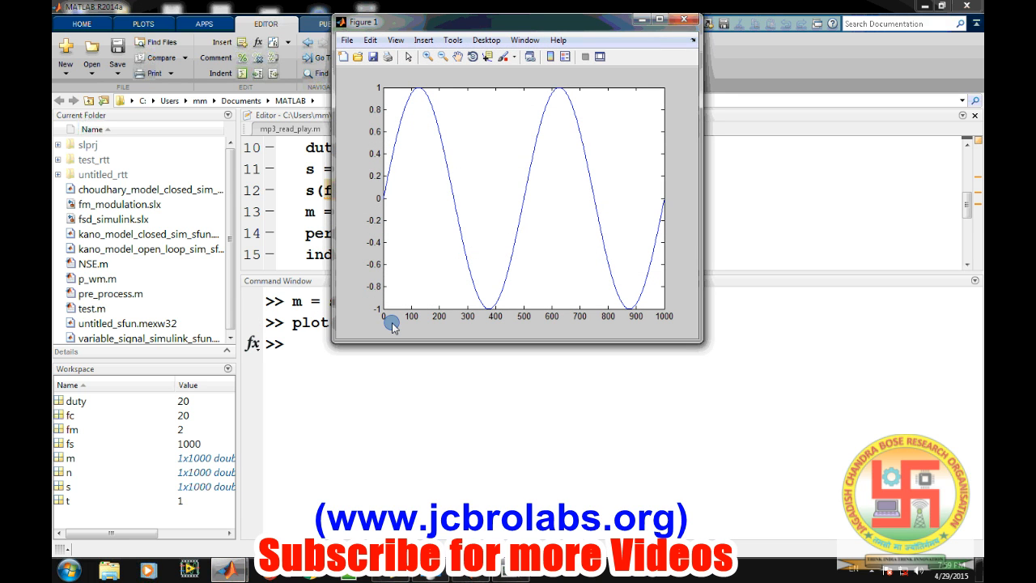
{"action": "mouse_move", "coordinate": [683, 19]}
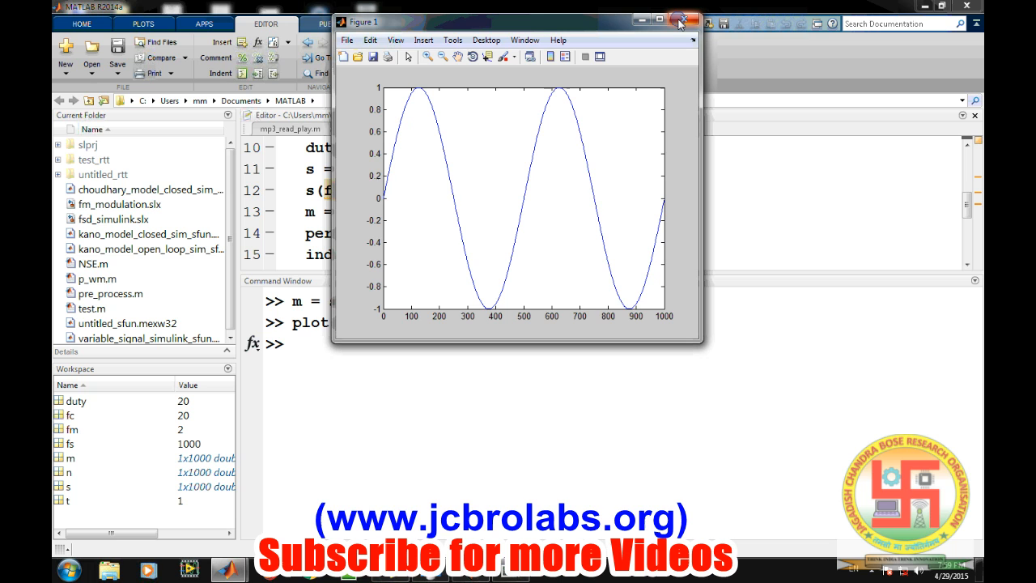
{"action": "left_click", "coordinate": [689, 21]}
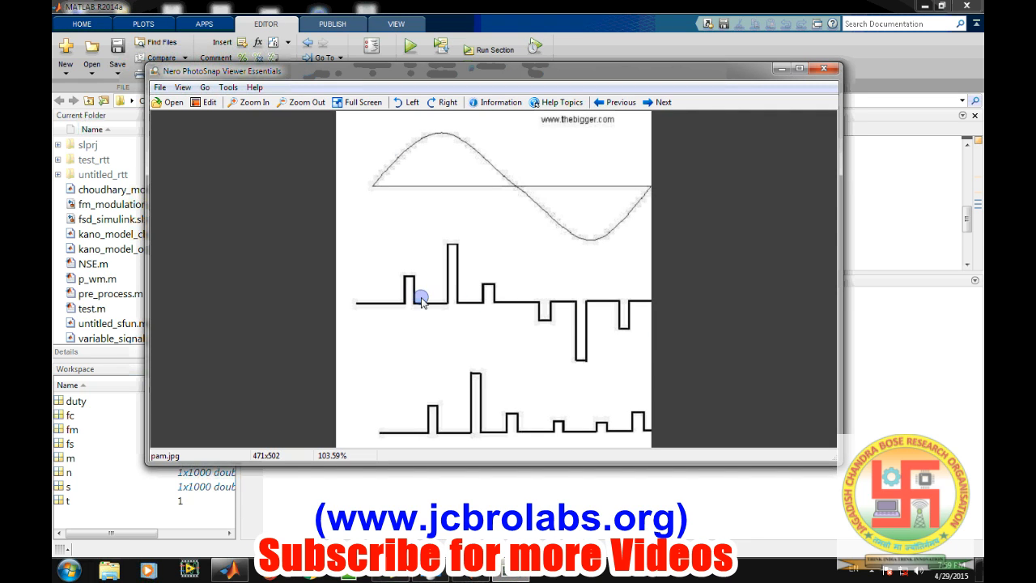
{"action": "mouse_move", "coordinate": [414, 278]}
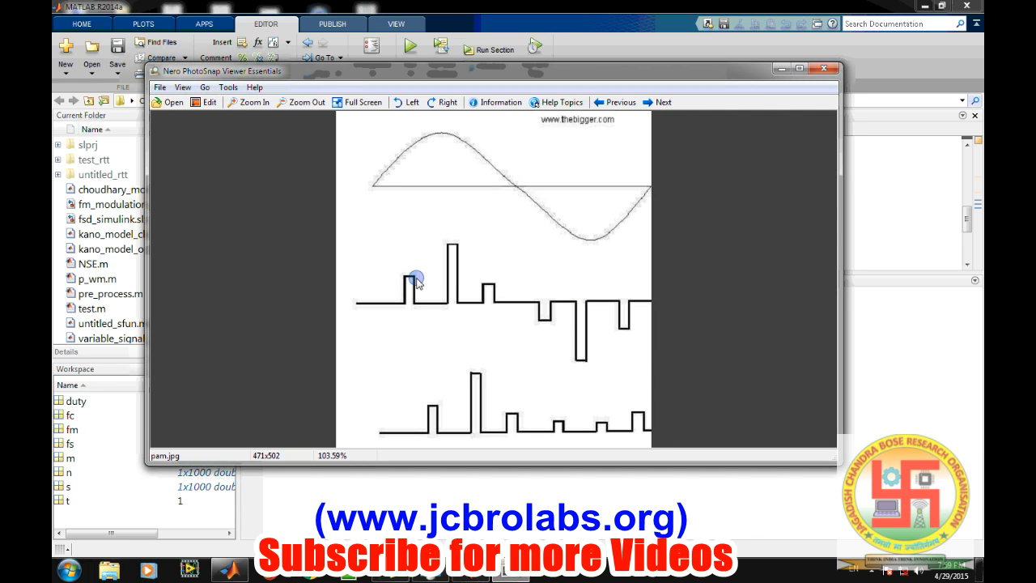
{"action": "mouse_move", "coordinate": [407, 282]}
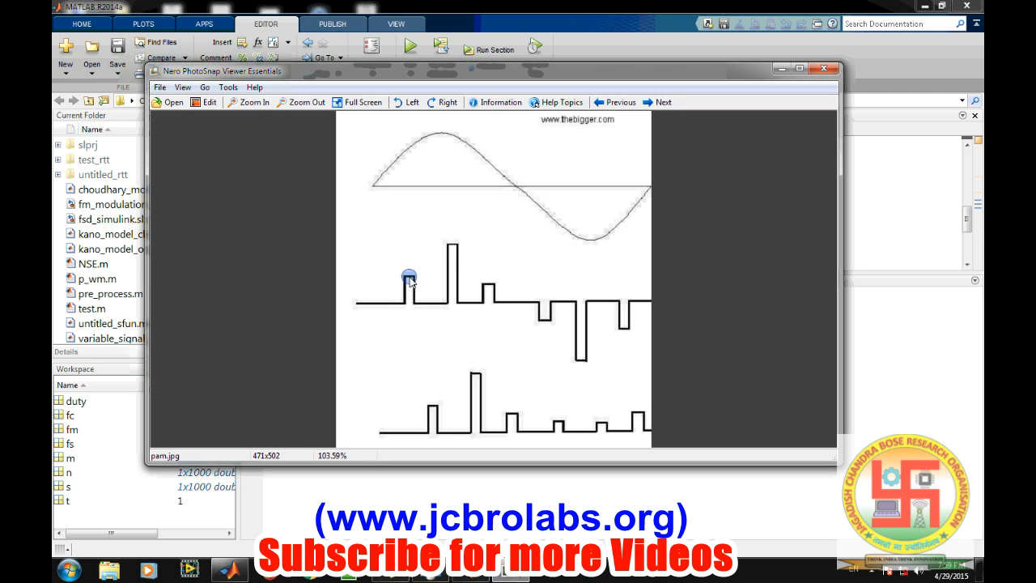
{"action": "mouse_move", "coordinate": [407, 291]}
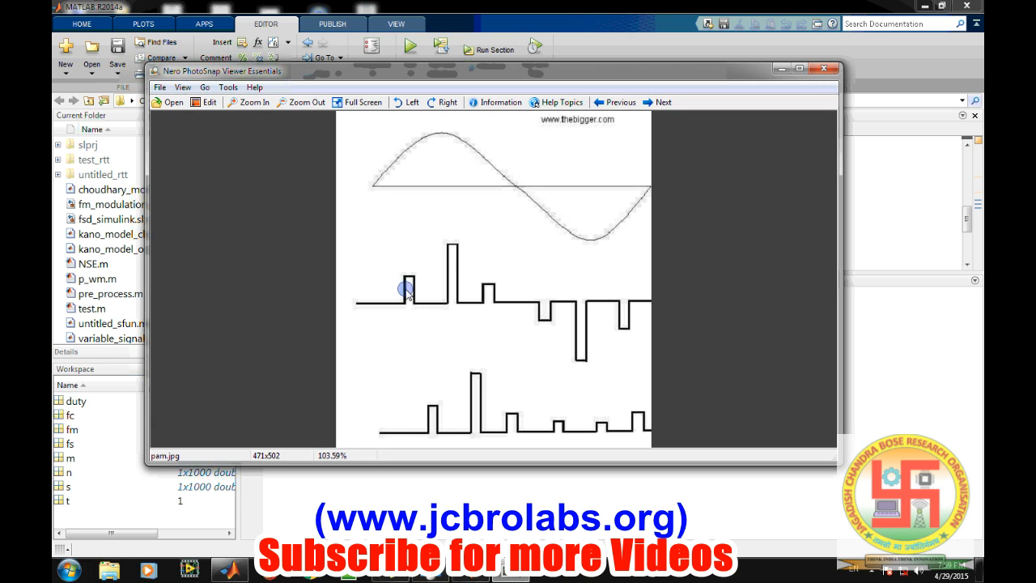
{"action": "mouse_move", "coordinate": [398, 155]}
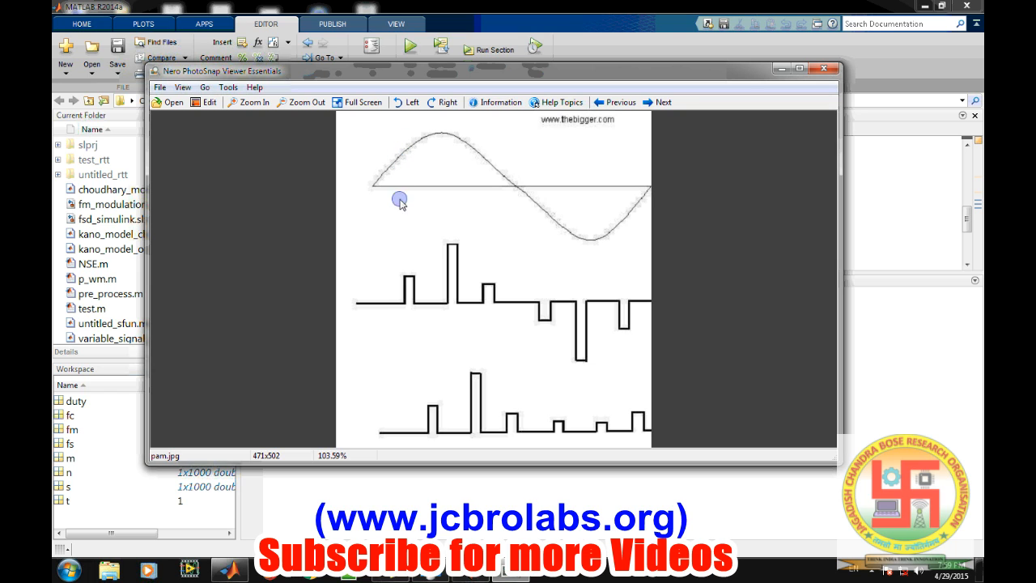
{"action": "mouse_move", "coordinate": [398, 168]}
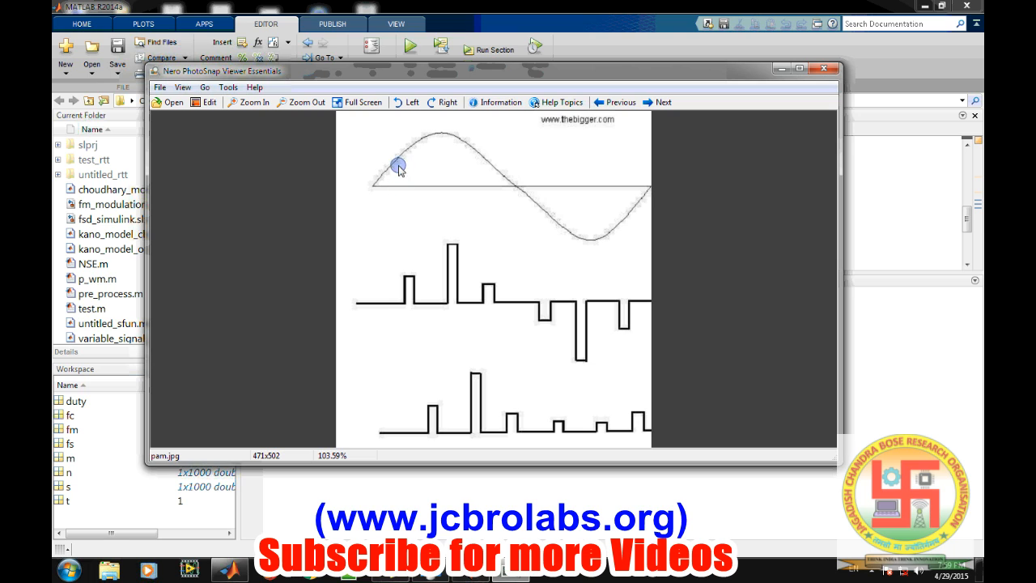
{"action": "mouse_move", "coordinate": [404, 160]}
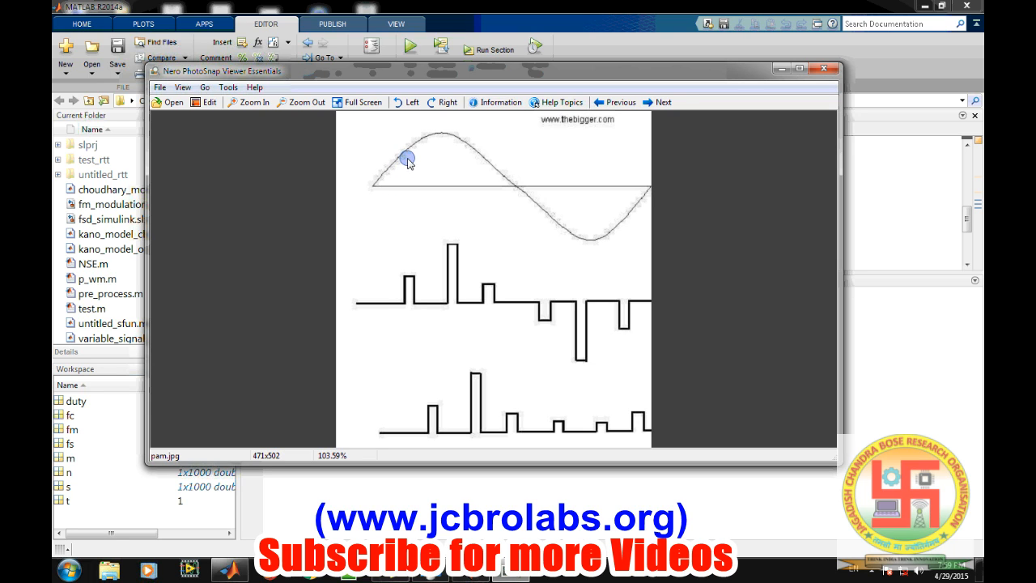
{"action": "mouse_move", "coordinate": [774, 225]}
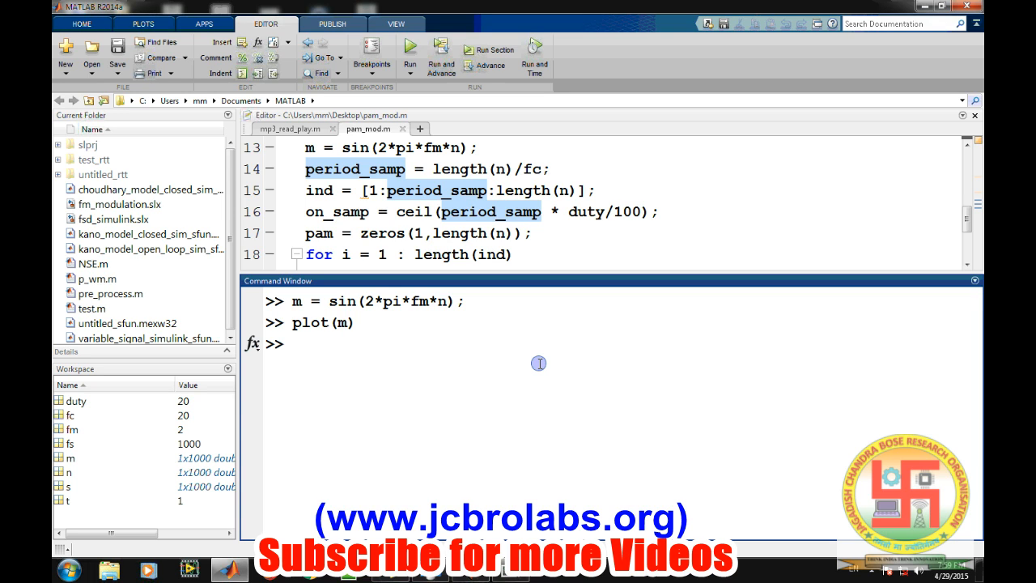
Step: Compute period_sam = length(n)/fc giving 50 samples per pulse, and begin the ind assignment
{"action": "type", "text": "p"}
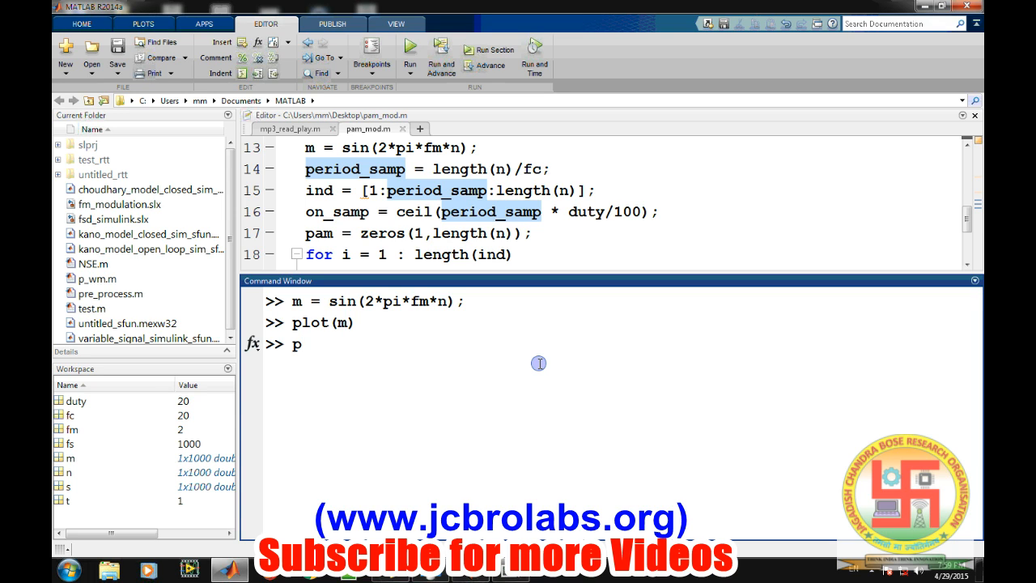
{"action": "type", "text": "erio"}
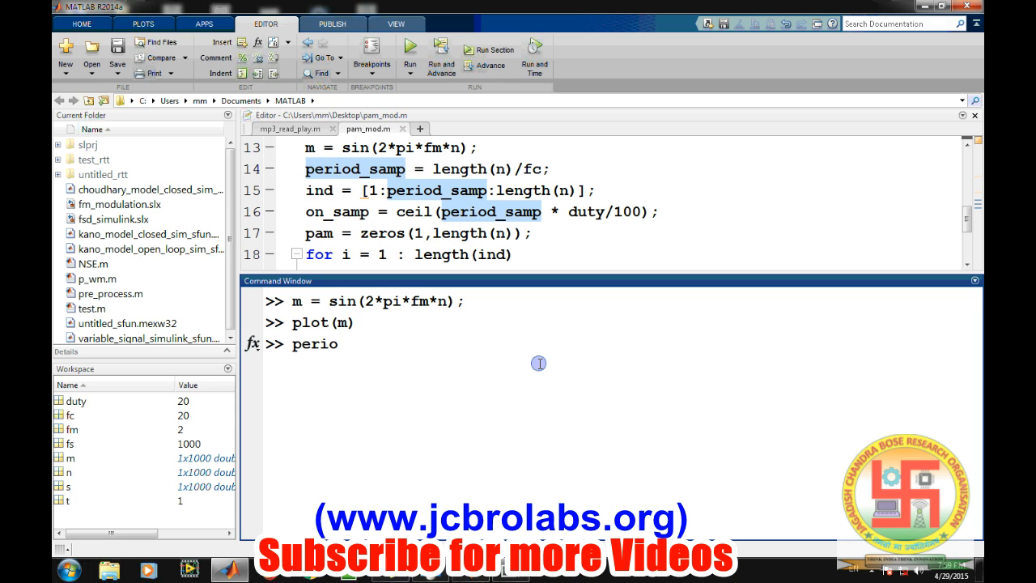
{"action": "type", "text": "d_sam ="}
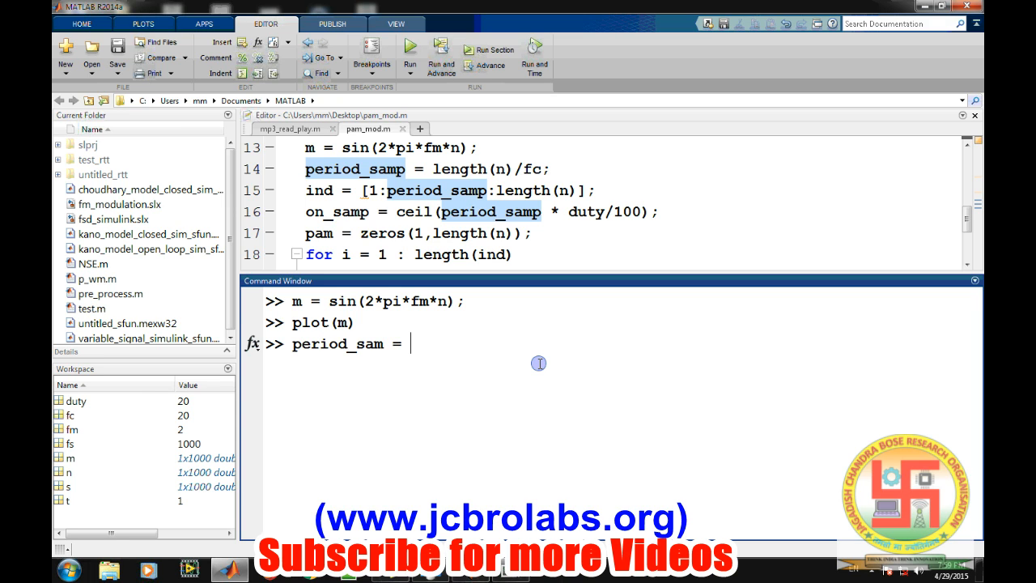
{"action": "type", "text": "length(n"}
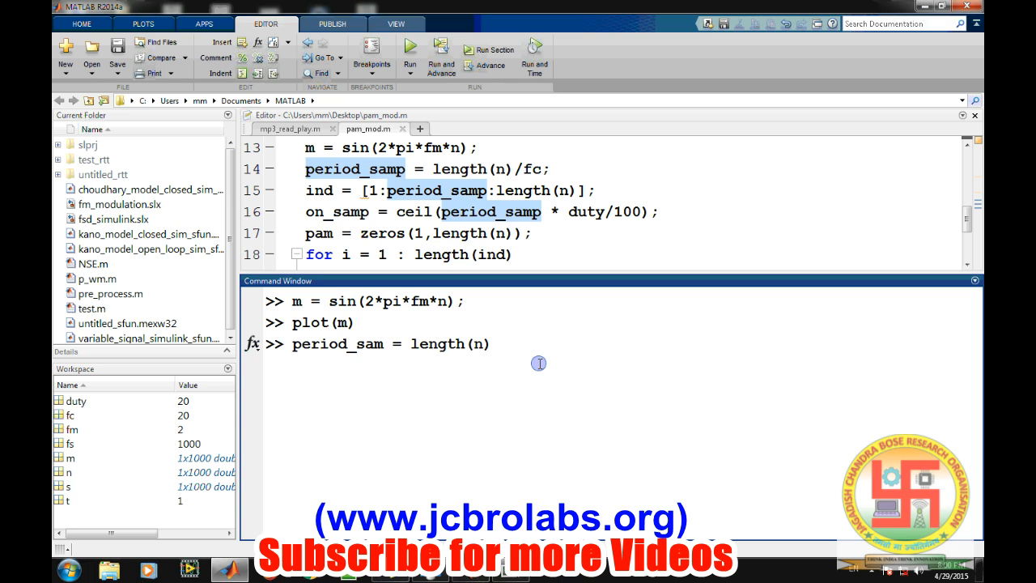
{"action": "type", "text": "/fc;"}
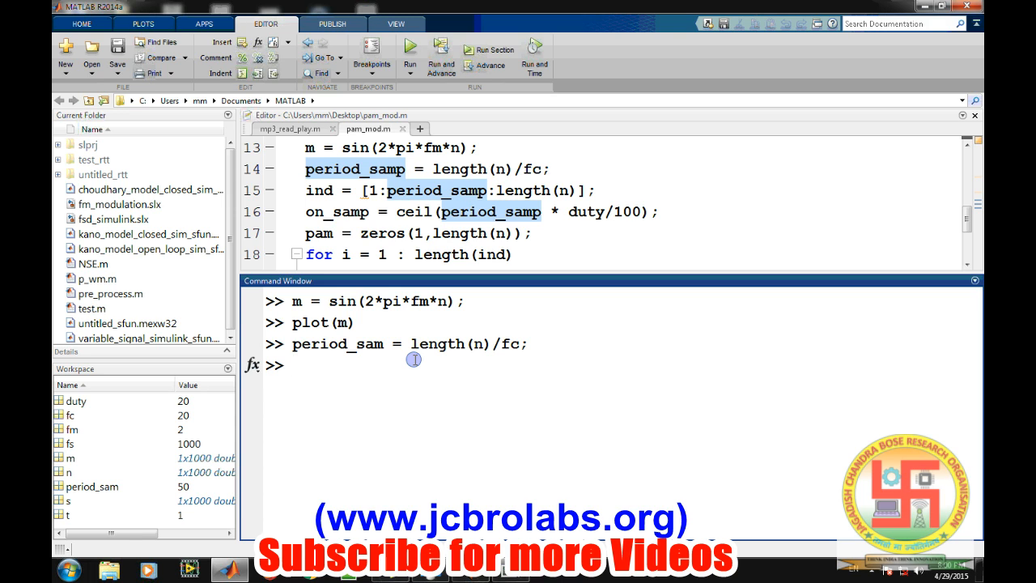
{"action": "type", "text": "ind ="}
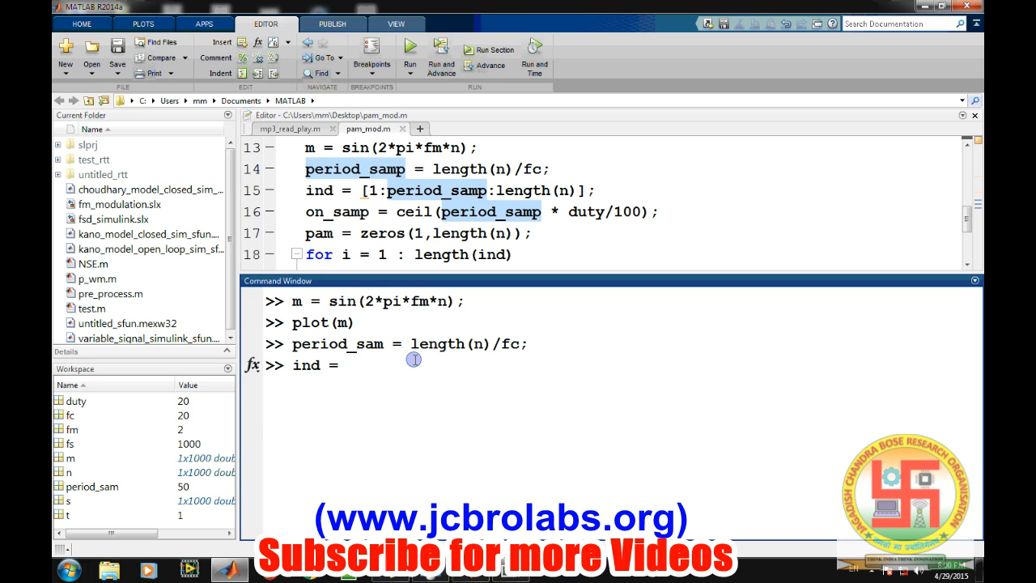
Step: Build ind = 1:period_sam:length(n) and check the second index value 51 in the output
{"action": "type", "text": "1:"}
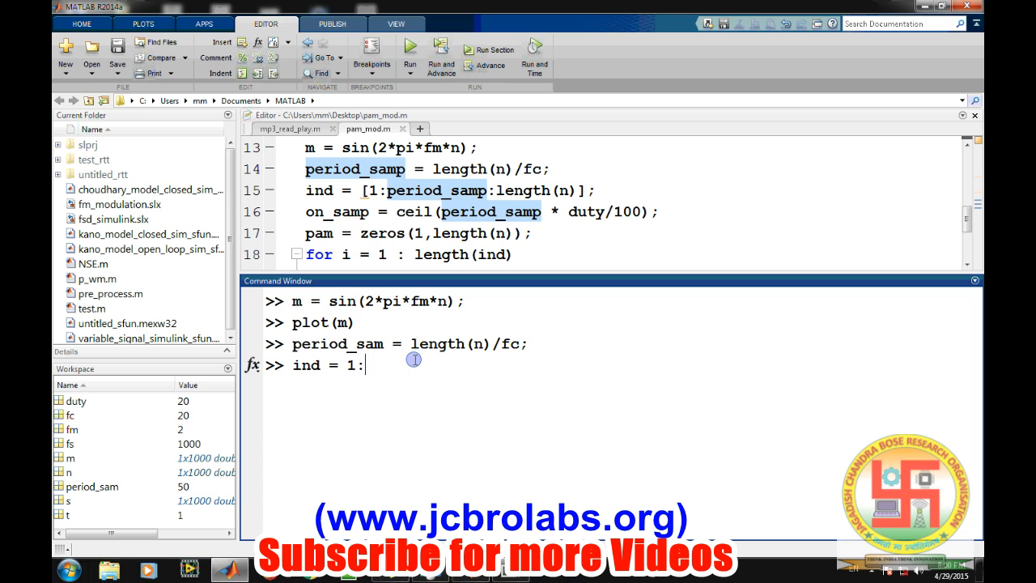
{"action": "type", "text": "period"}
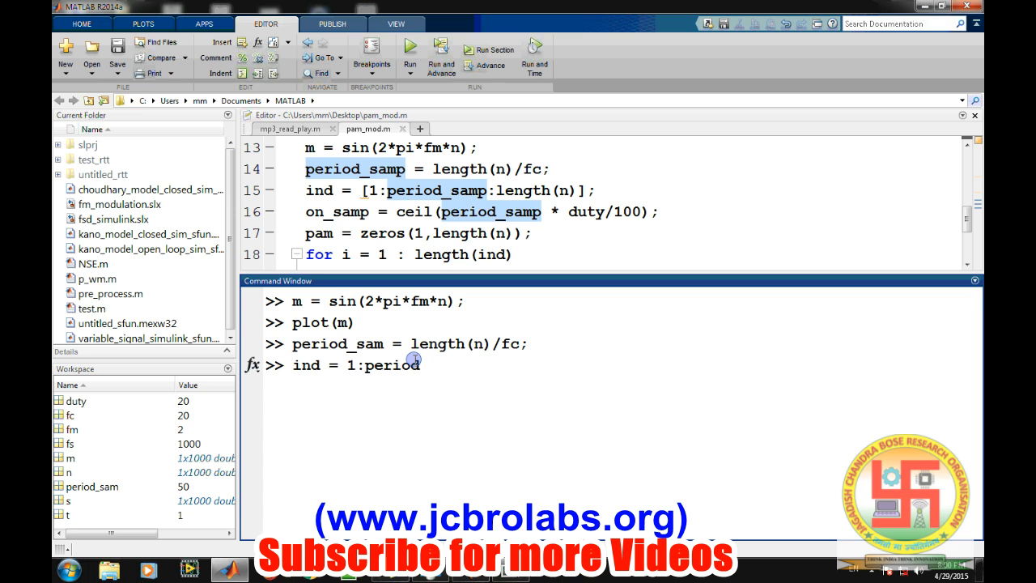
{"action": "type", "text": "_sam:"}
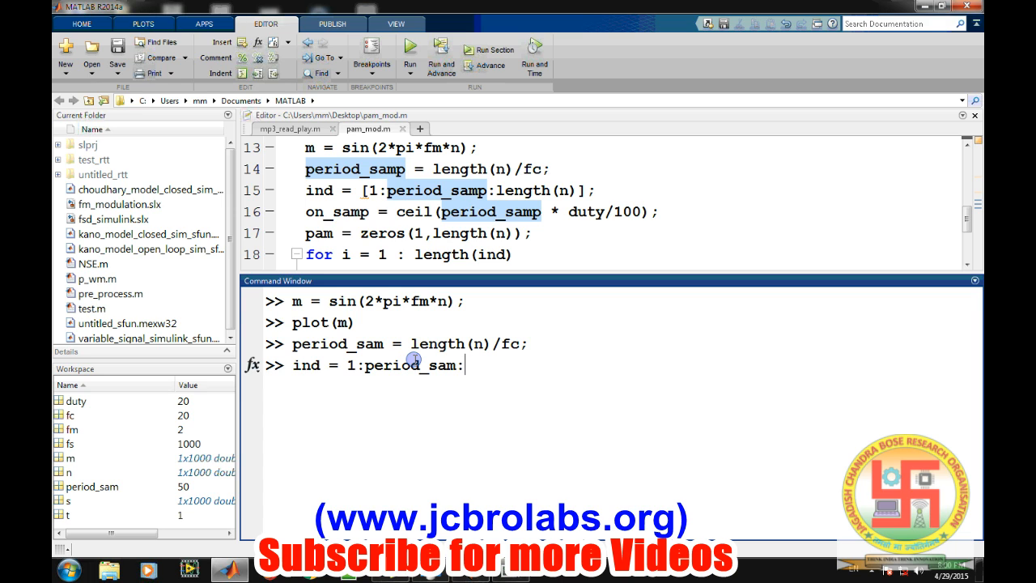
{"action": "type", "text": "length(n"}
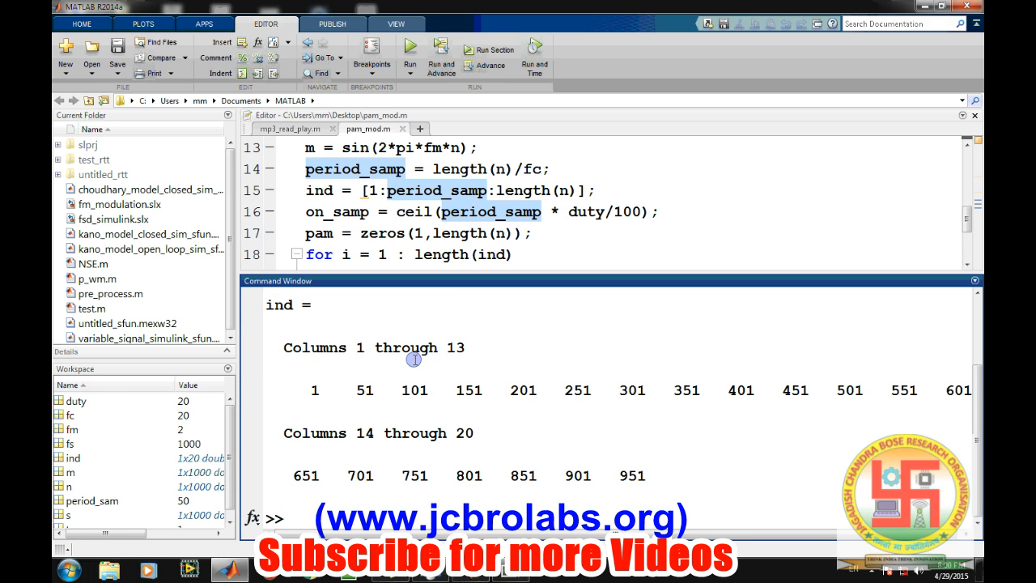
{"action": "mouse_move", "coordinate": [812, 434]}
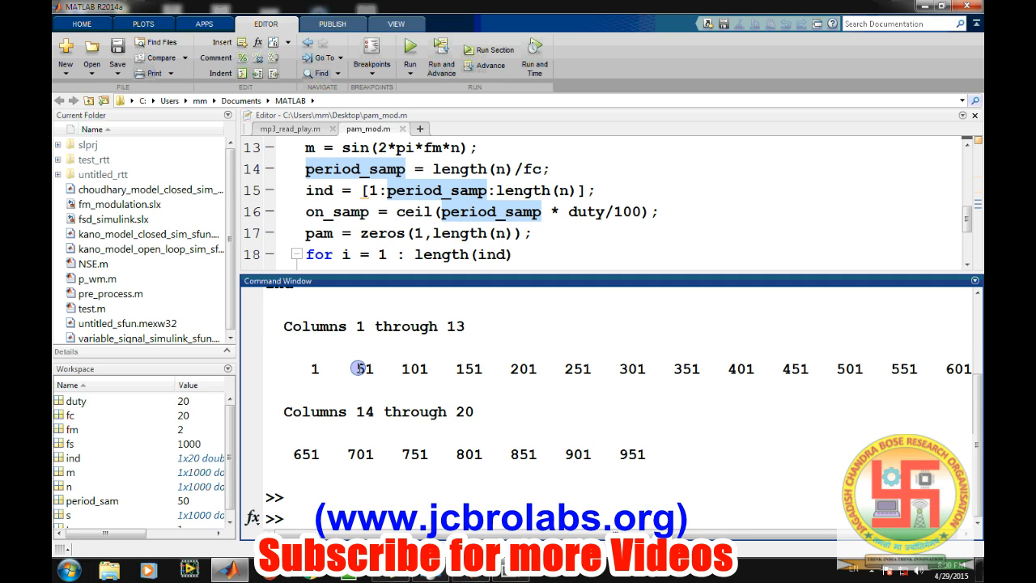
{"action": "double_click", "coordinate": [366, 369]}
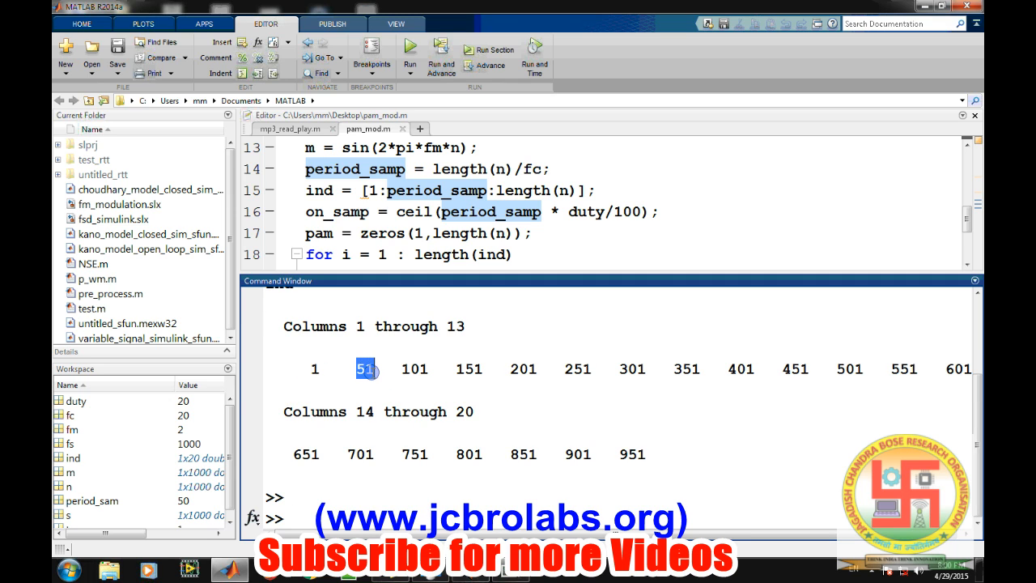
{"action": "left_click", "coordinate": [414, 369]}
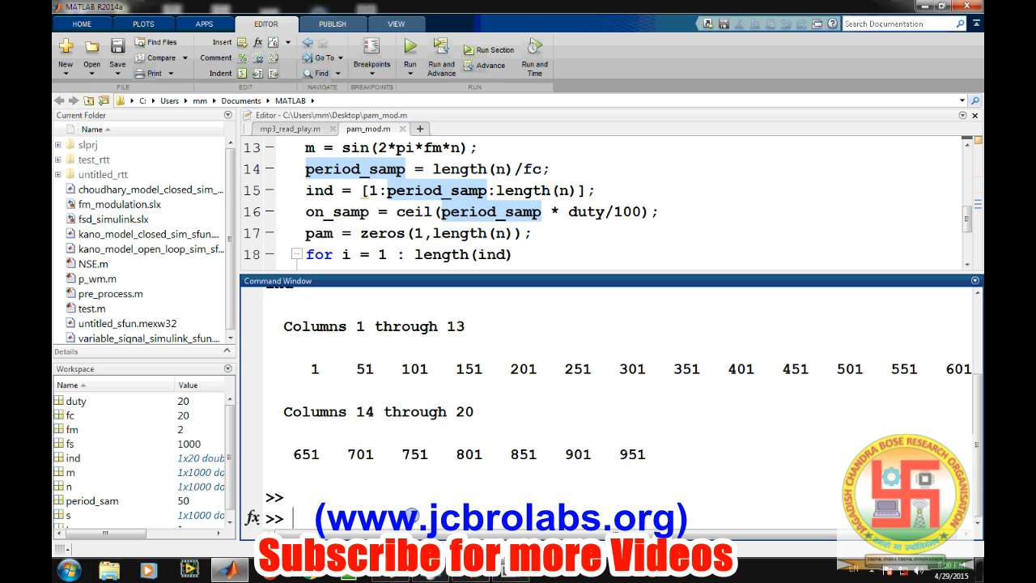
Step: Clear the command window output with clc
{"action": "type", "text": "clc"}
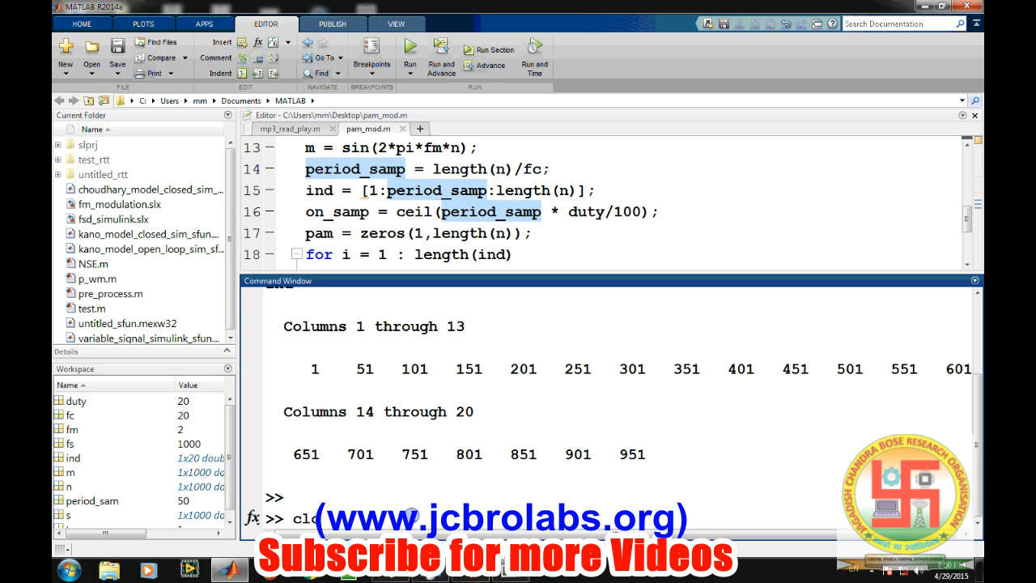
{"action": "key", "text": "Return"}
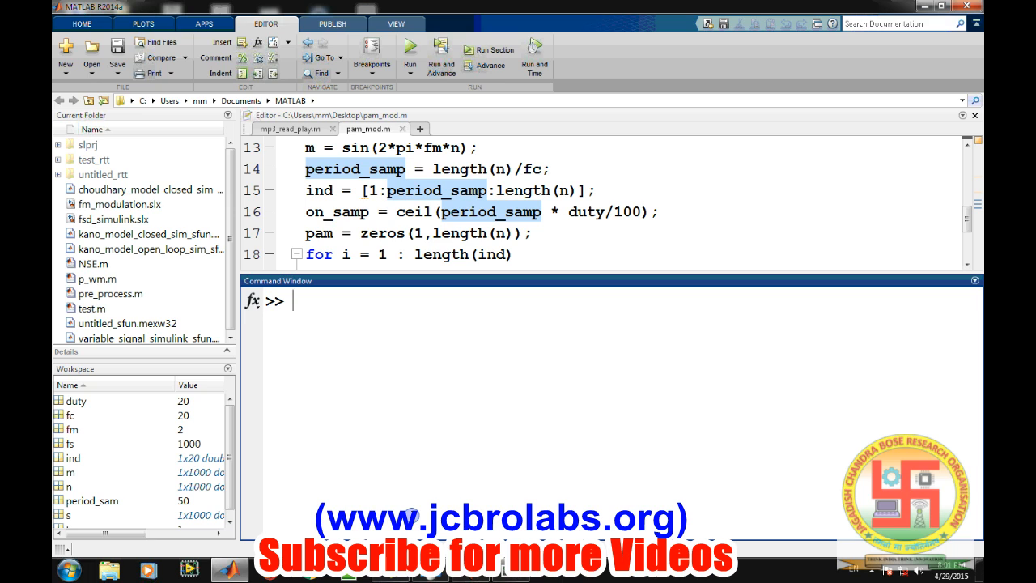
Step: Compute the pulse width on_samp = ceil(period_samp*duty/100), giving 10 samples
{"action": "type", "text": "on_samp"}
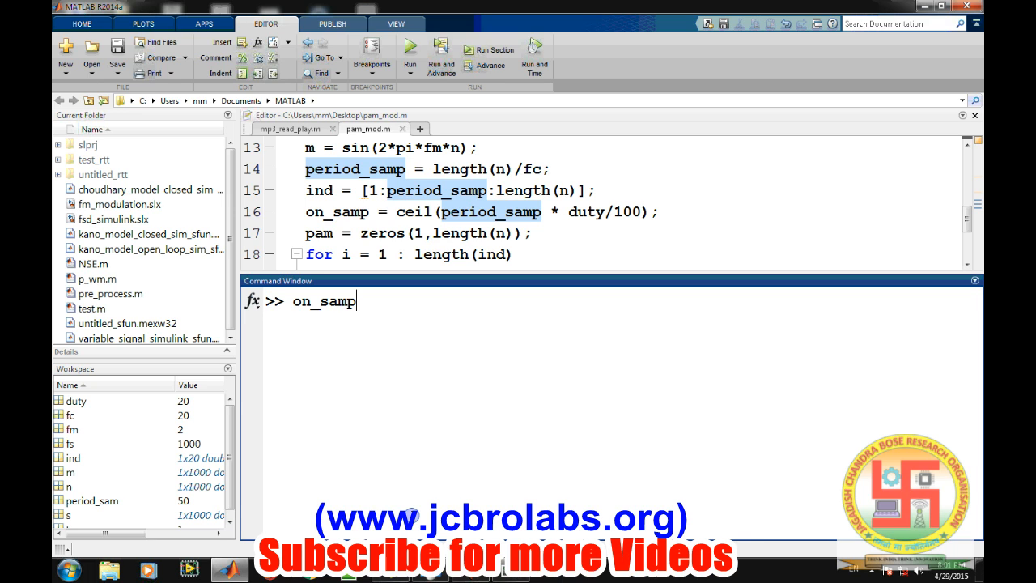
{"action": "type", "text": "= ce"}
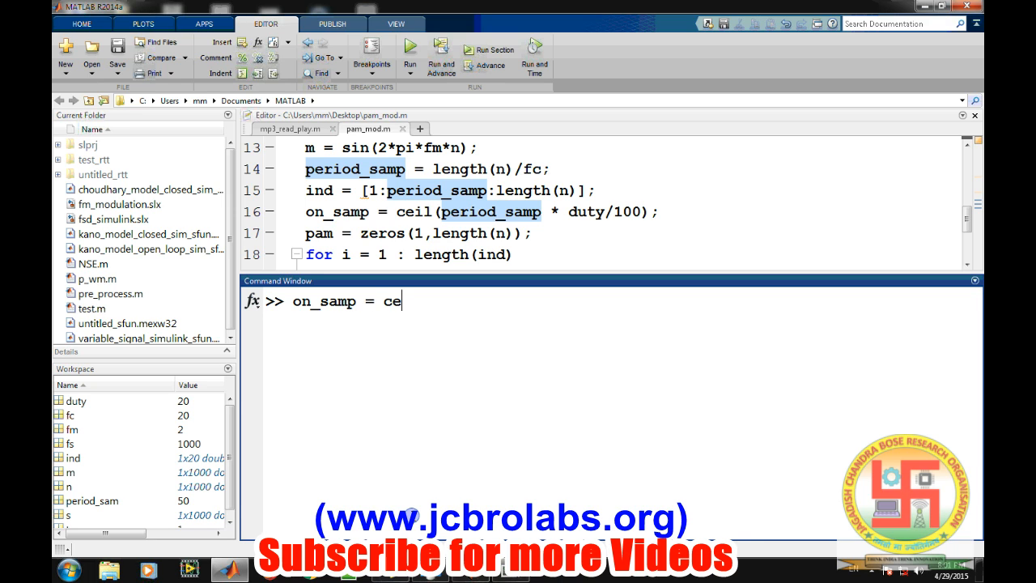
{"action": "type", "text": "il(pe"}
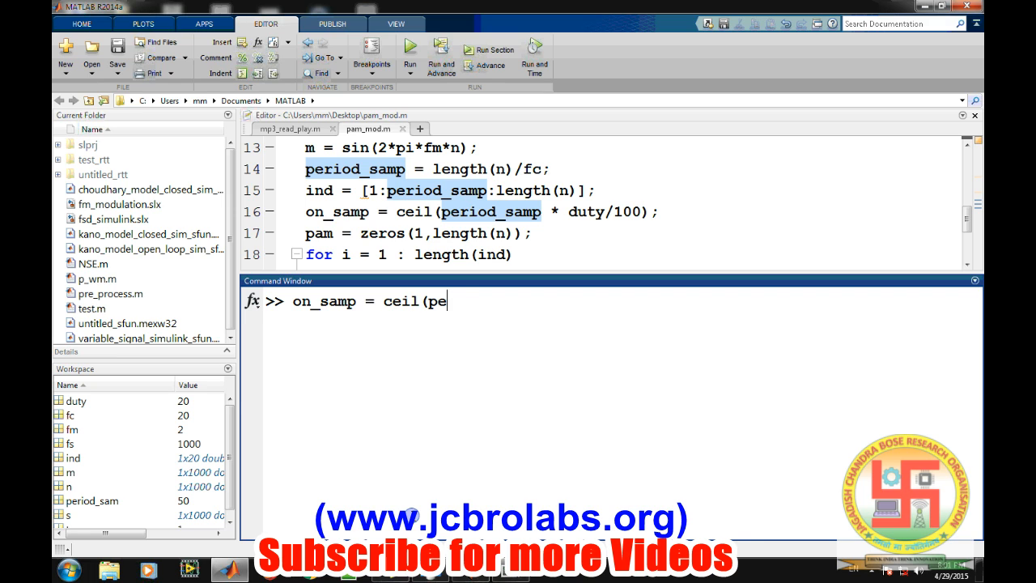
{"action": "type", "text": "riod_samp"}
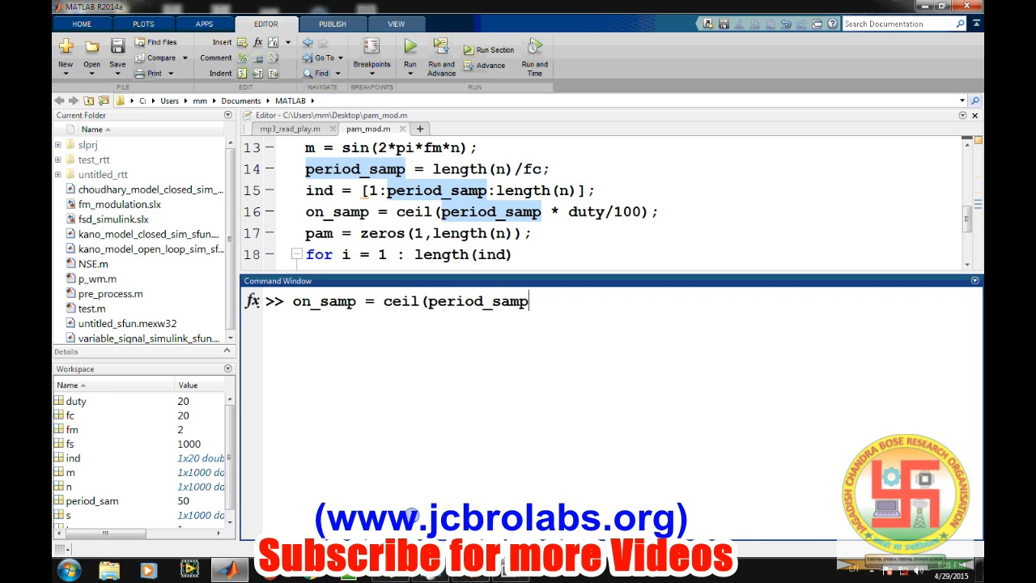
{"action": "type", "text": "*"}
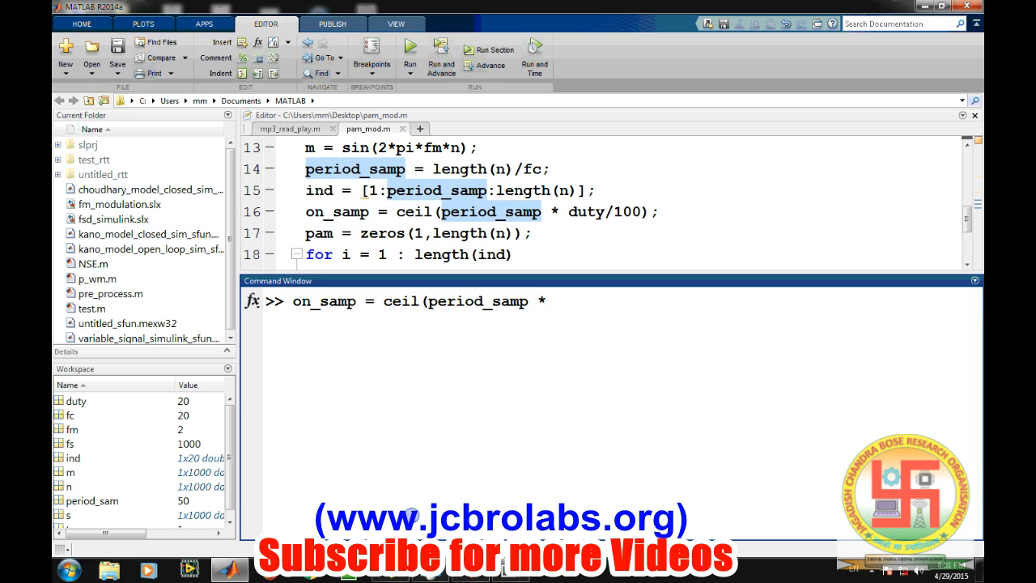
{"action": "type", "text": "duty"}
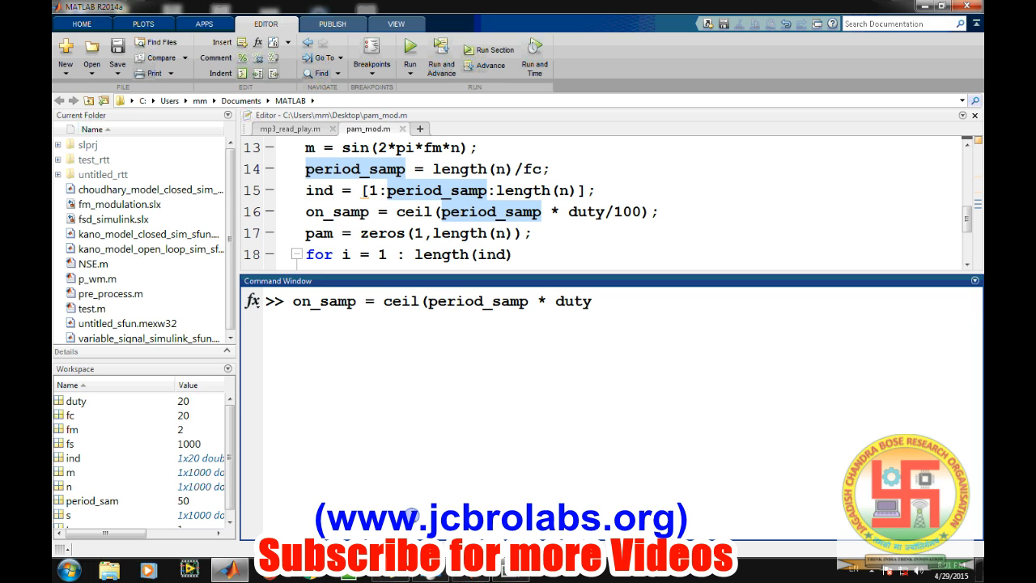
{"action": "type", "text": "/100);"}
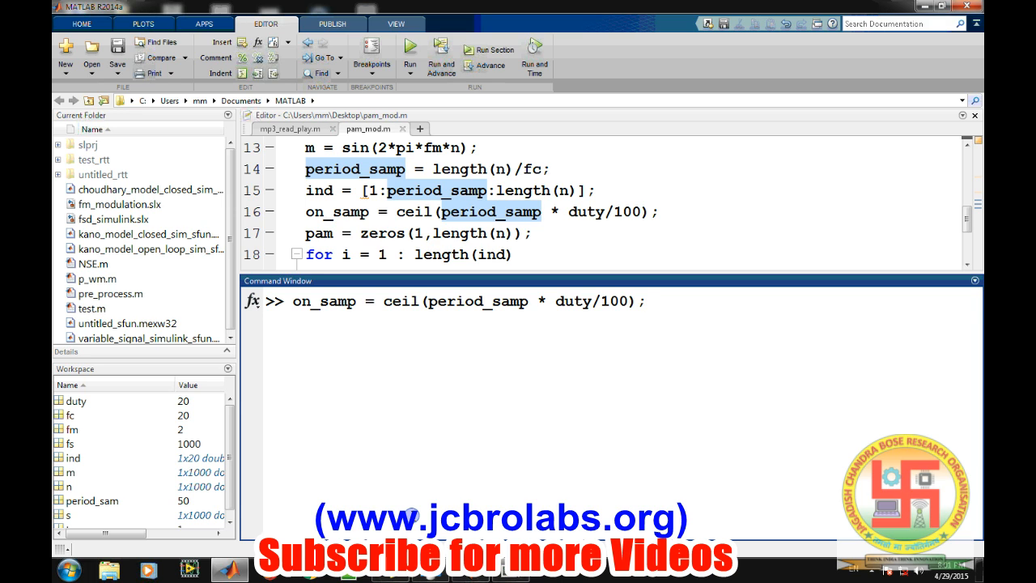
{"action": "left_click", "coordinate": [645, 301]}
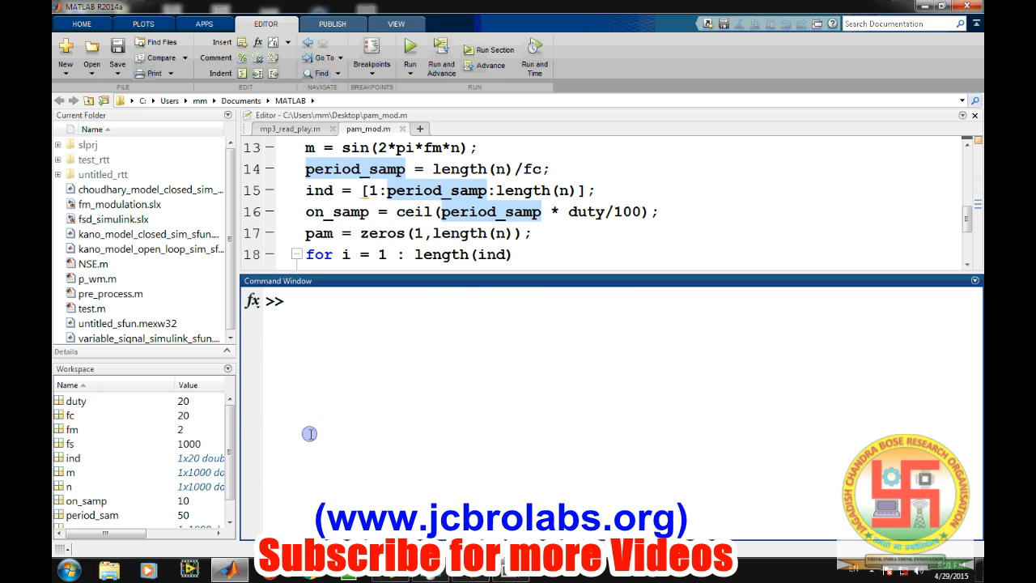
Step: Create pam = zeros(1,length(n)) as a zero vector as long as n
{"action": "type", "text": "pam ="}
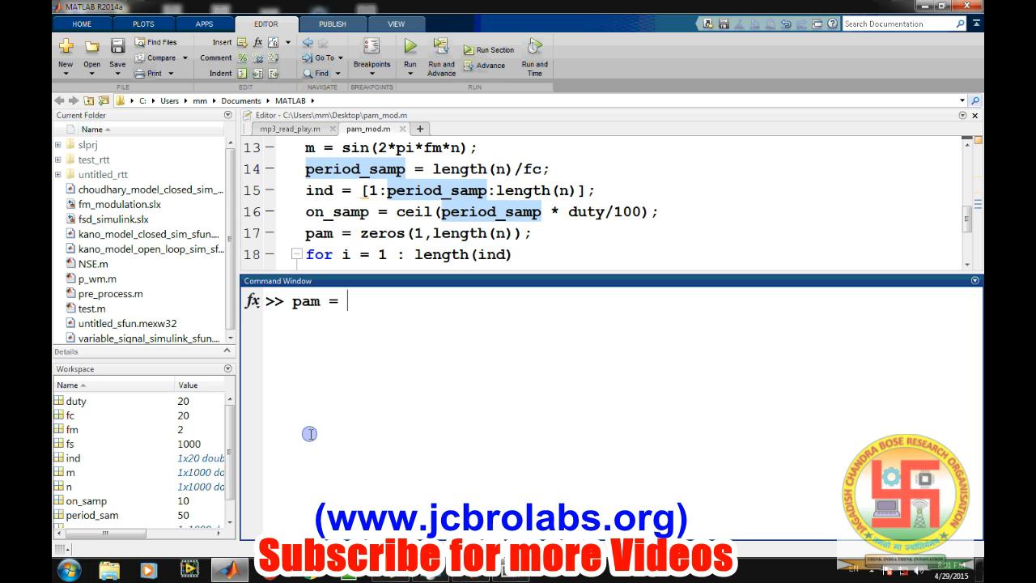
{"action": "type", "text": "zeros("}
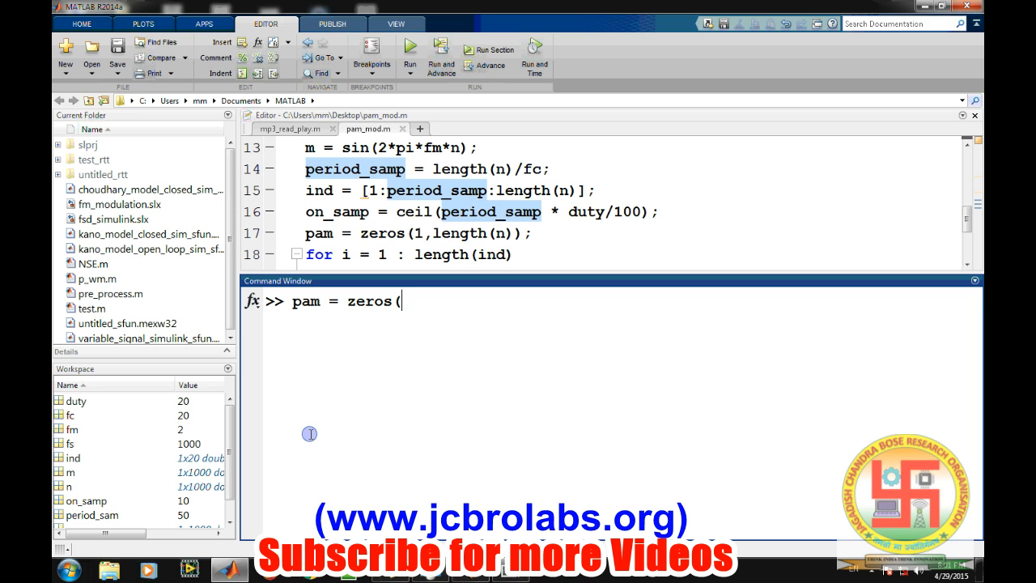
{"action": "type", "text": "1,le"}
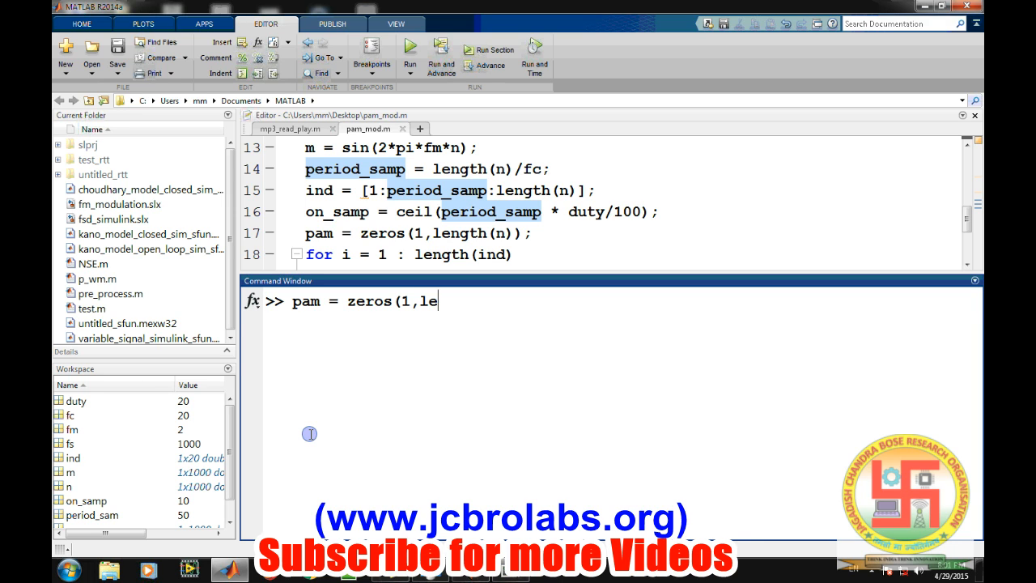
{"action": "type", "text": "ngth(n"}
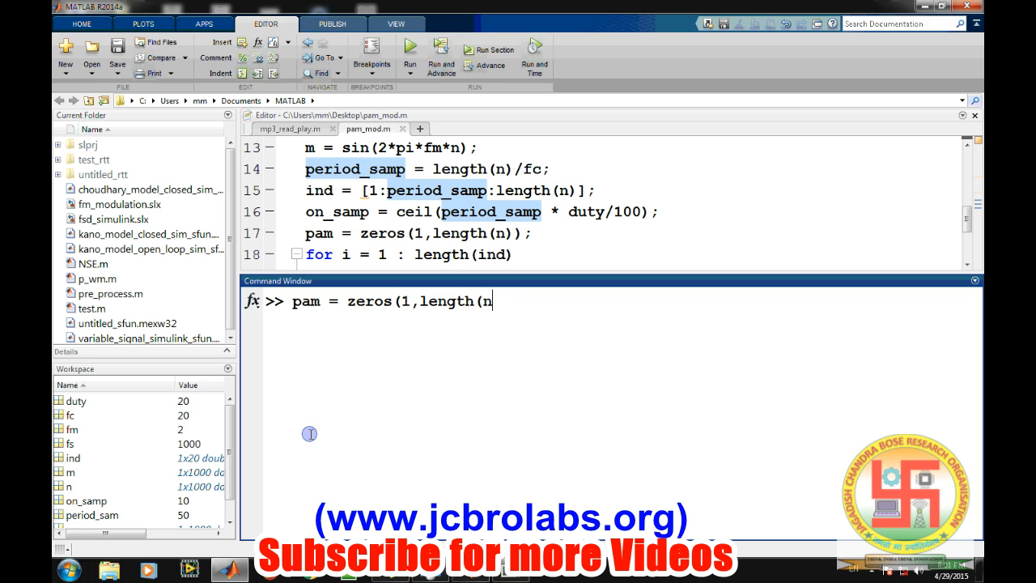
{"action": "key", "text": "Return"}
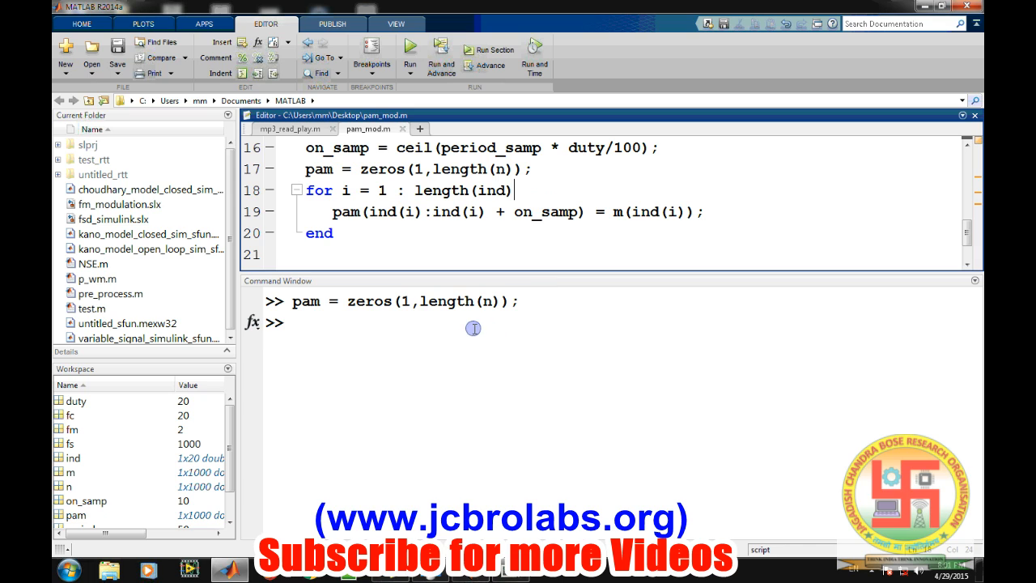
Step: Start the loop for i = 1:length(ind) over every pulse start index
{"action": "left_click", "coordinate": [418, 343]}
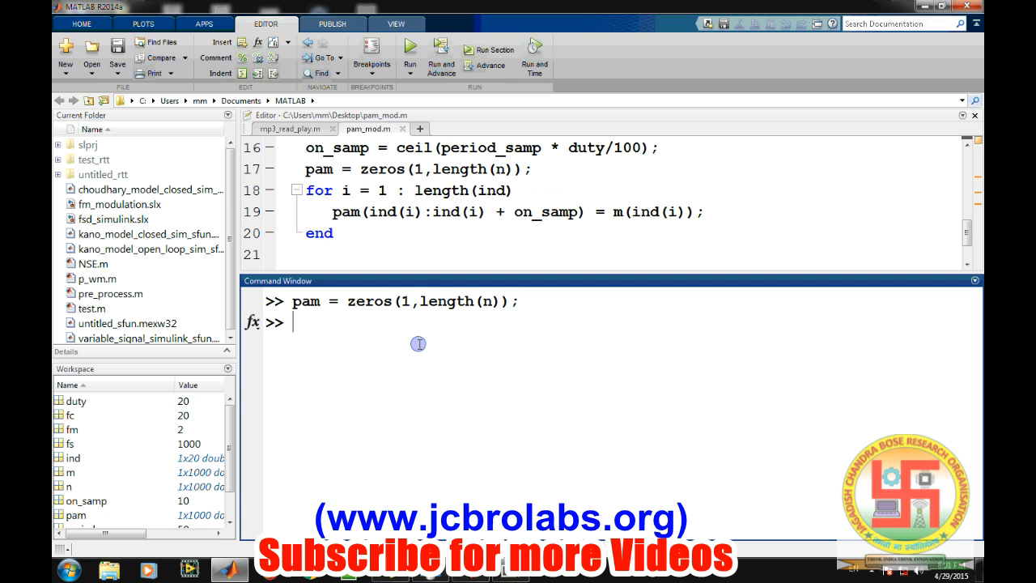
{"action": "type", "text": "for i ="}
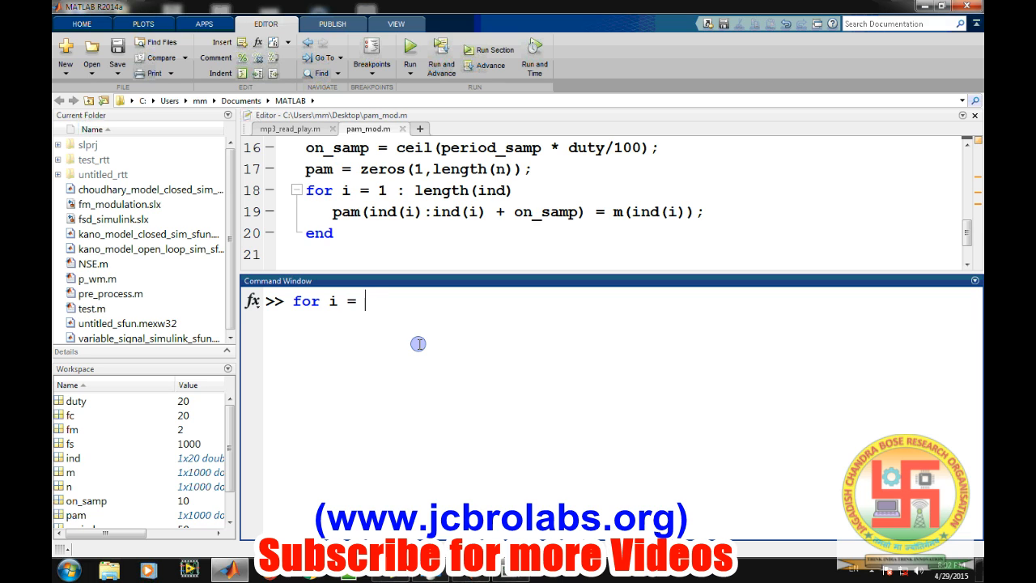
{"action": "type", "text": "1:"}
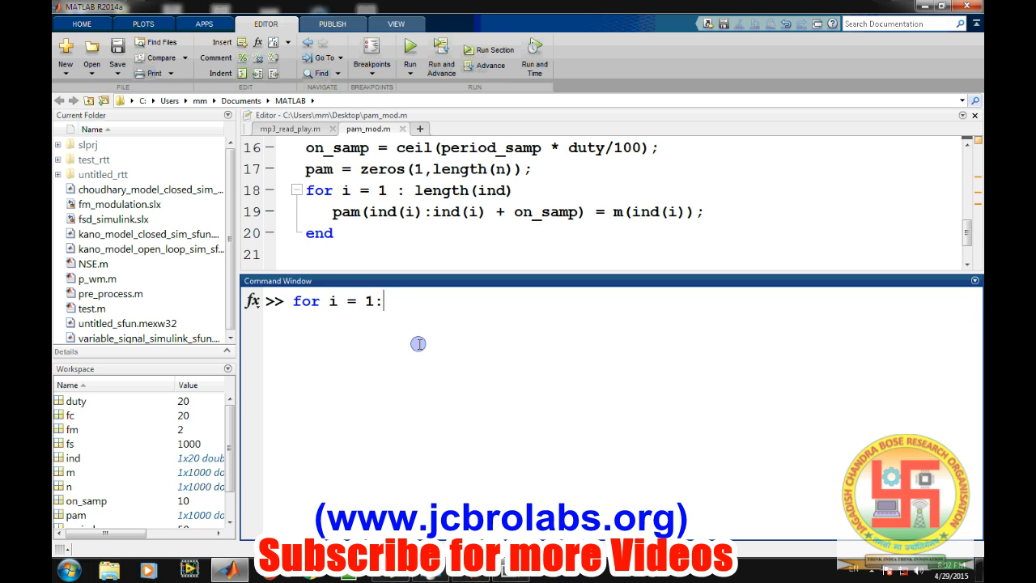
{"action": "type", "text": "length("}
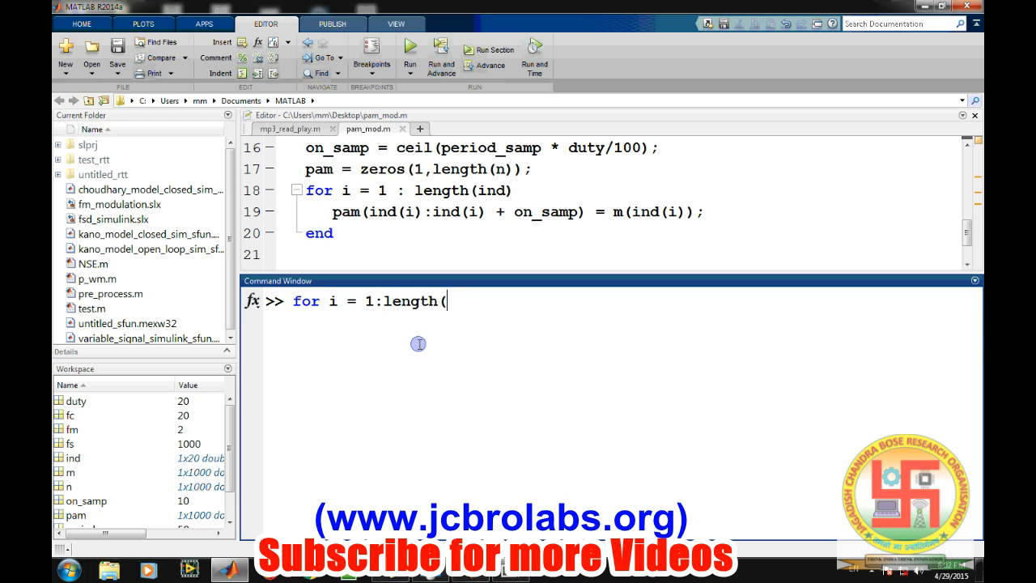
{"action": "type", "text": "("}
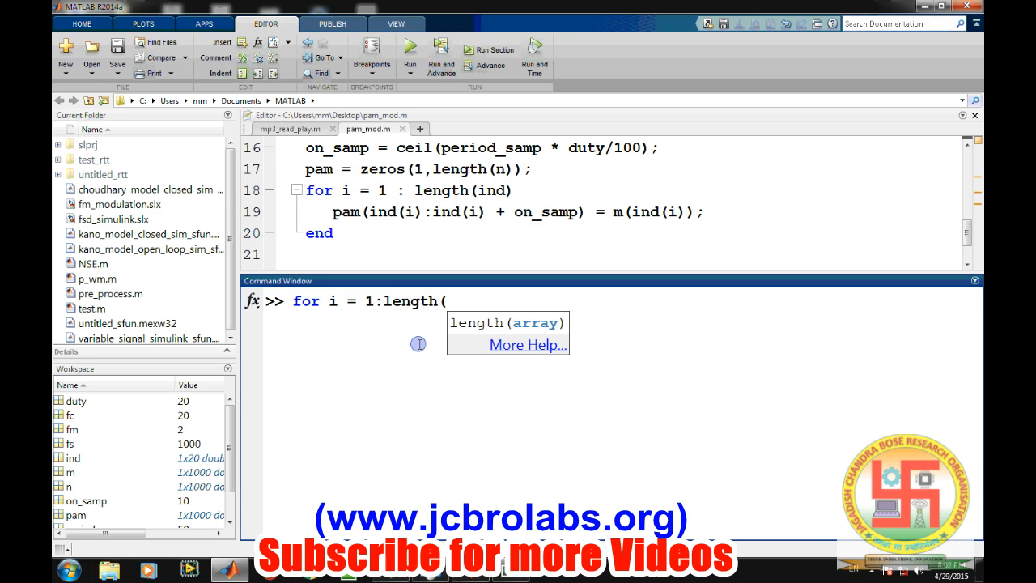
{"action": "type", "text": "ind"}
{"action": "type", "text": "pam("}
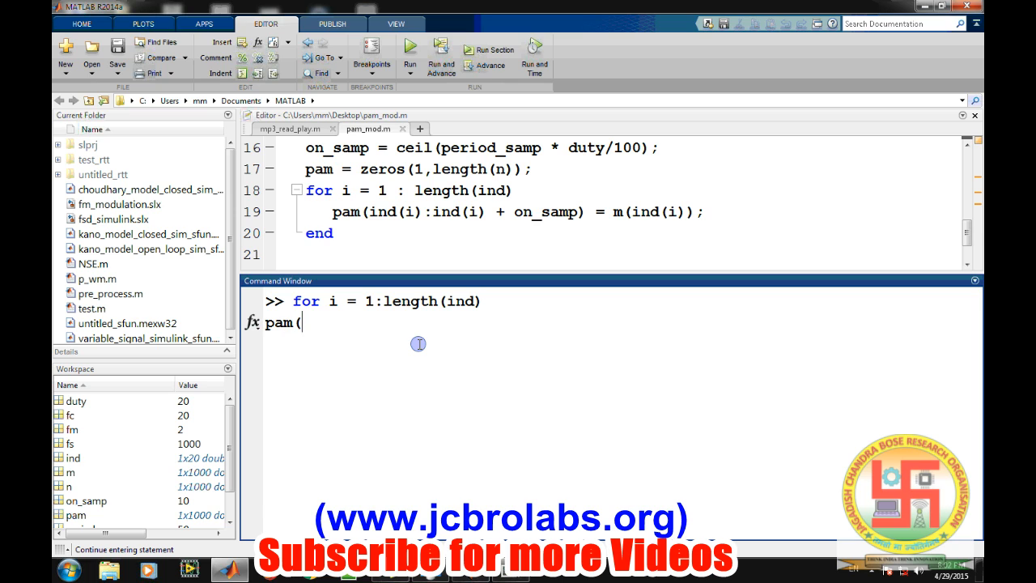
{"action": "type", "text": "ind"}
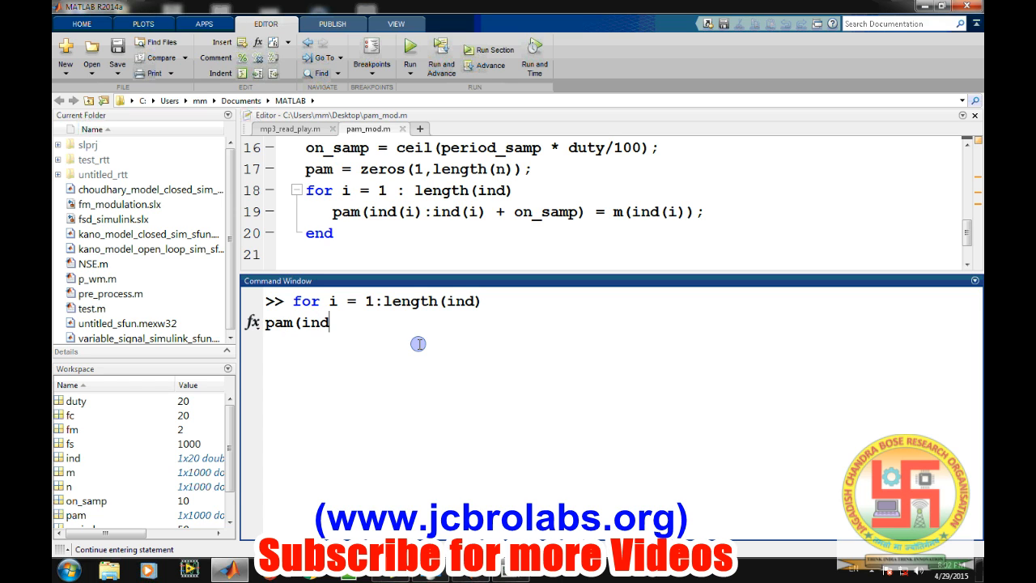
Step: Assign pam(ind(i):ind(i)+on_samp) = m(ind(i)) inside the loop, end it, and plot pam
{"action": "type", "text": "(i):ind"}
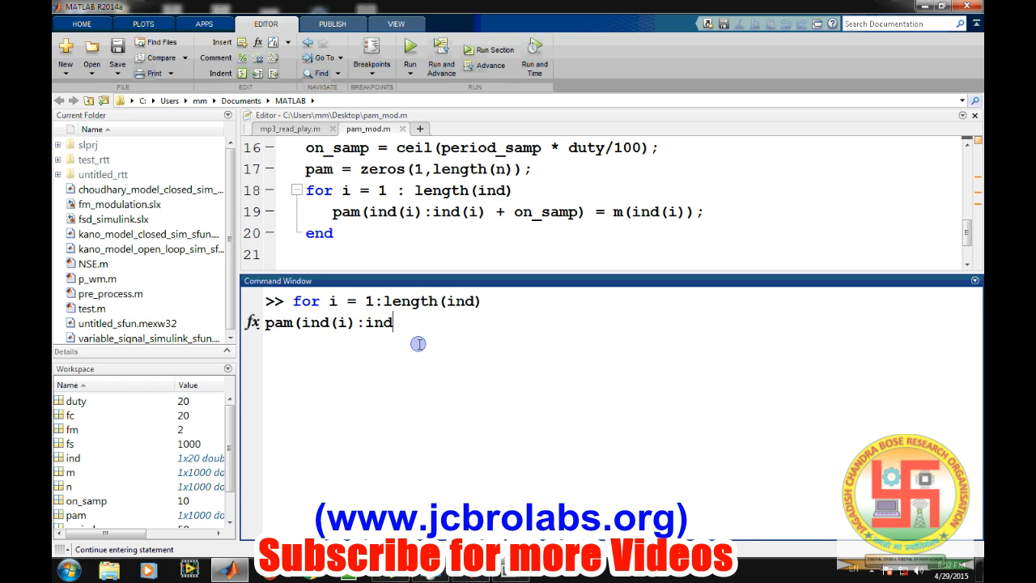
{"action": "type", "text": "(i) ="}
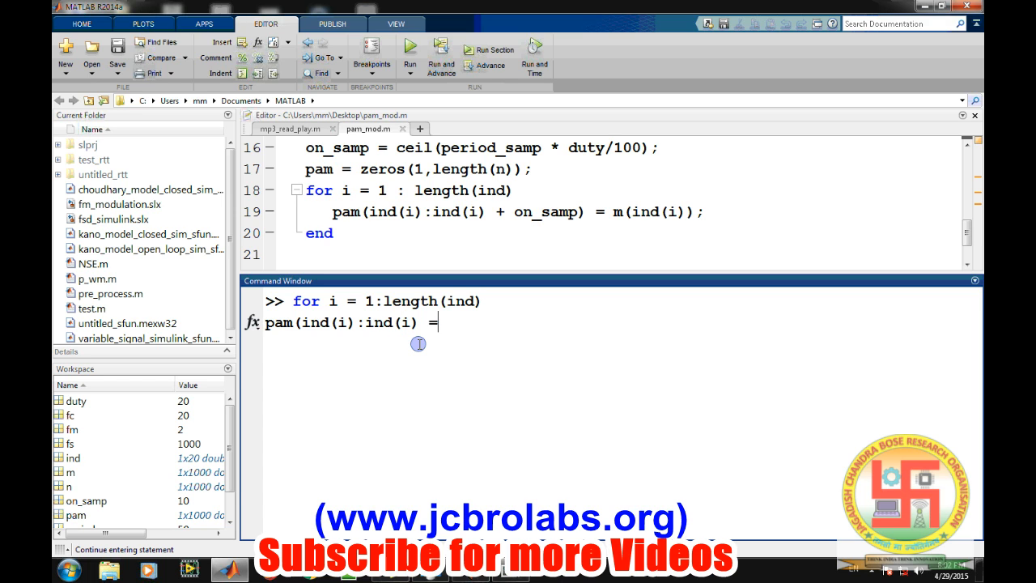
{"action": "type", "text": "+"}
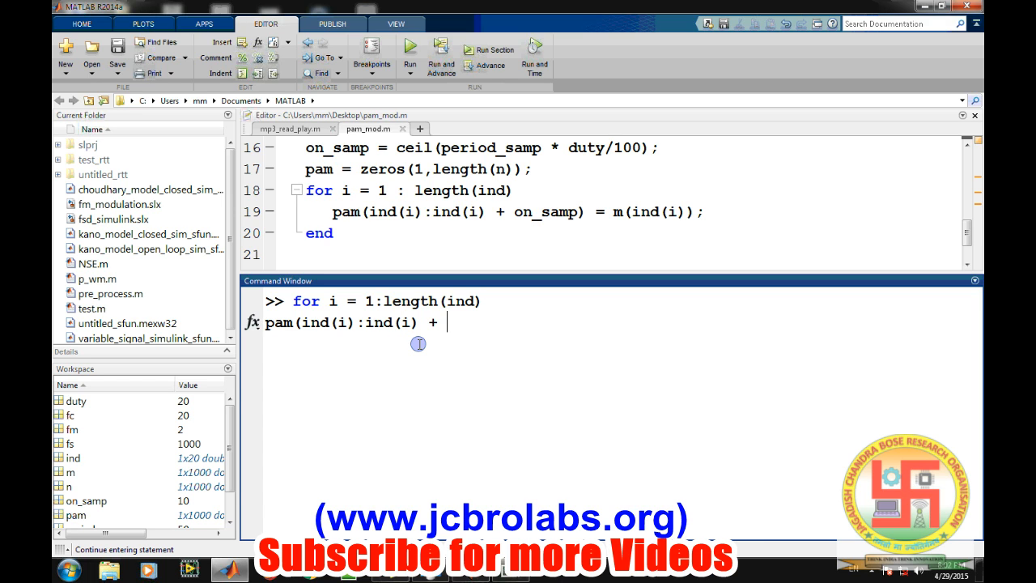
{"action": "type", "text": "on_samp)"}
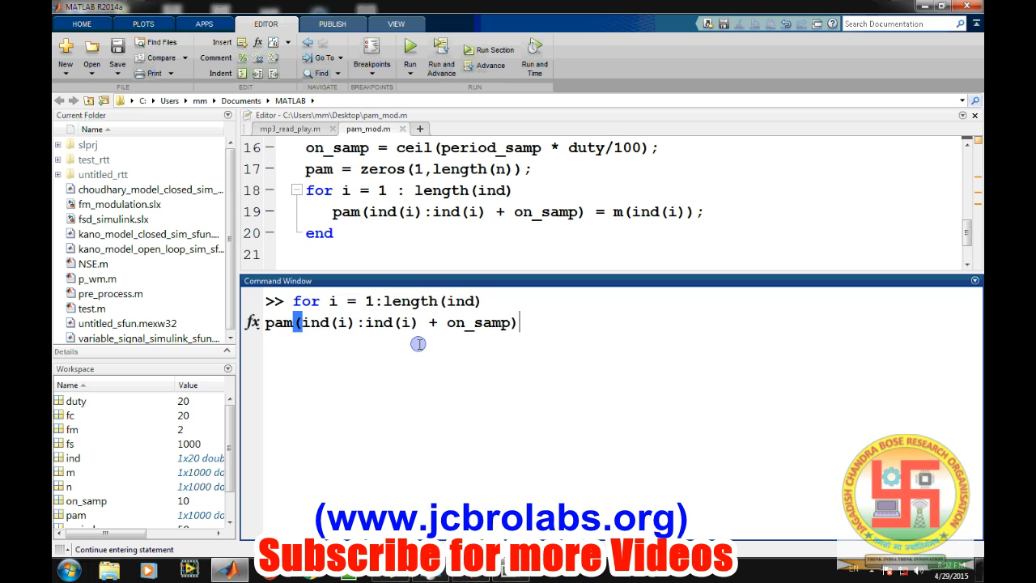
{"action": "type", "text": "= m("}
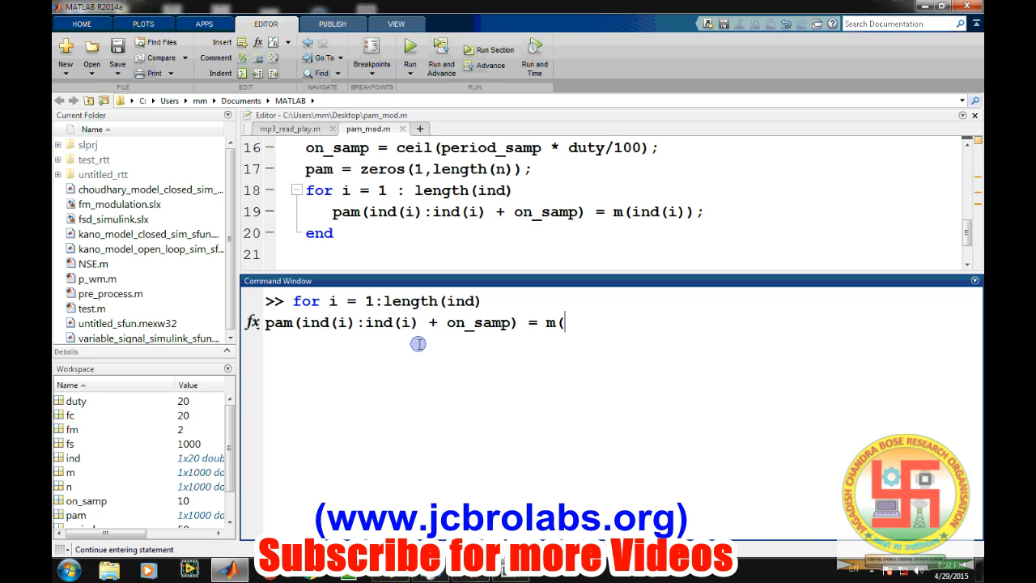
{"action": "type", "text": "ind(i"}
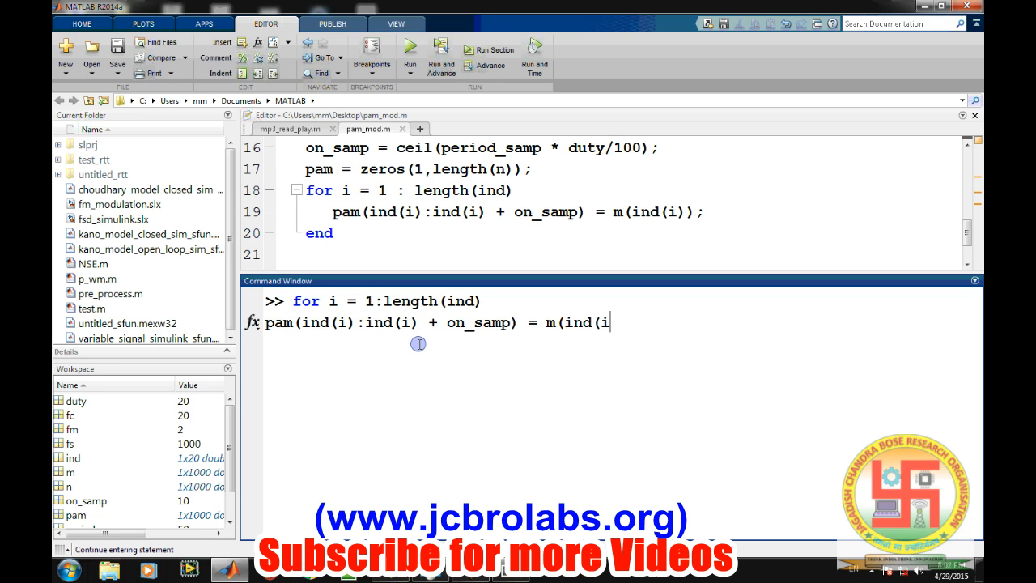
{"action": "type", "text": "));"}
{"action": "type", "text": "end"}
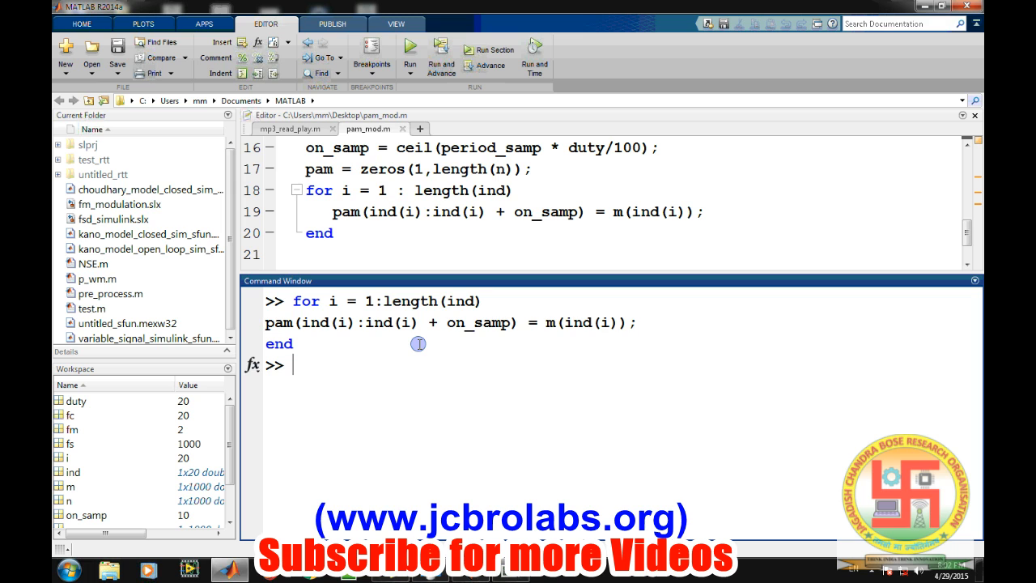
{"action": "type", "text": "plot"}
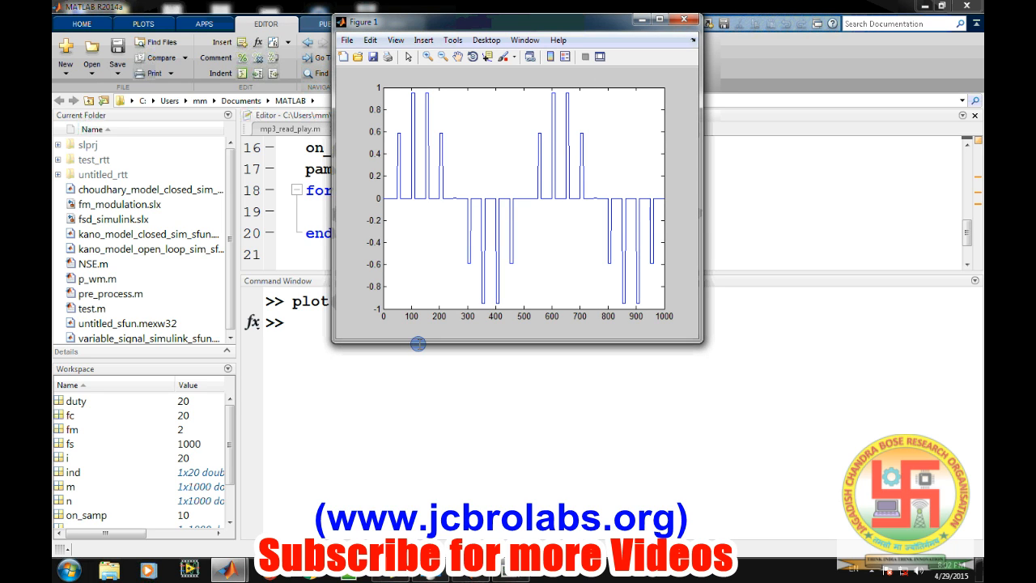
{"action": "mouse_move", "coordinate": [341, 371]}
{"action": "type", "text": "hol"}
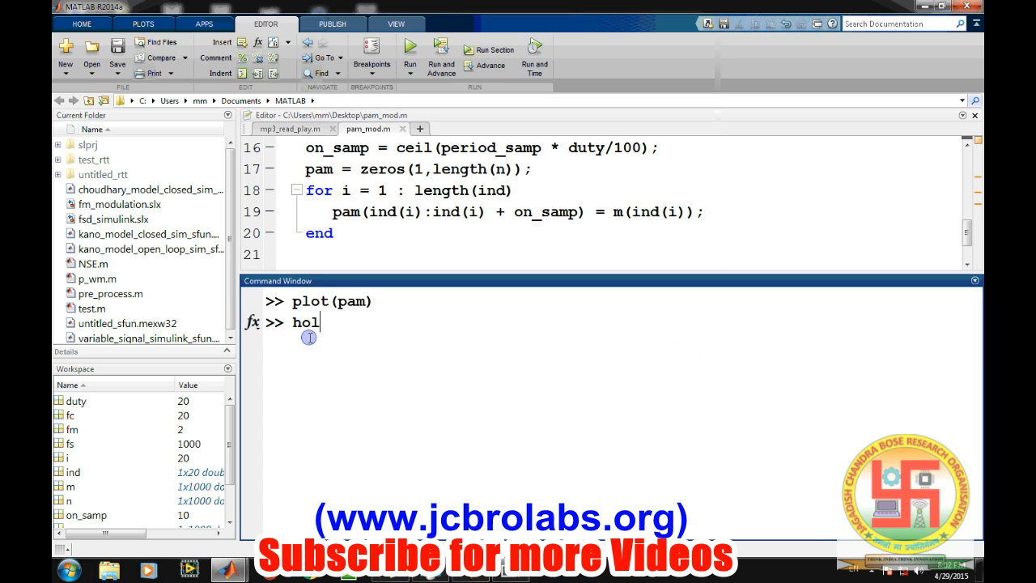
Step: With hold on, overlay the message m in red via plot(m,'r') on the PAM plot
{"action": "type", "text": "d on;"}
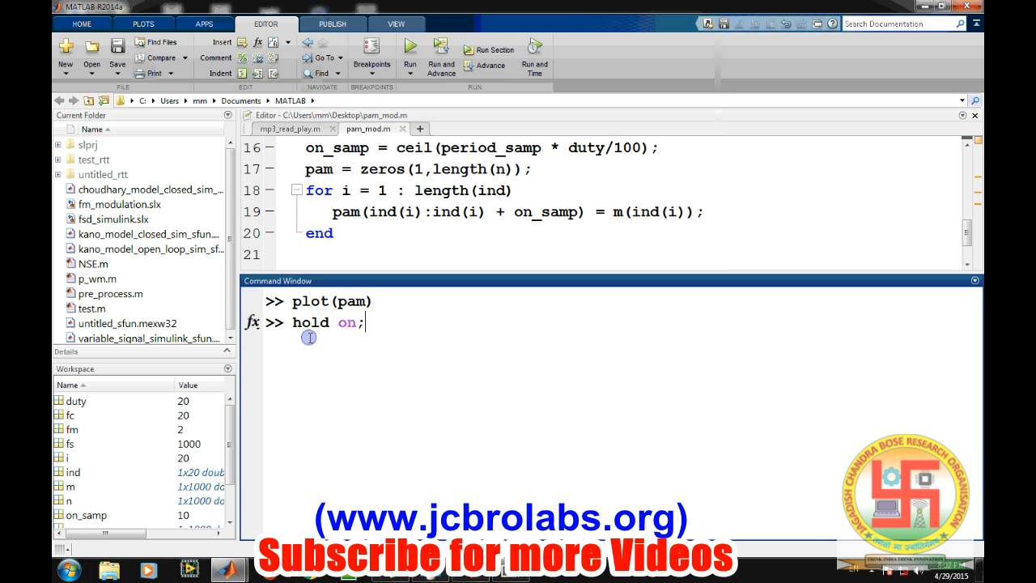
{"action": "type", "text": "plot("}
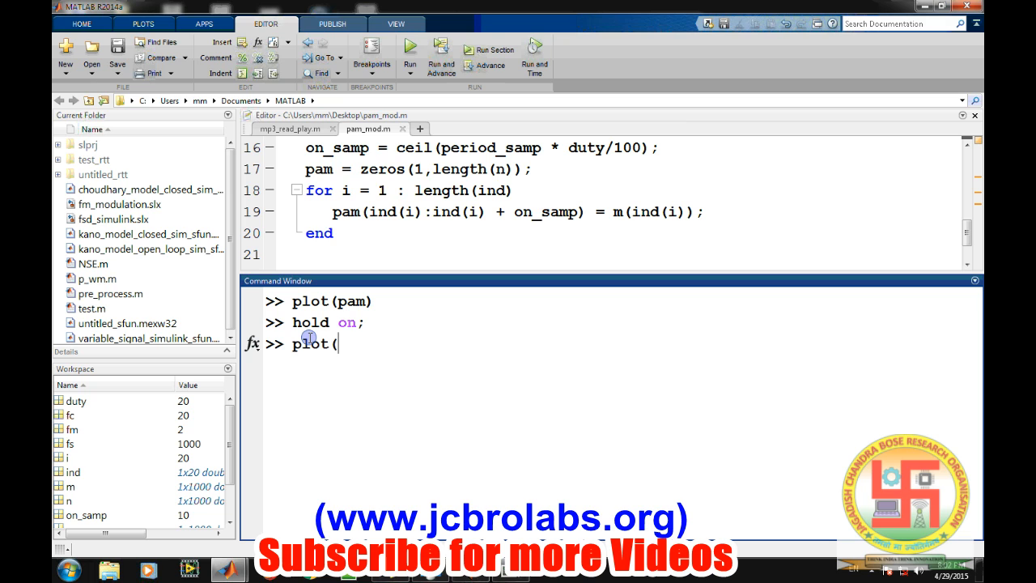
{"action": "type", "text": "("}
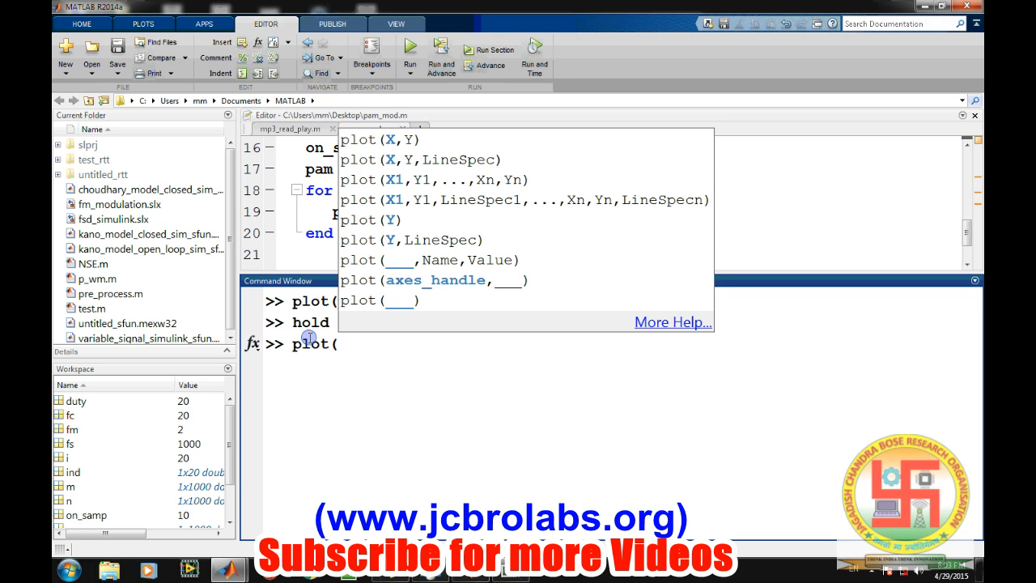
{"action": "type", "text": "m"}
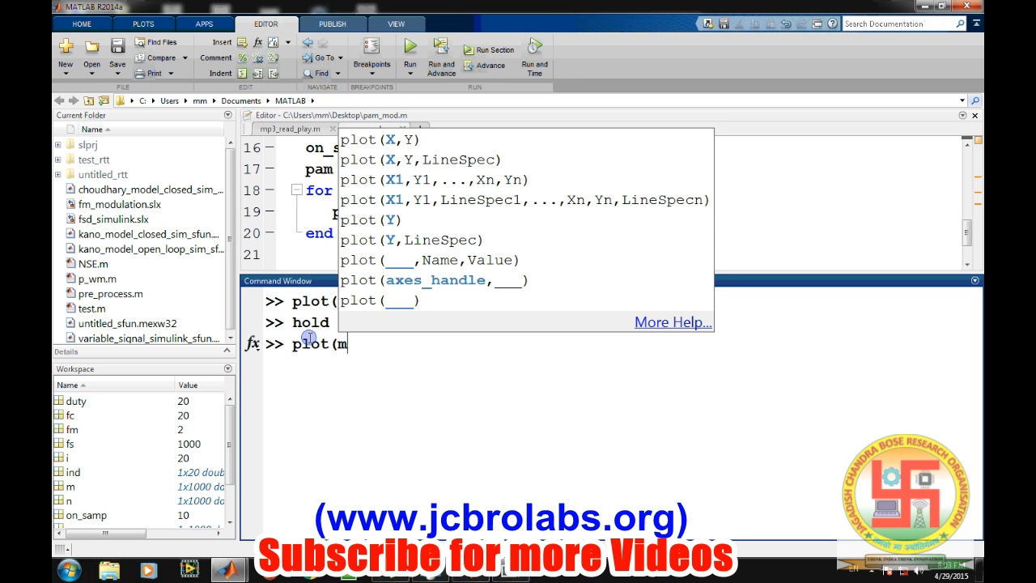
{"action": "type", "text": ",'r')"}
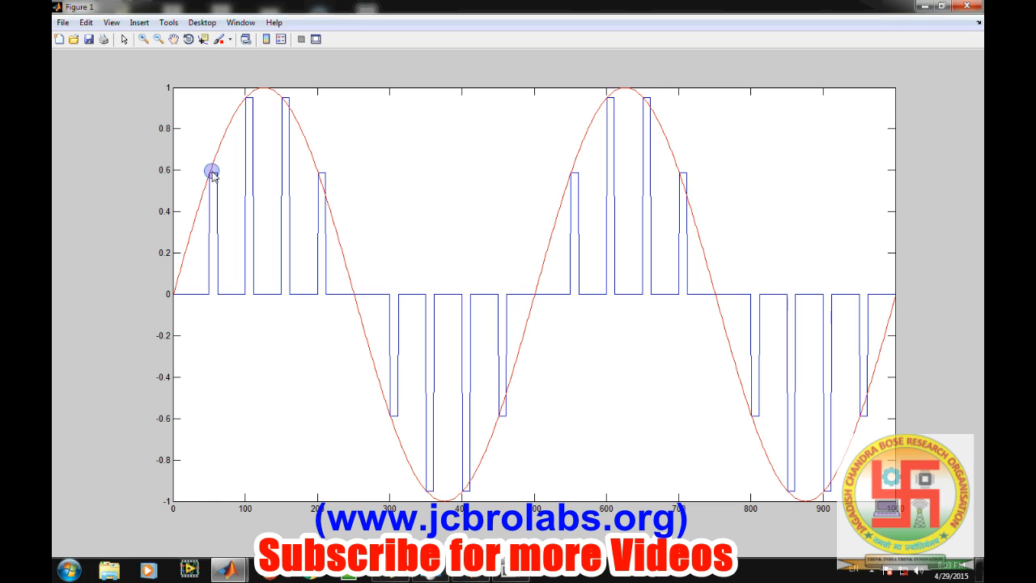
{"action": "mouse_move", "coordinate": [399, 186]}
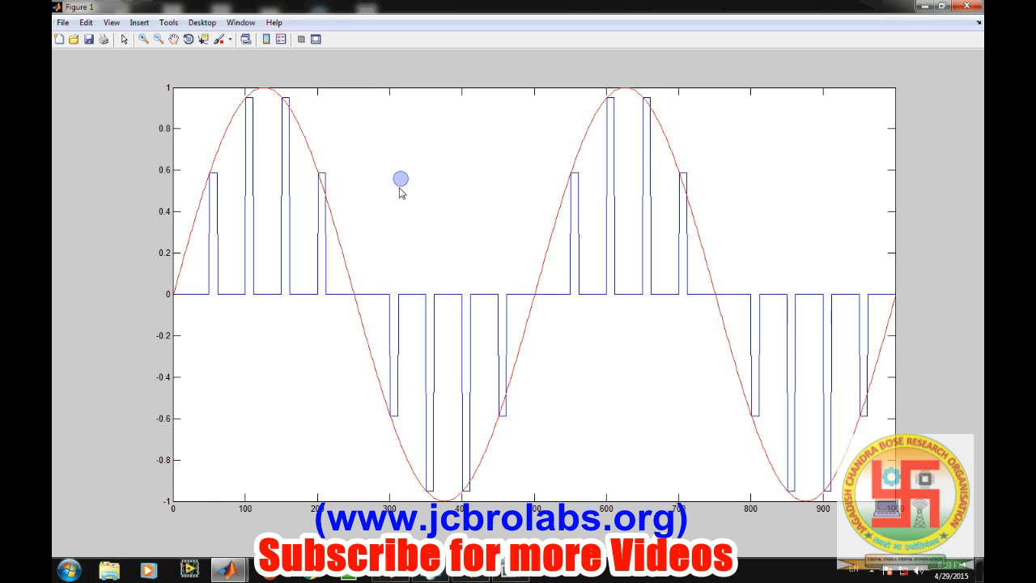
{"action": "mouse_move", "coordinate": [395, 303]}
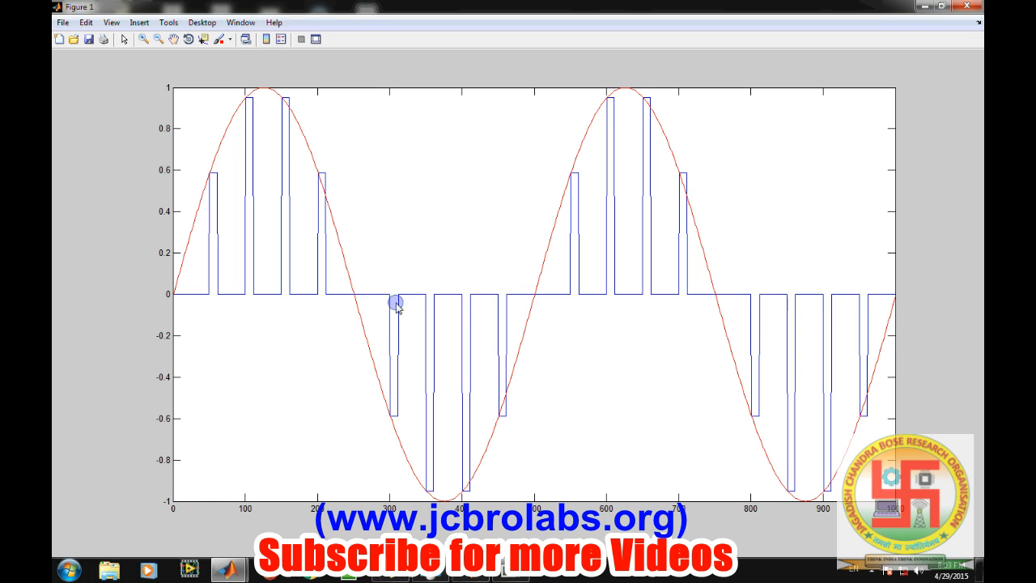
{"action": "mouse_move", "coordinate": [955, 6]}
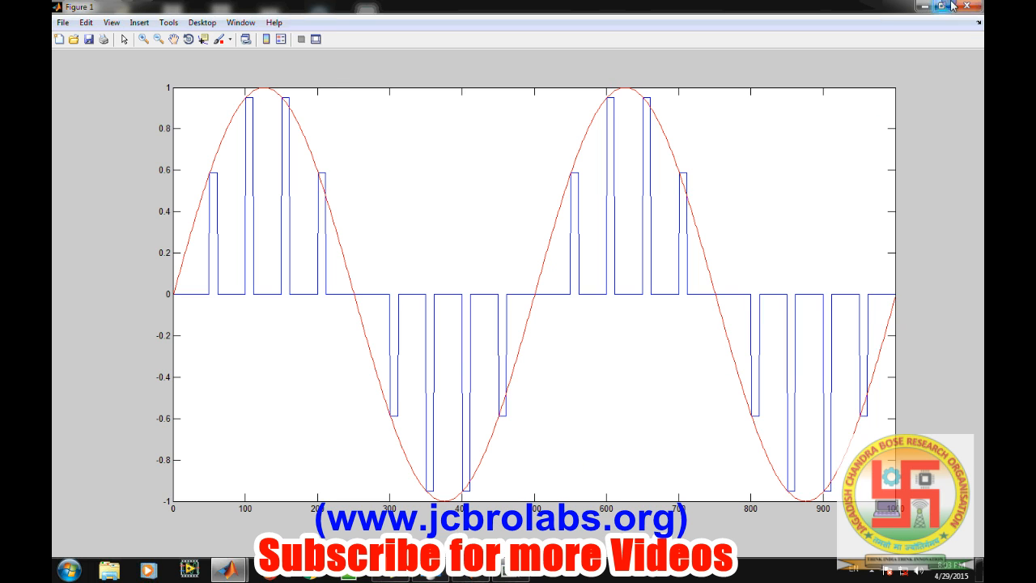
{"action": "mouse_move", "coordinate": [964, 7]}
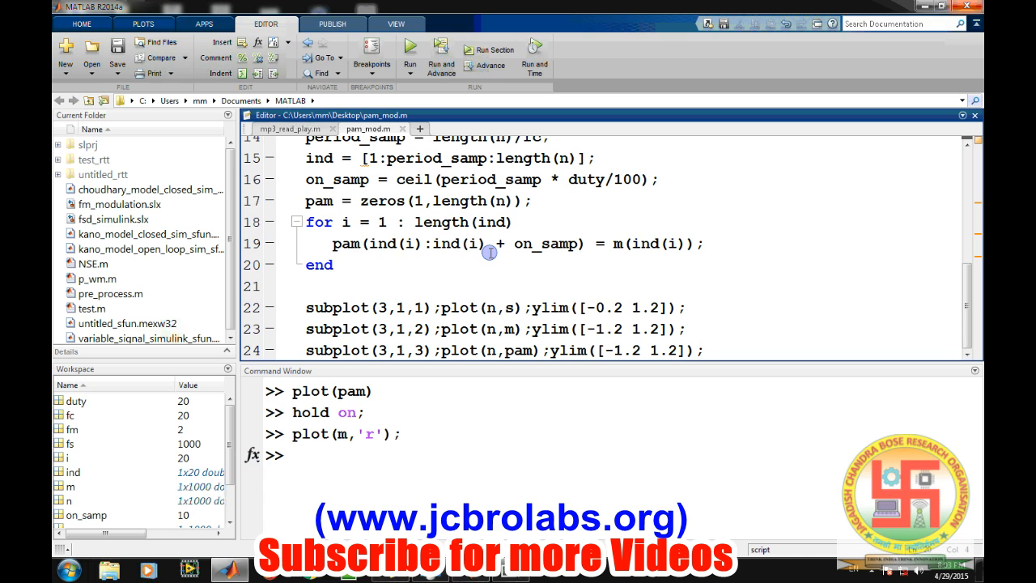
{"action": "mouse_move", "coordinate": [478, 256]}
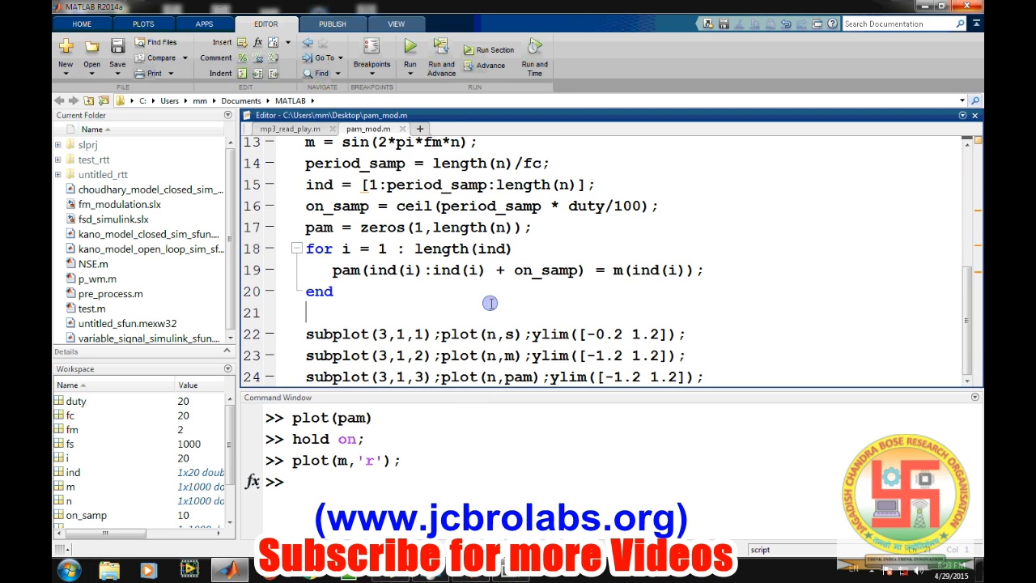
Step: Run pam_mod.m, changing the current folder to Desktop when prompted
{"action": "scroll", "scroll_direction": "up", "scroll_amount": 3}
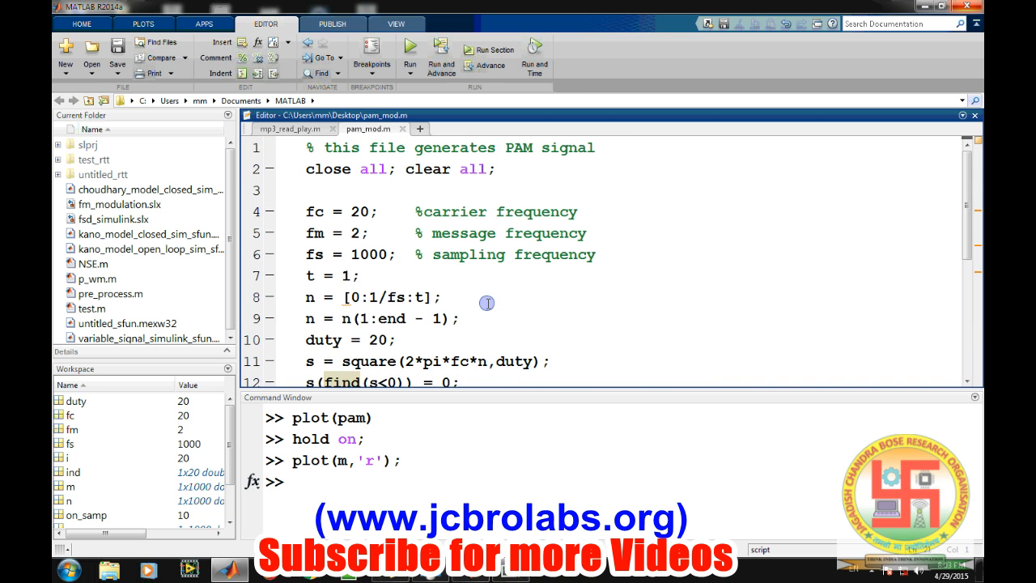
{"action": "scroll", "scroll_direction": "down", "scroll_amount": 3}
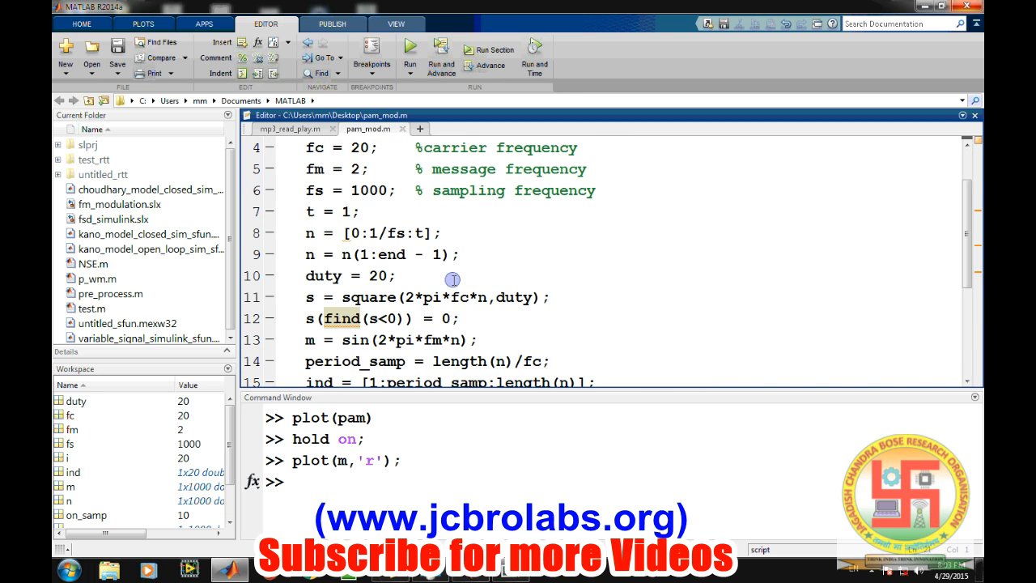
{"action": "left_click", "coordinate": [410, 46]}
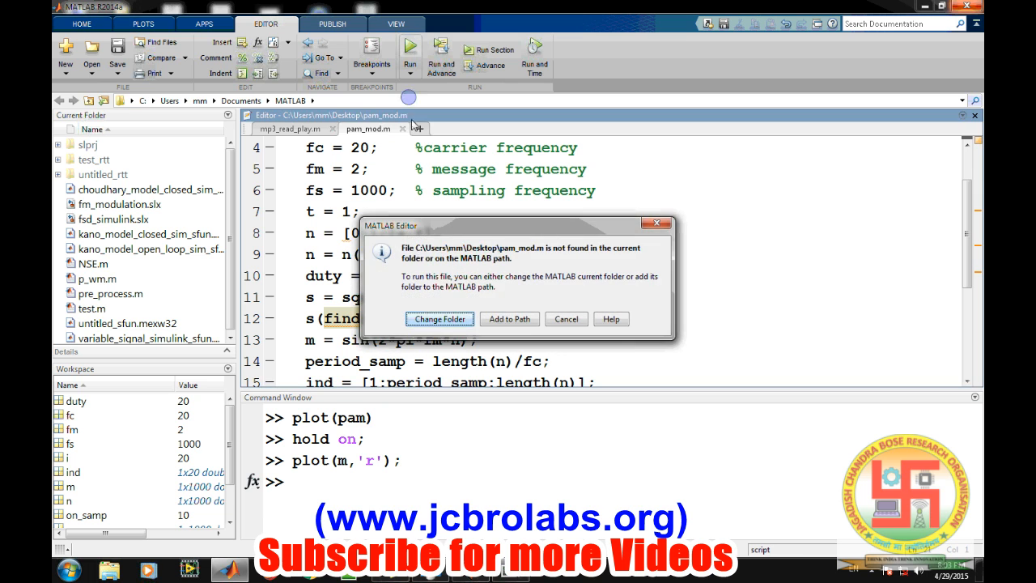
{"action": "left_click", "coordinate": [440, 318]}
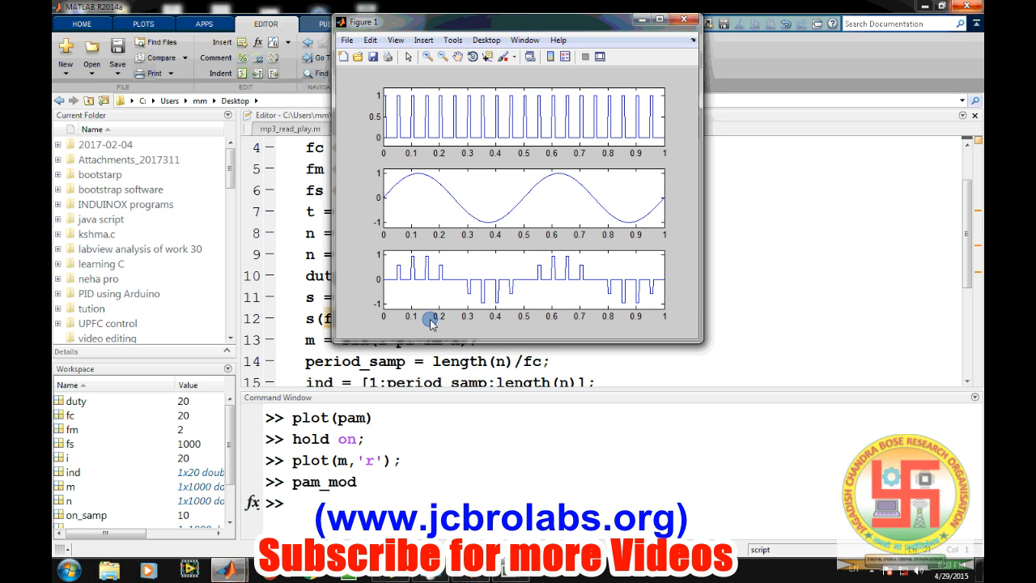
{"action": "mouse_move", "coordinate": [639, 19]}
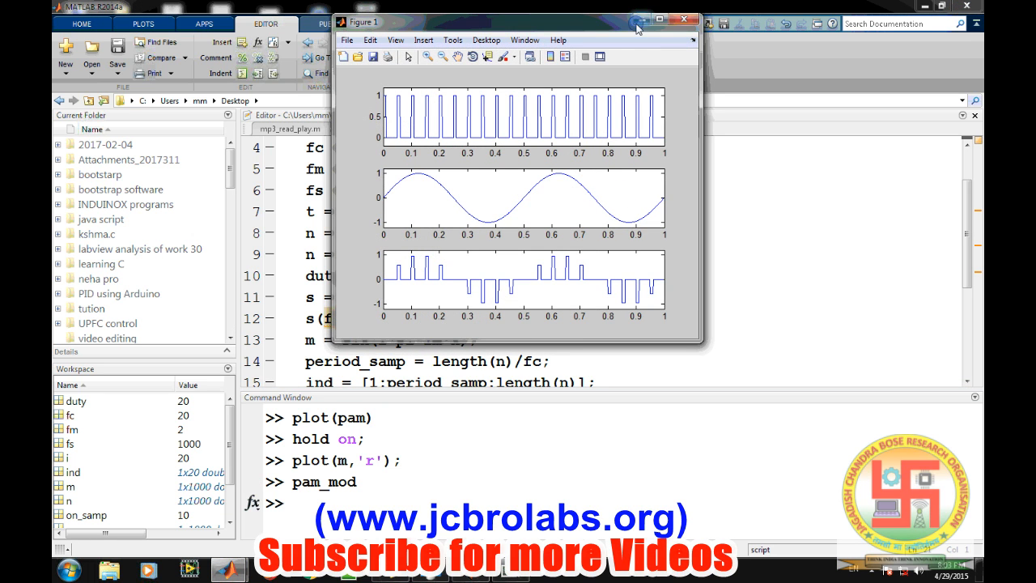
Step: Inspect the figure full-screen, change fc from 20 to 50, and rerun pam_mod for denser pulses
{"action": "left_click", "coordinate": [671, 19]}
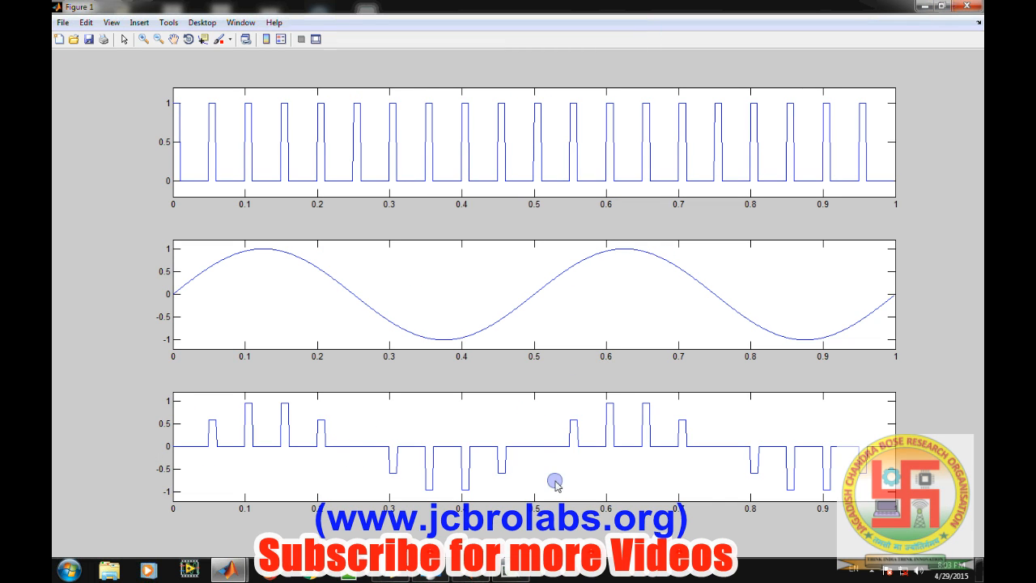
{"action": "mouse_move", "coordinate": [542, 169]}
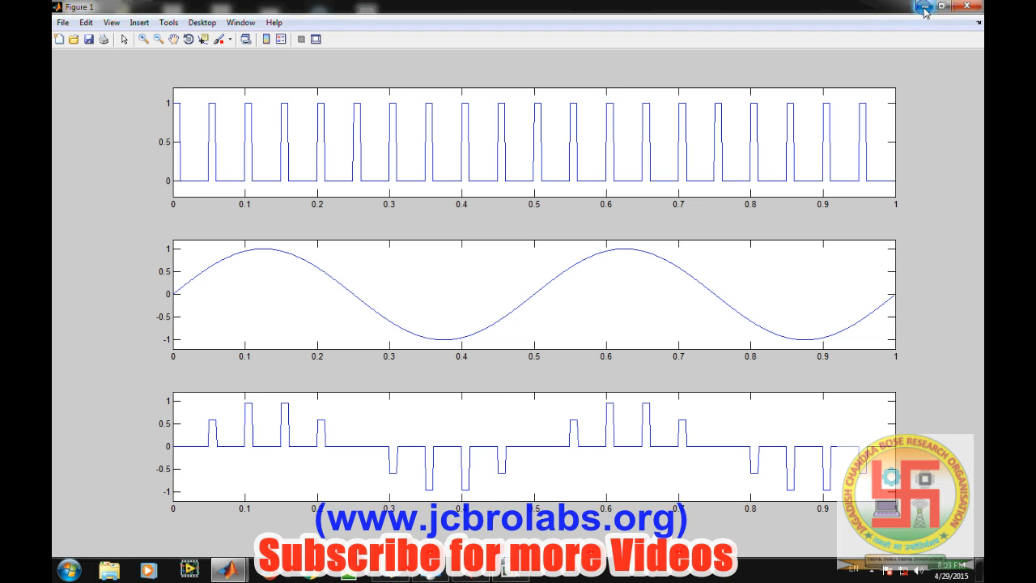
{"action": "mouse_move", "coordinate": [926, 8]}
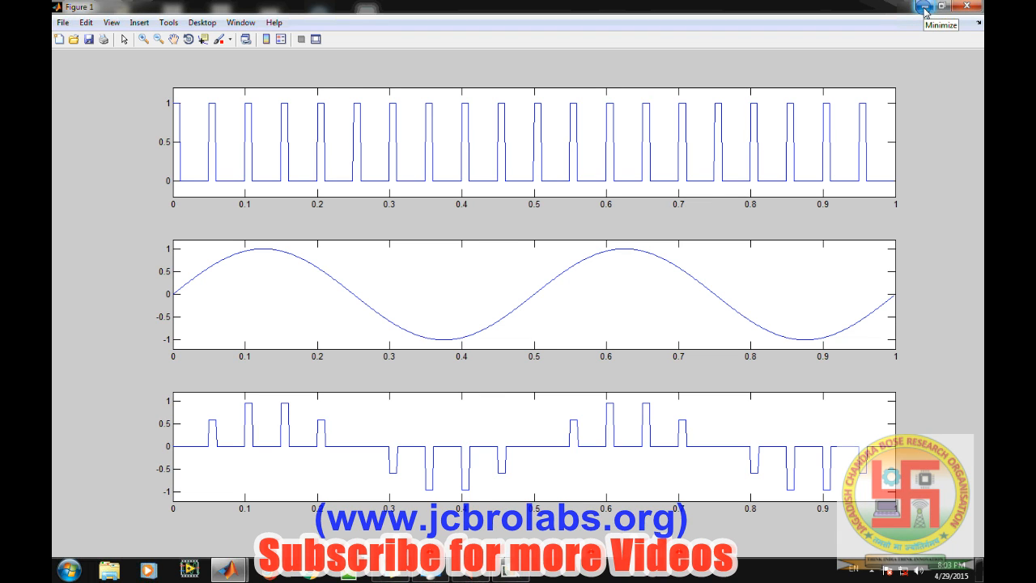
{"action": "left_click", "coordinate": [939, 6]}
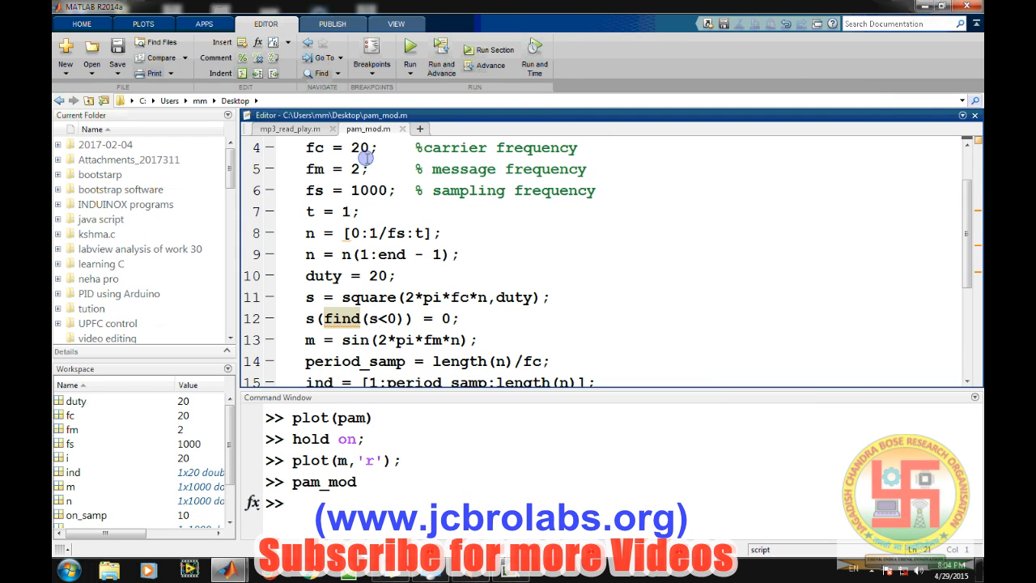
{"action": "type", "text": "5"}
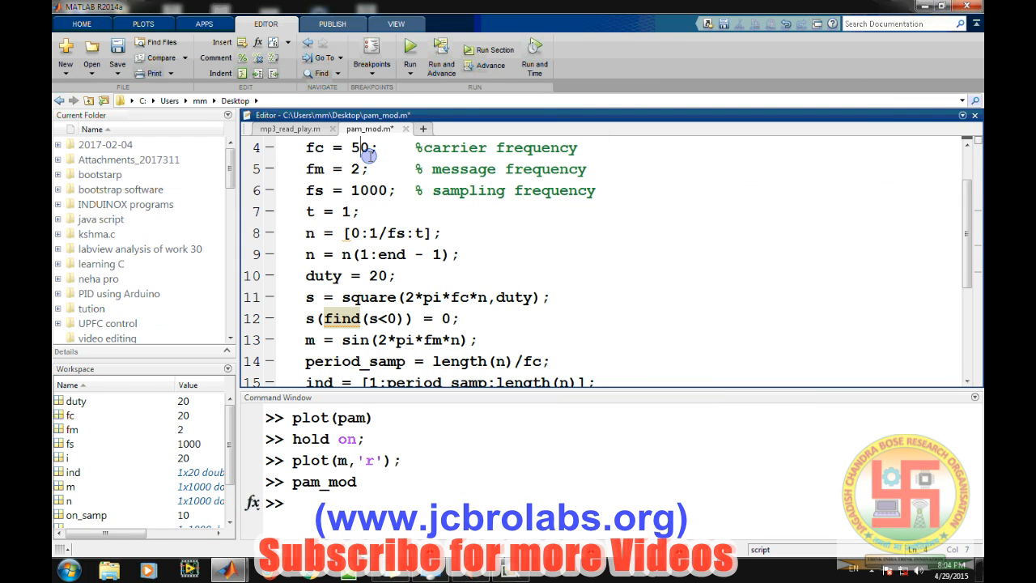
{"action": "left_click", "coordinate": [409, 47]}
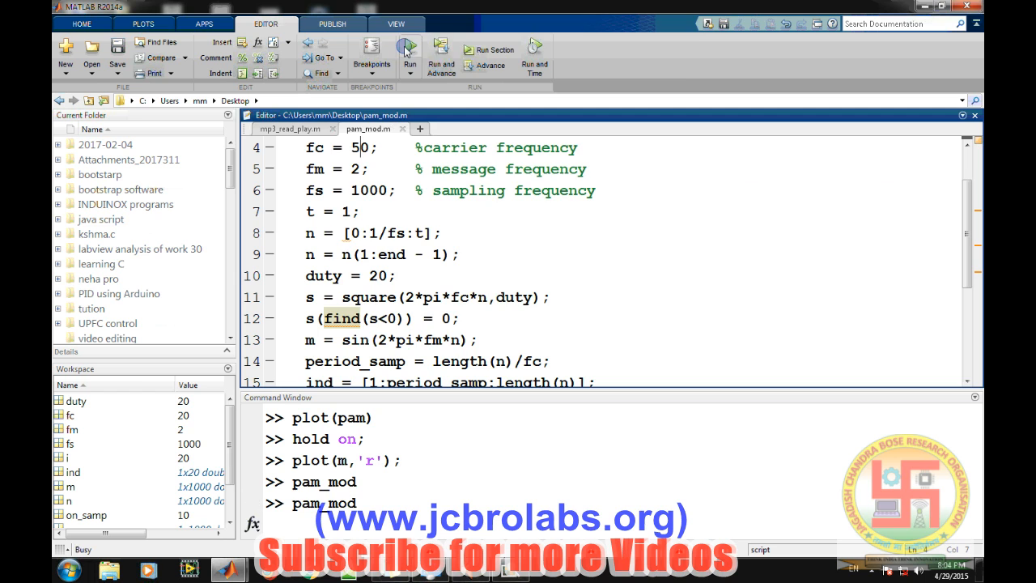
{"action": "left_click", "coordinate": [407, 45]}
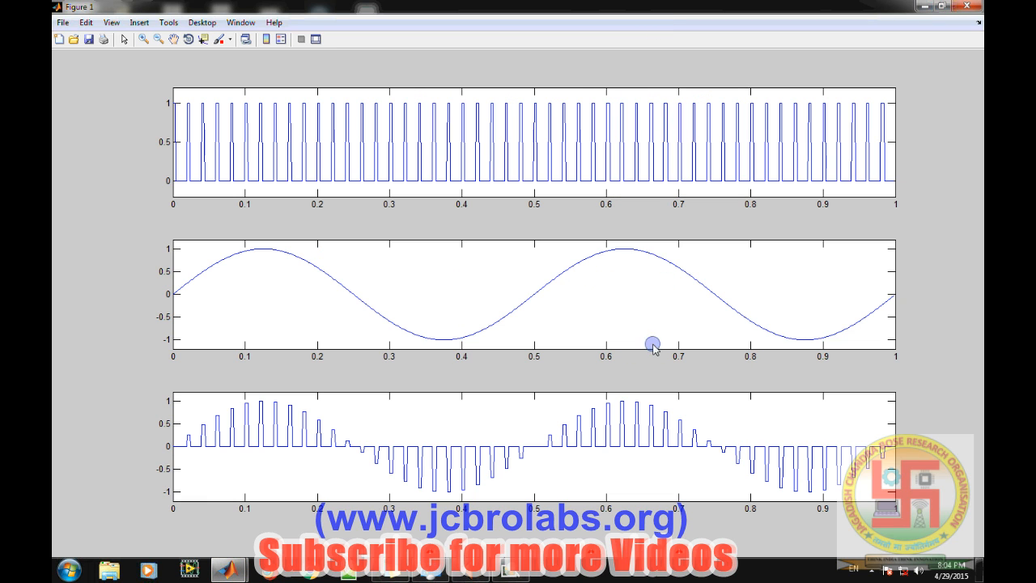
{"action": "mouse_move", "coordinate": [534, 462]}
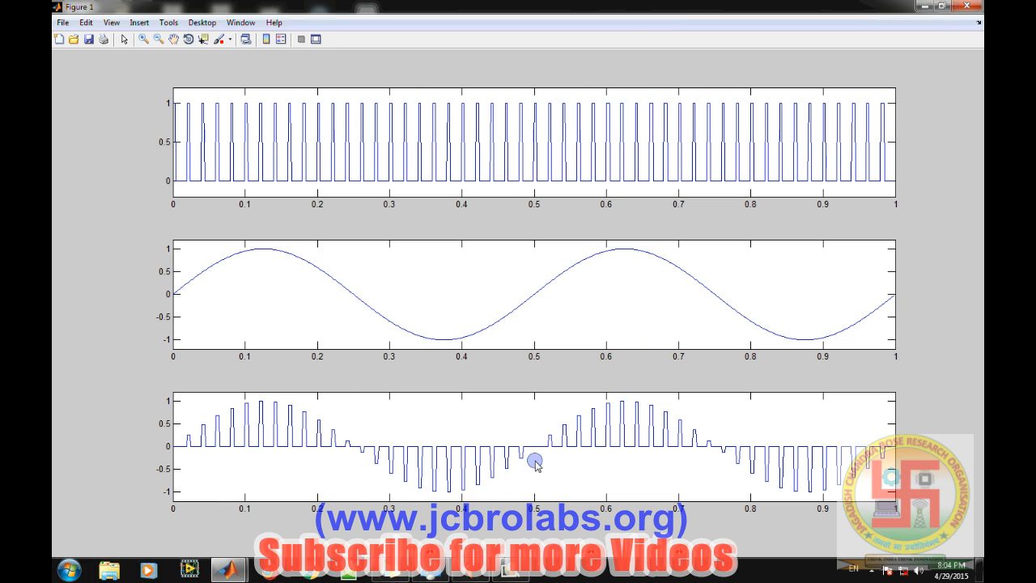
{"action": "mouse_move", "coordinate": [536, 456]}
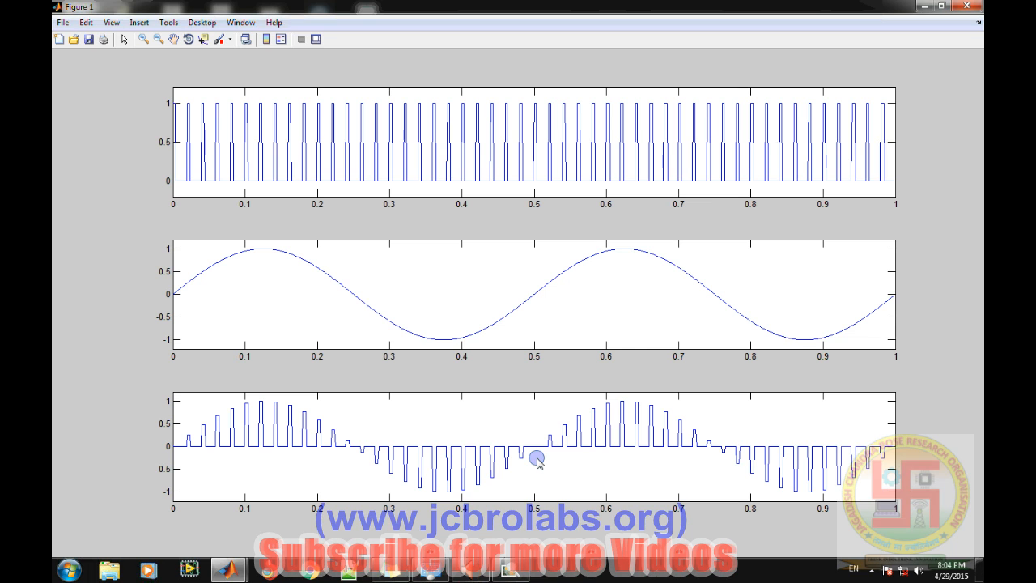
{"action": "mouse_move", "coordinate": [884, 243]}
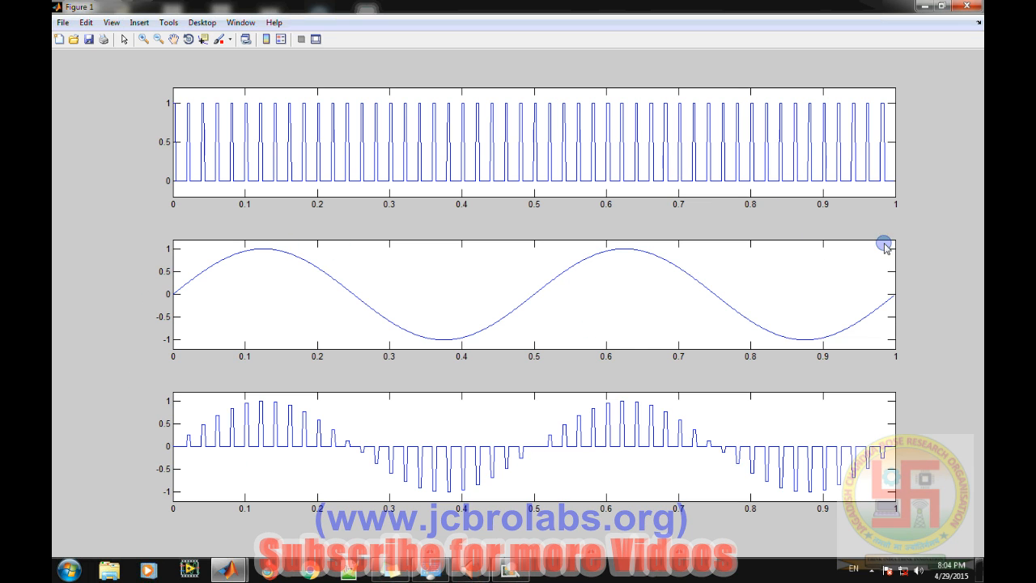
{"action": "mouse_move", "coordinate": [978, 278]}
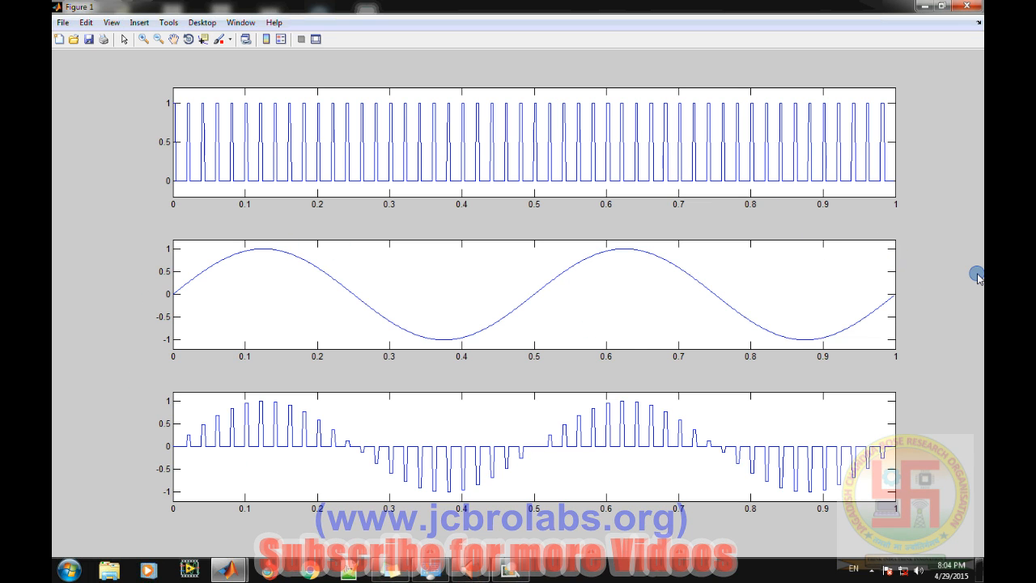